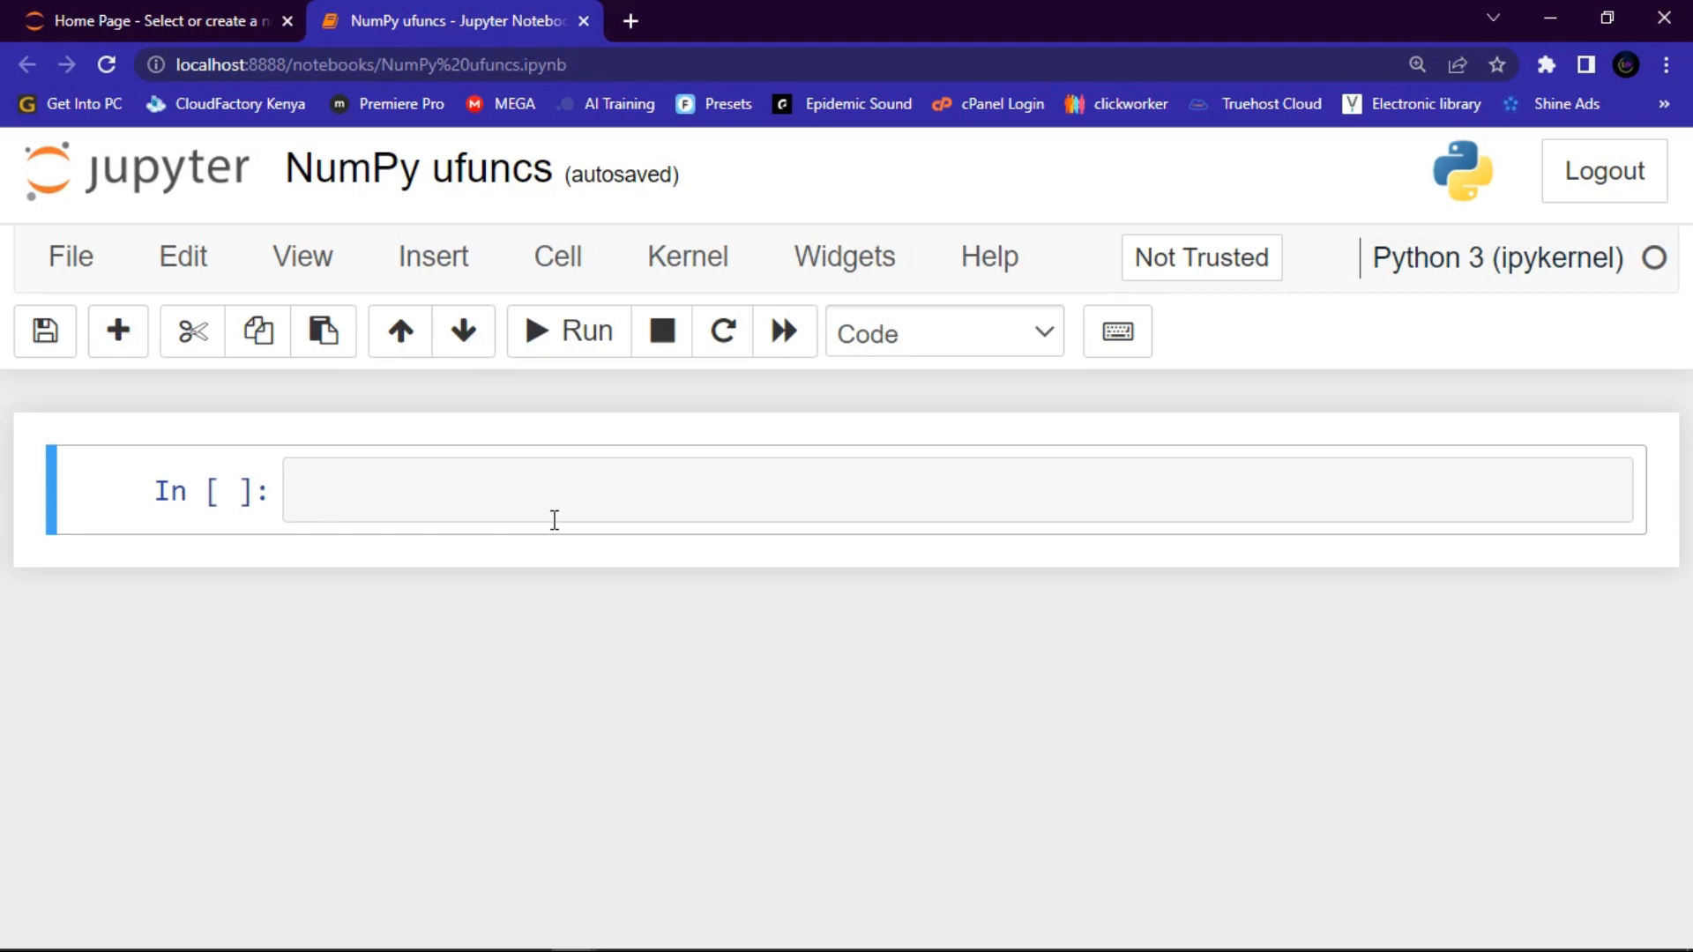
pyautogui.moveTo(485, 495)
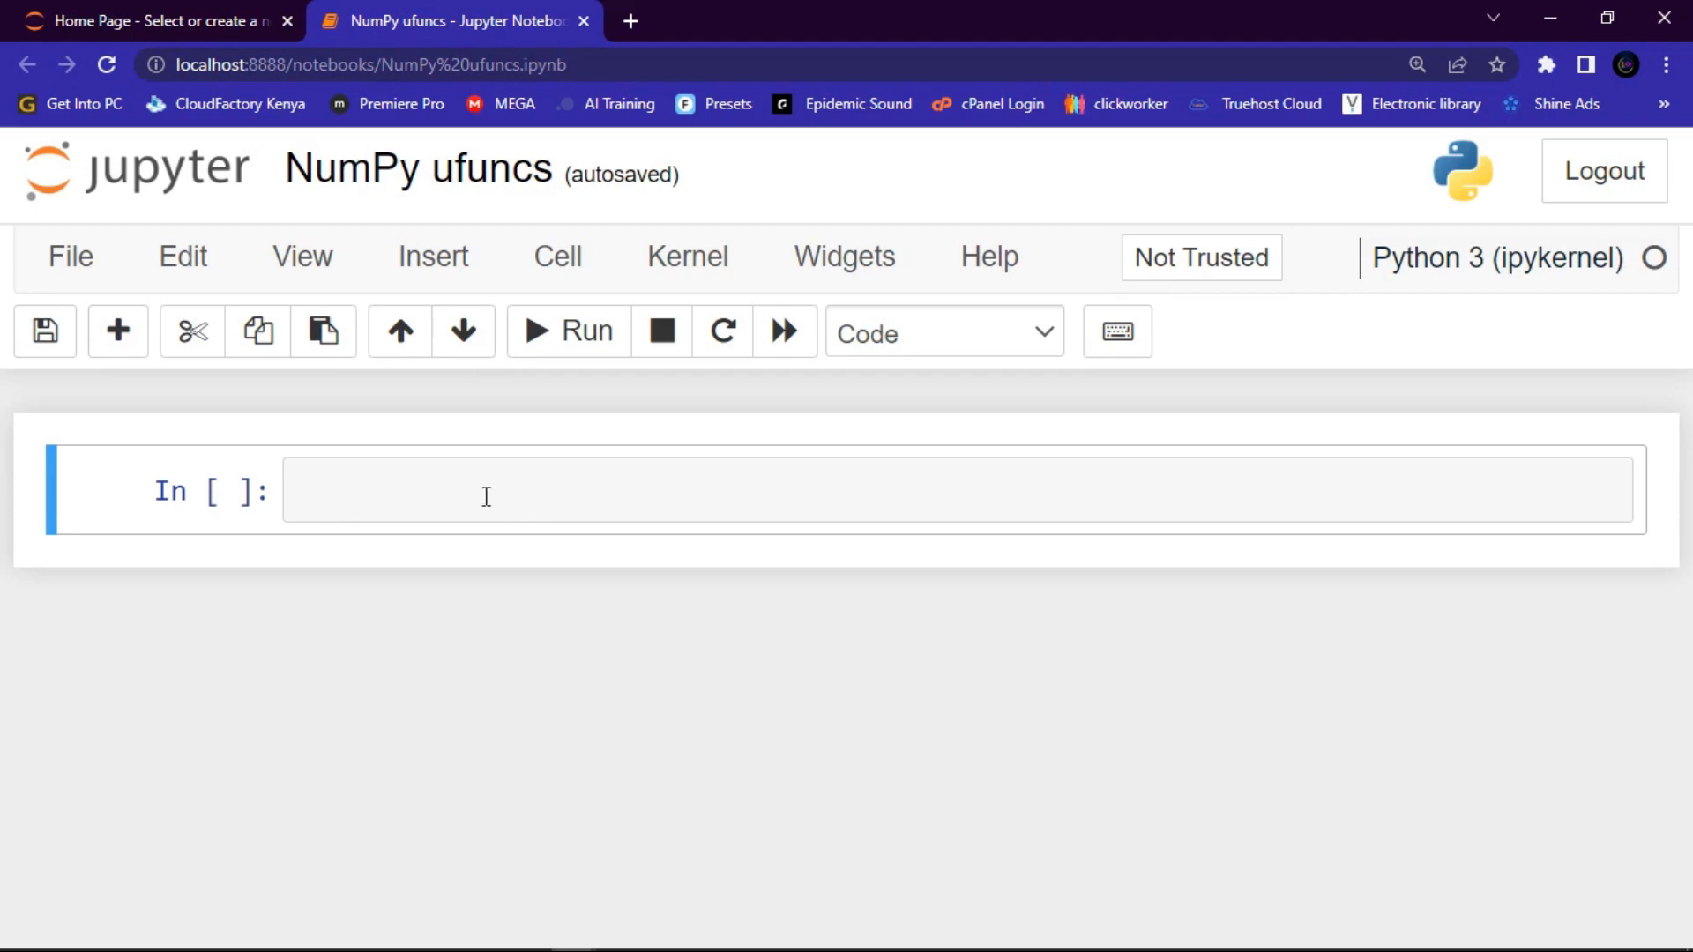
# Enter x = [1,2,3,4] as the first line of the empty code cell
pyautogui.click(487, 491)
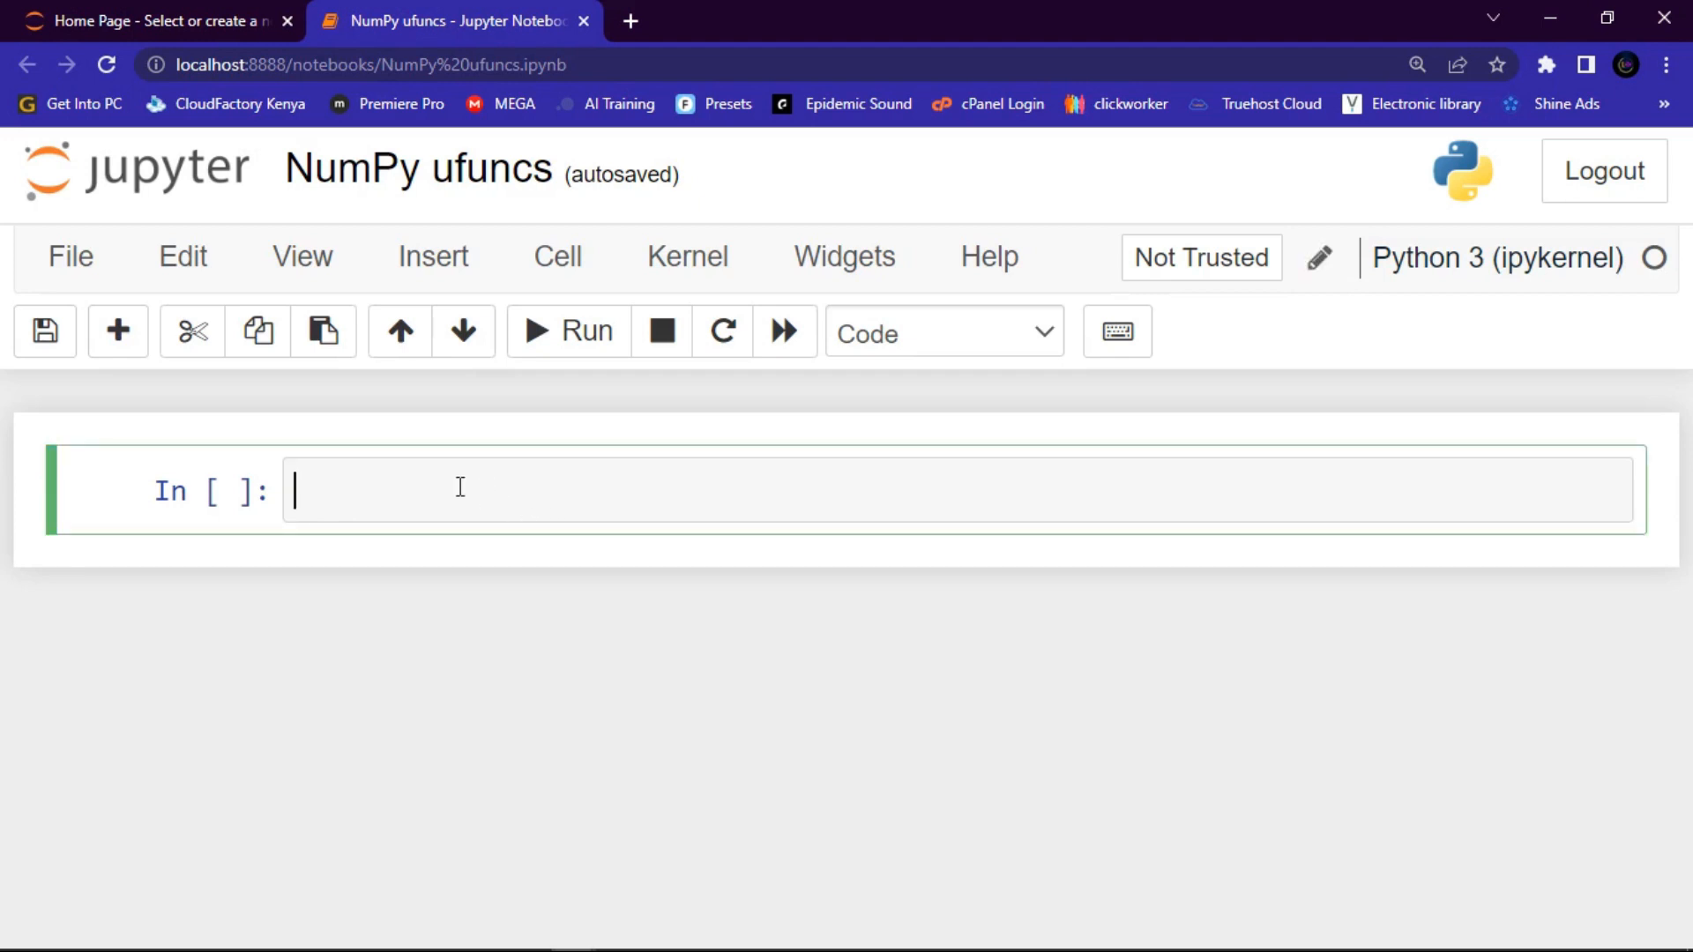
pyautogui.write('x =')
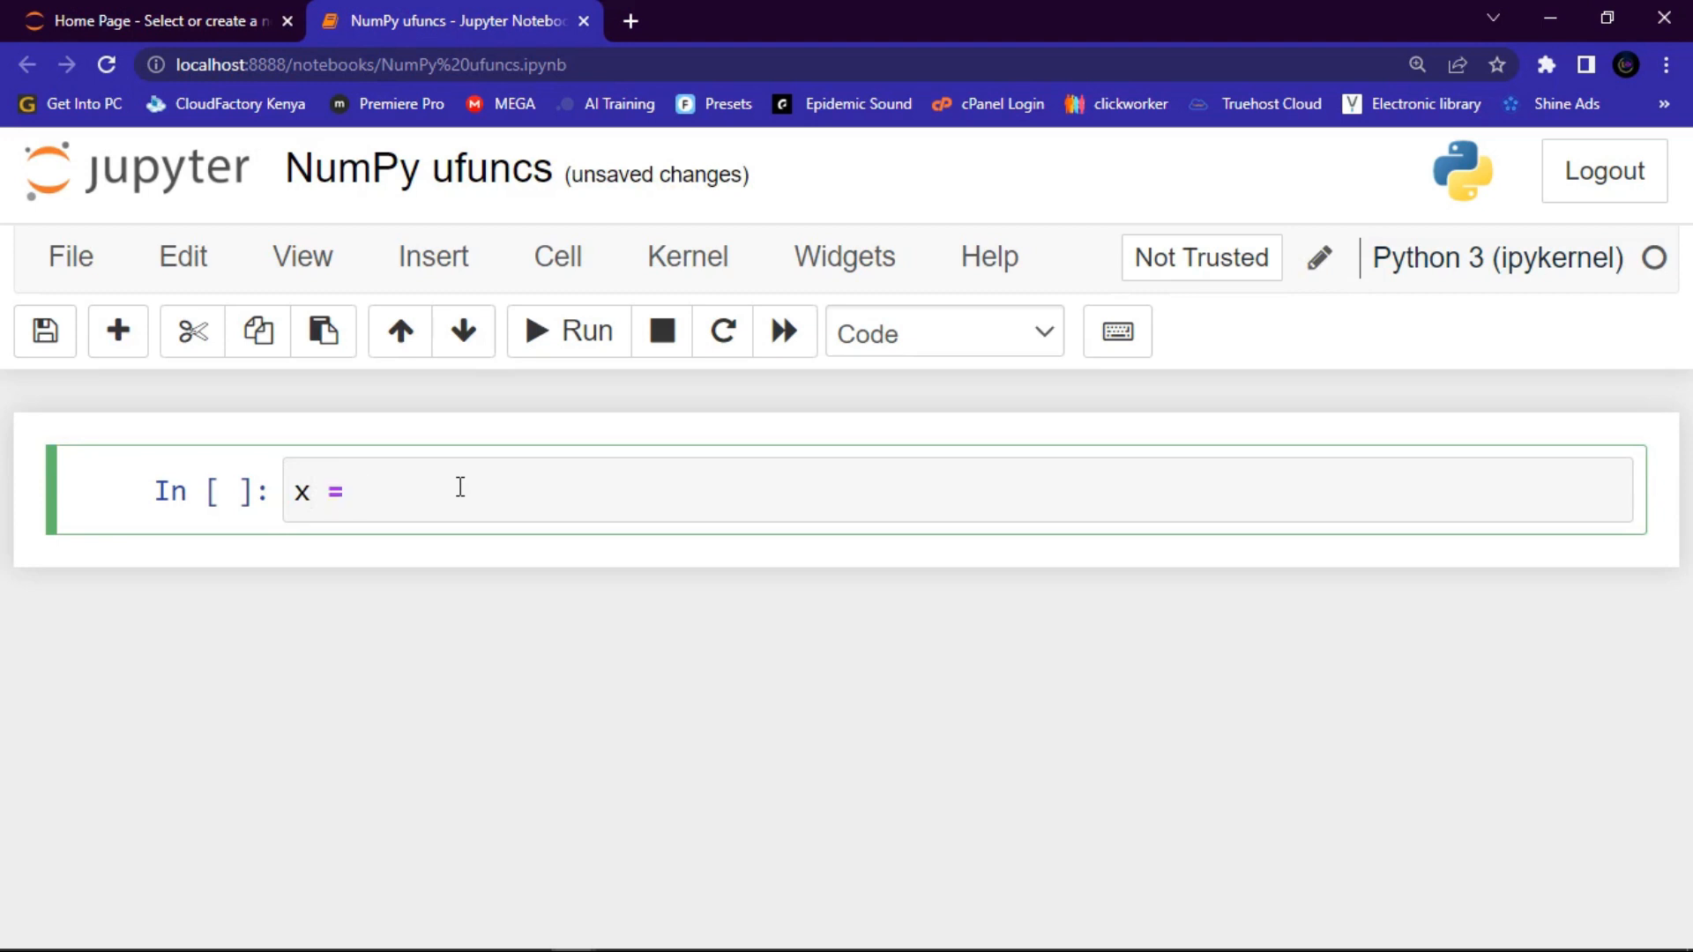
pyautogui.write('[]')
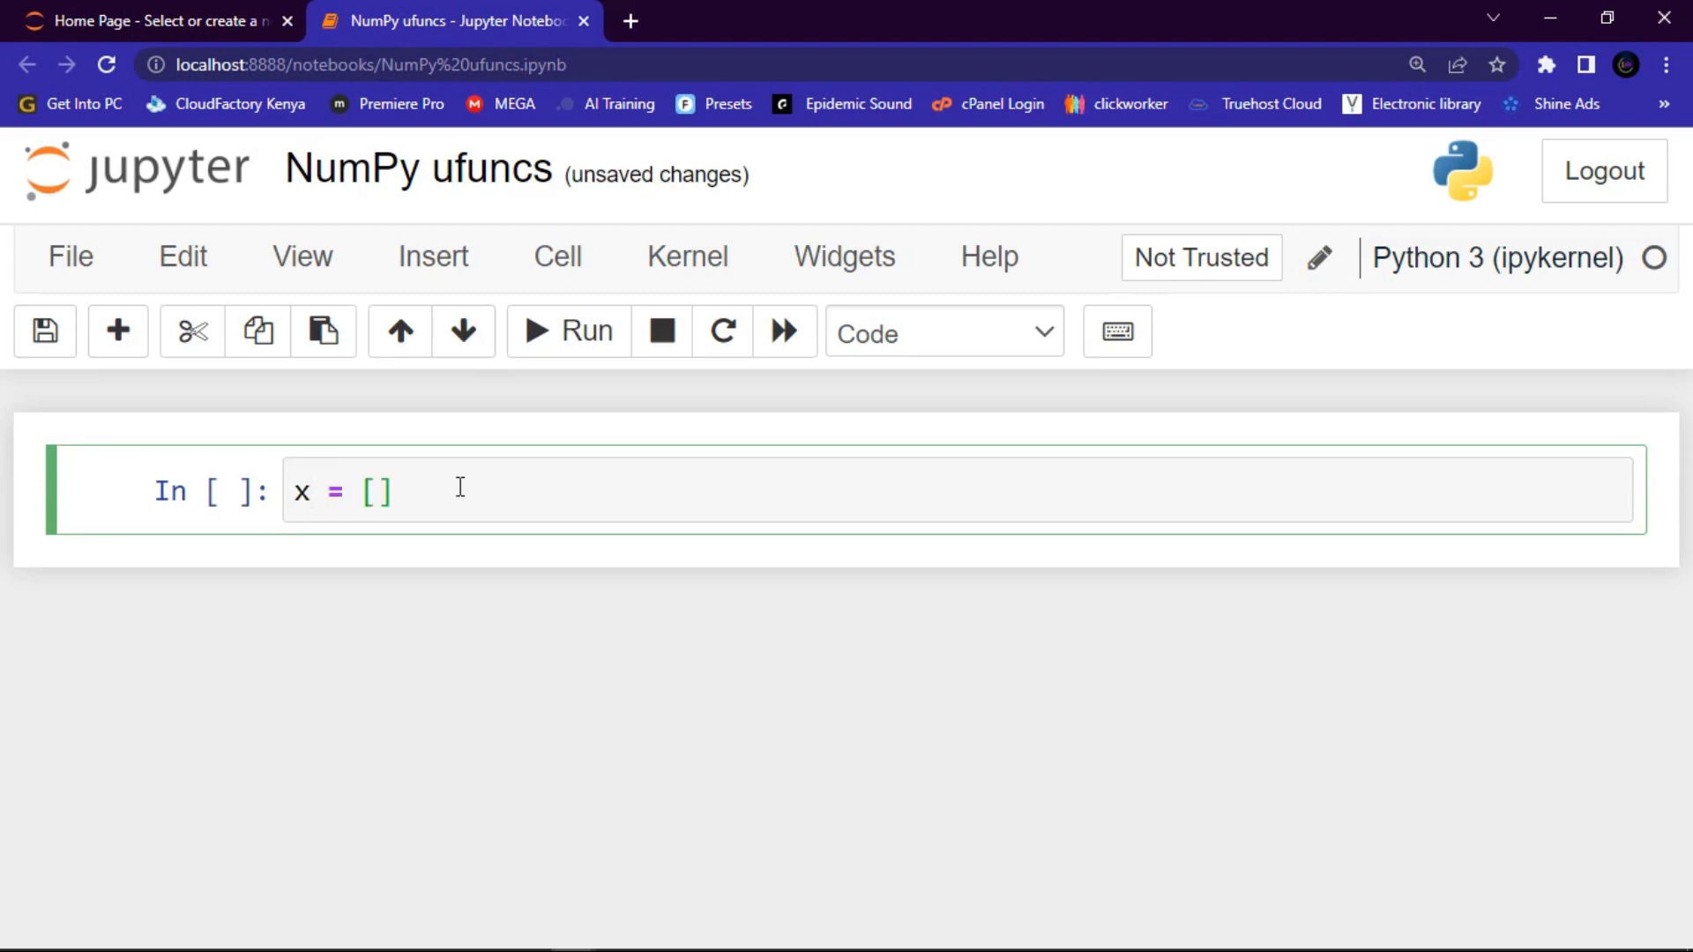
pyautogui.write('1,')
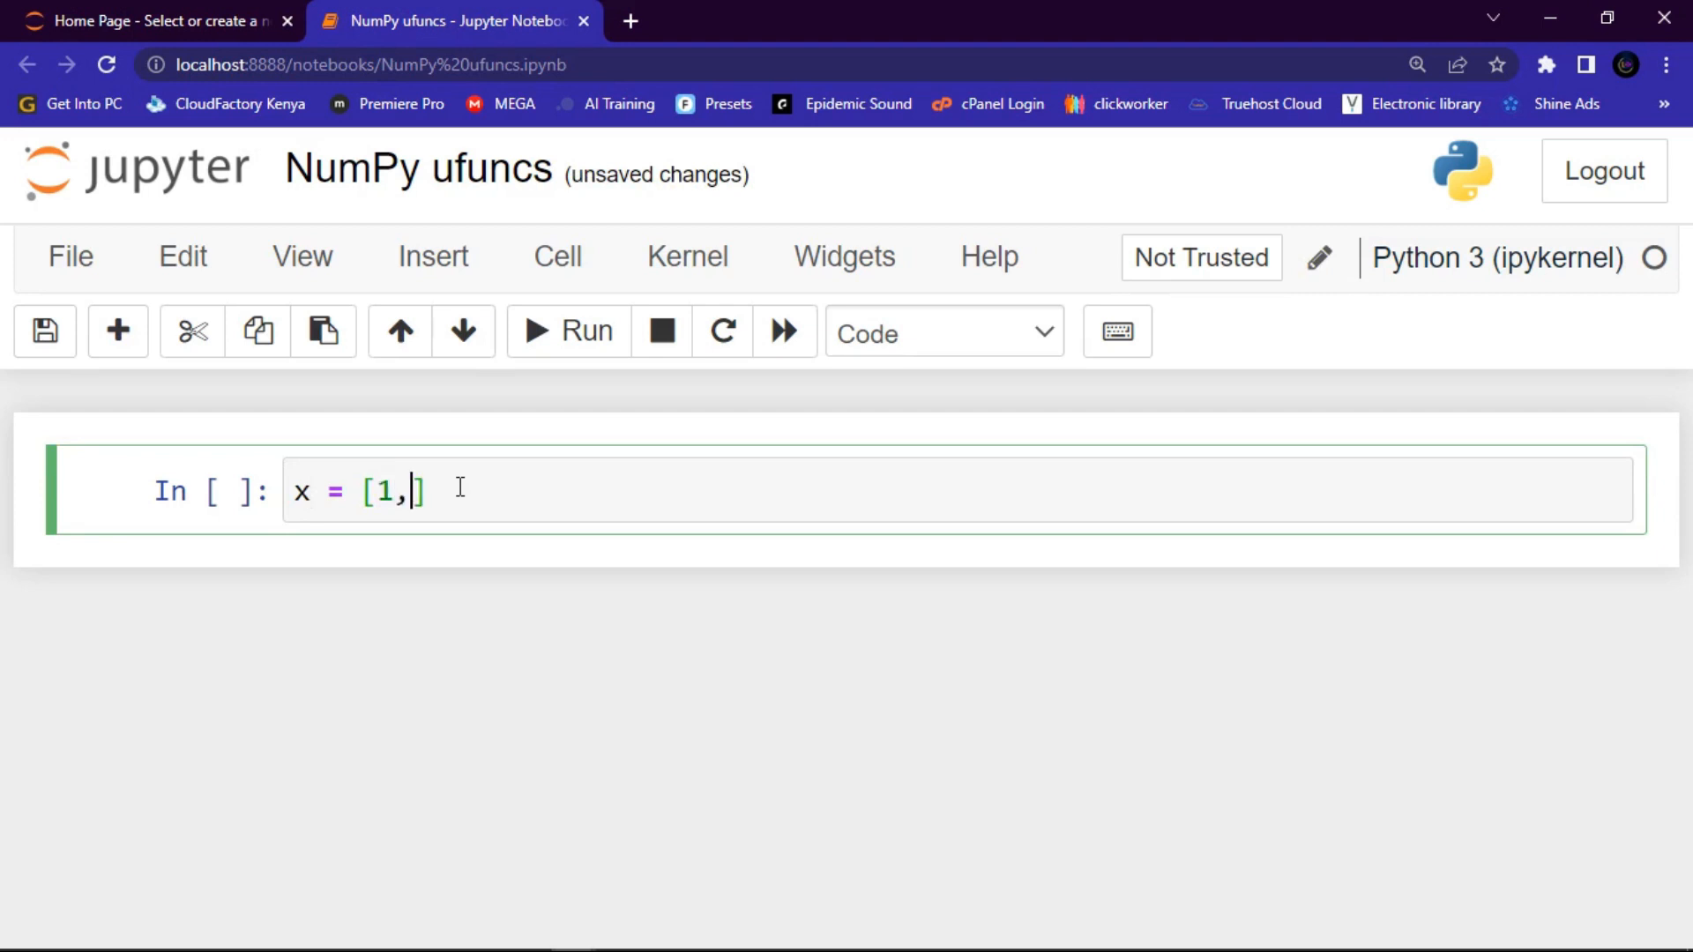
pyautogui.write('2,')
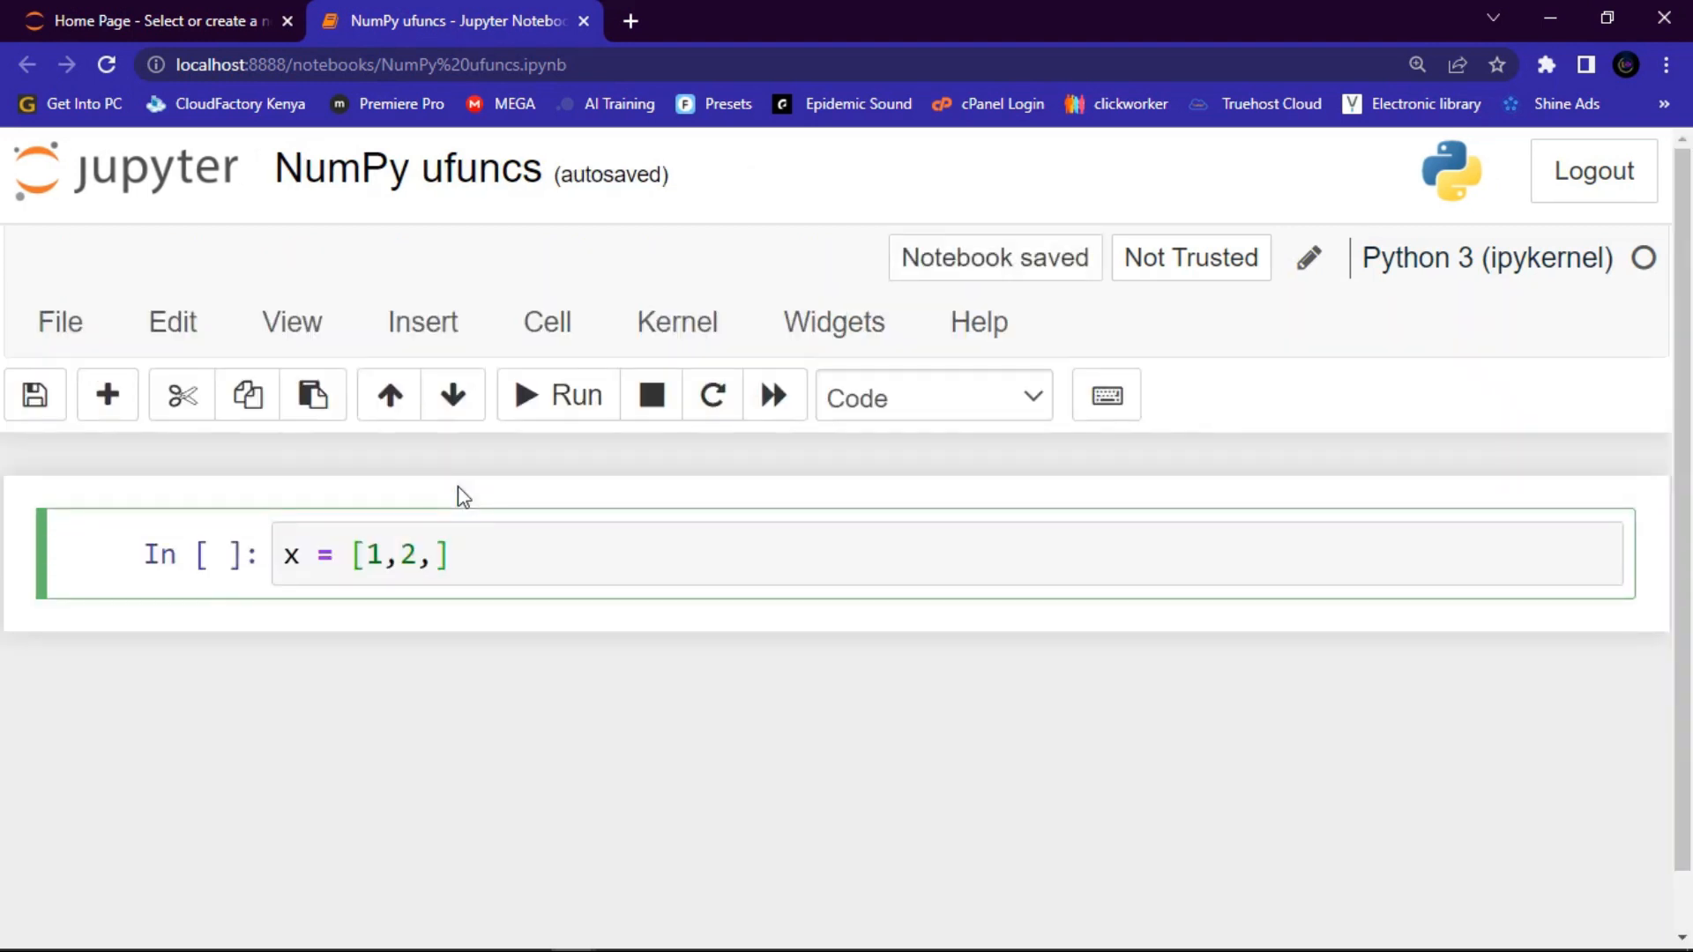
pyautogui.write('3,4')
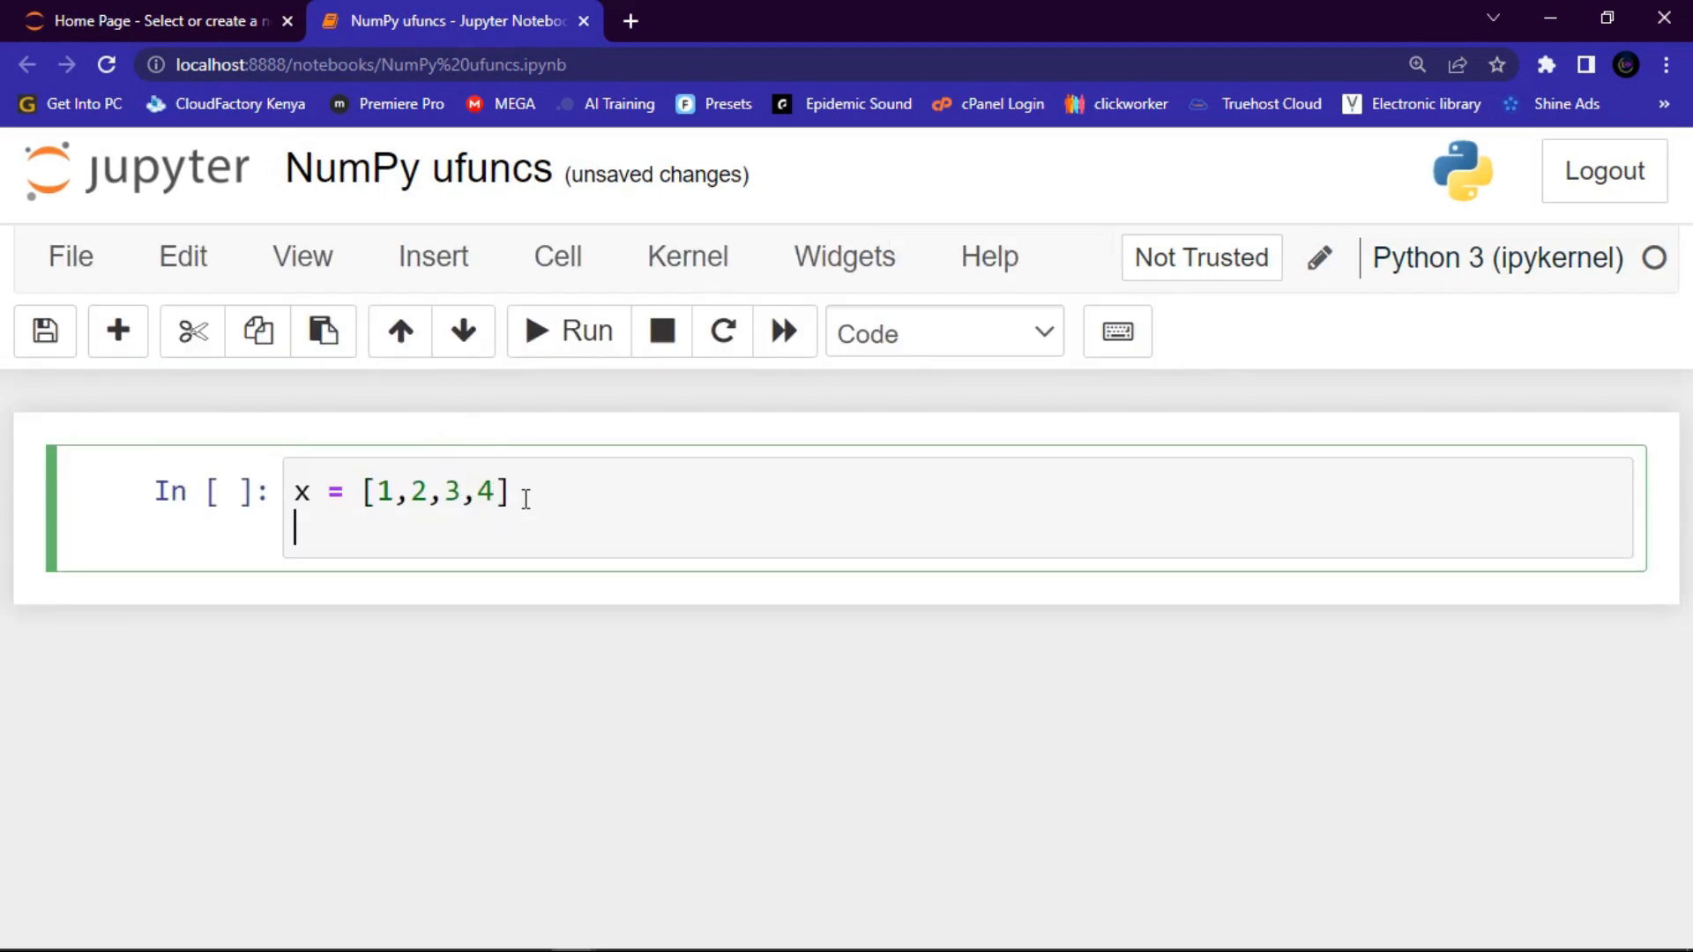
# Add the second list y = [4,5,6,7] below x
pyautogui.write('y=')
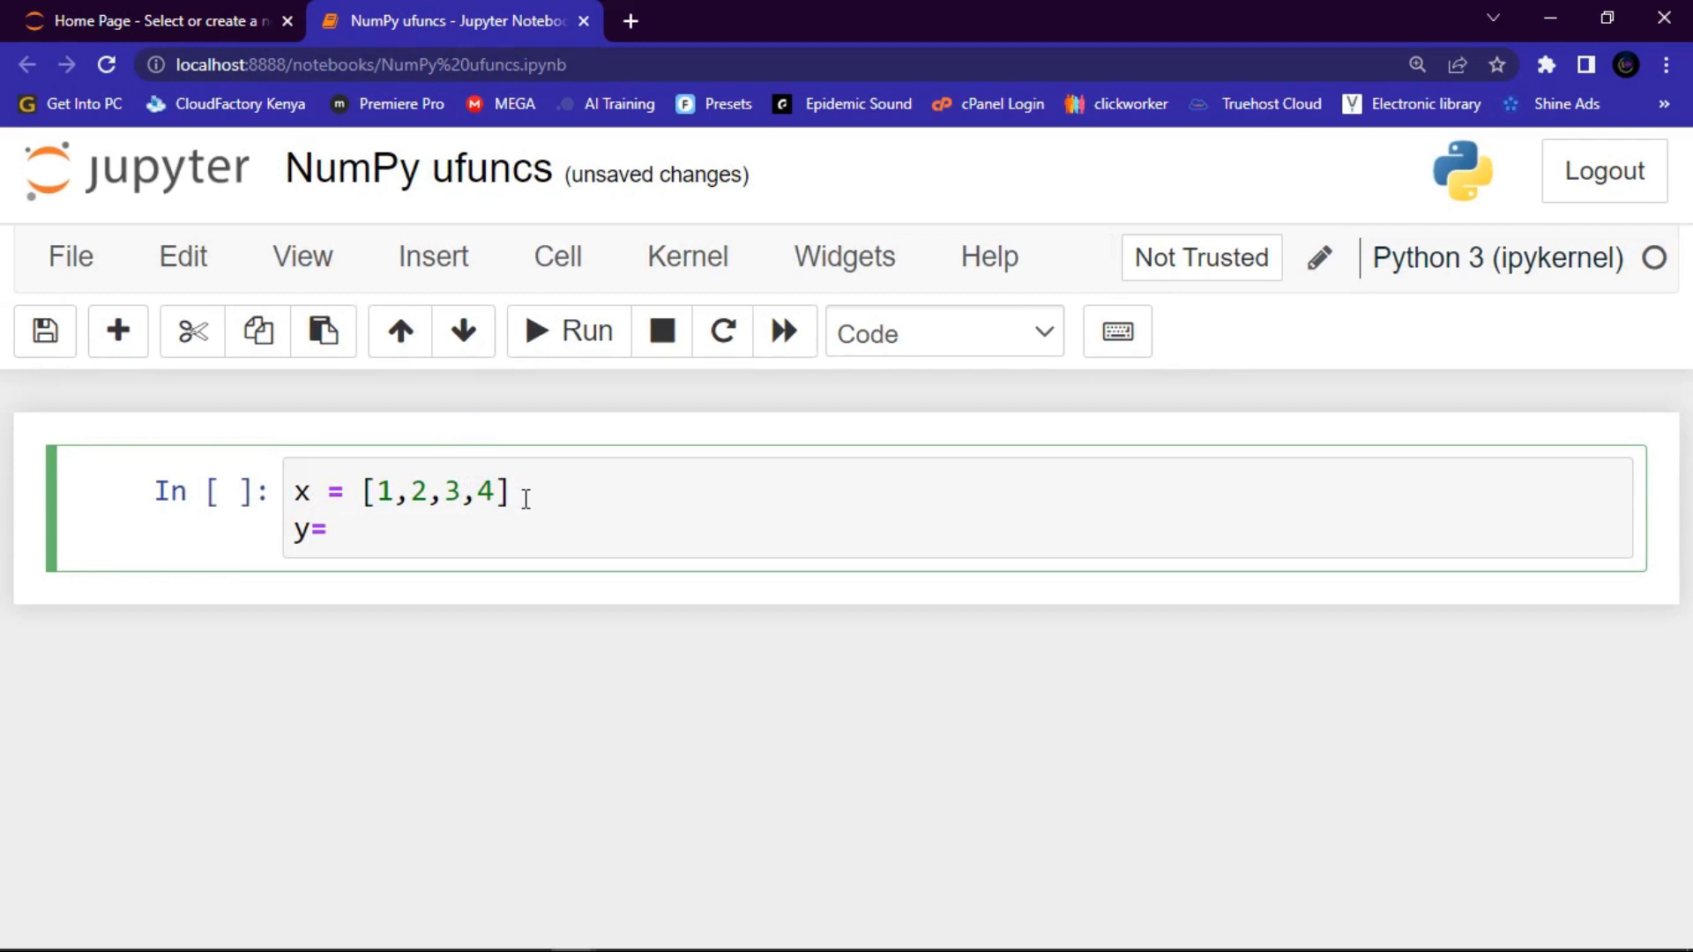
pyautogui.press('Backspace')
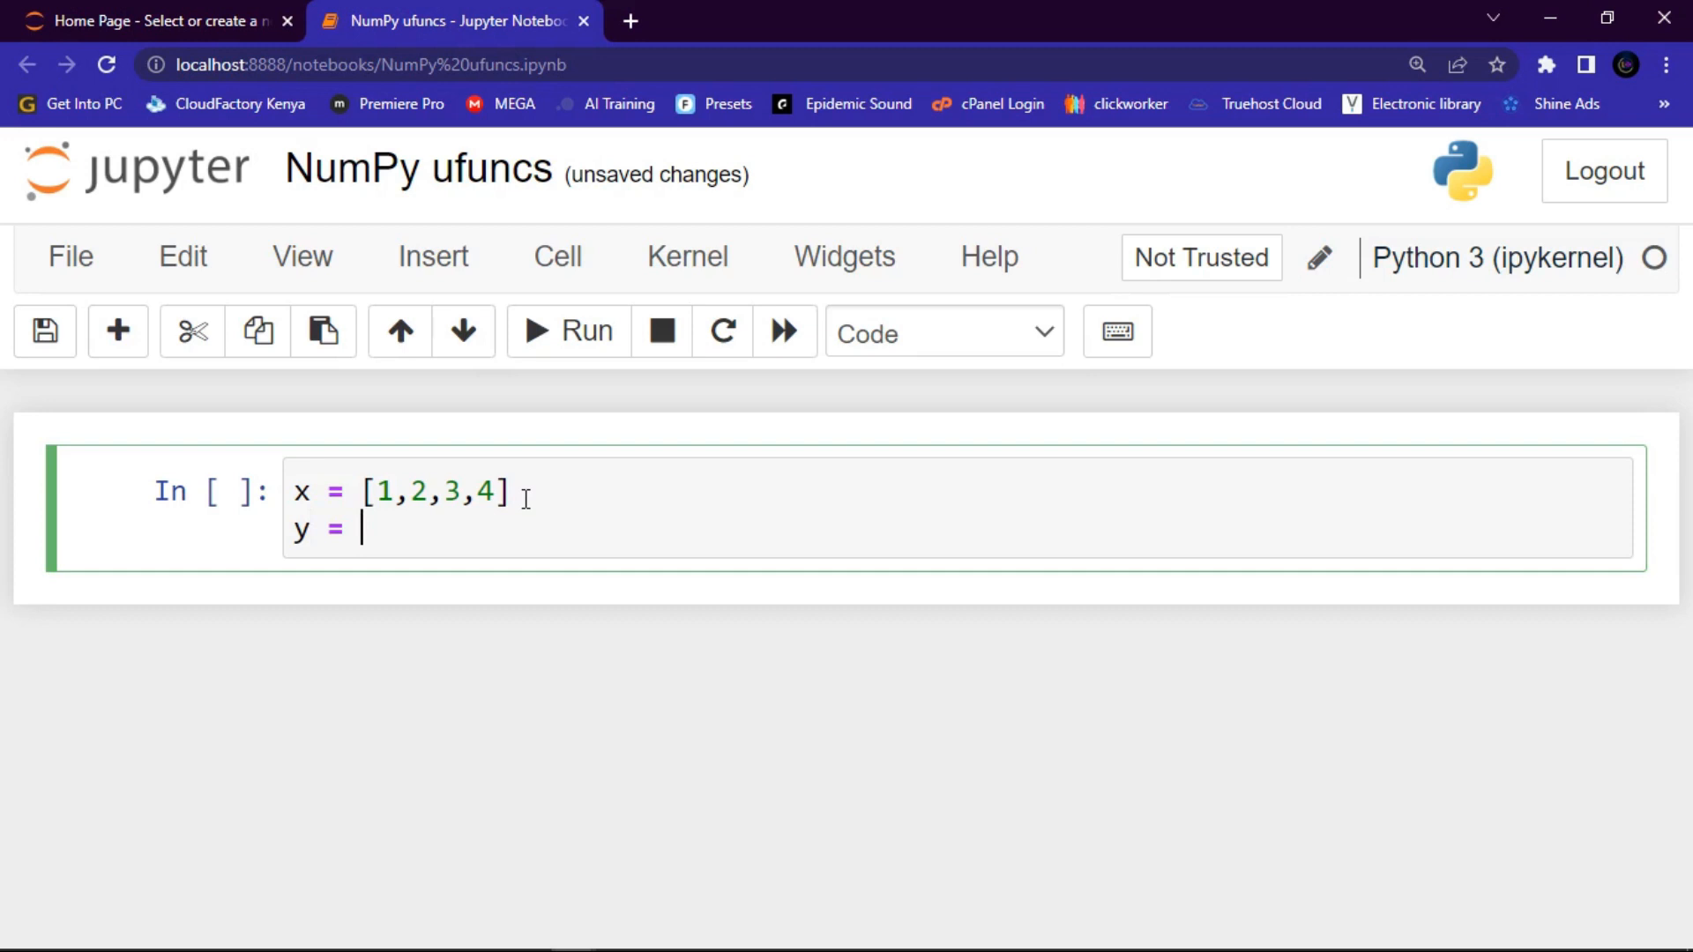
pyautogui.write('[]')
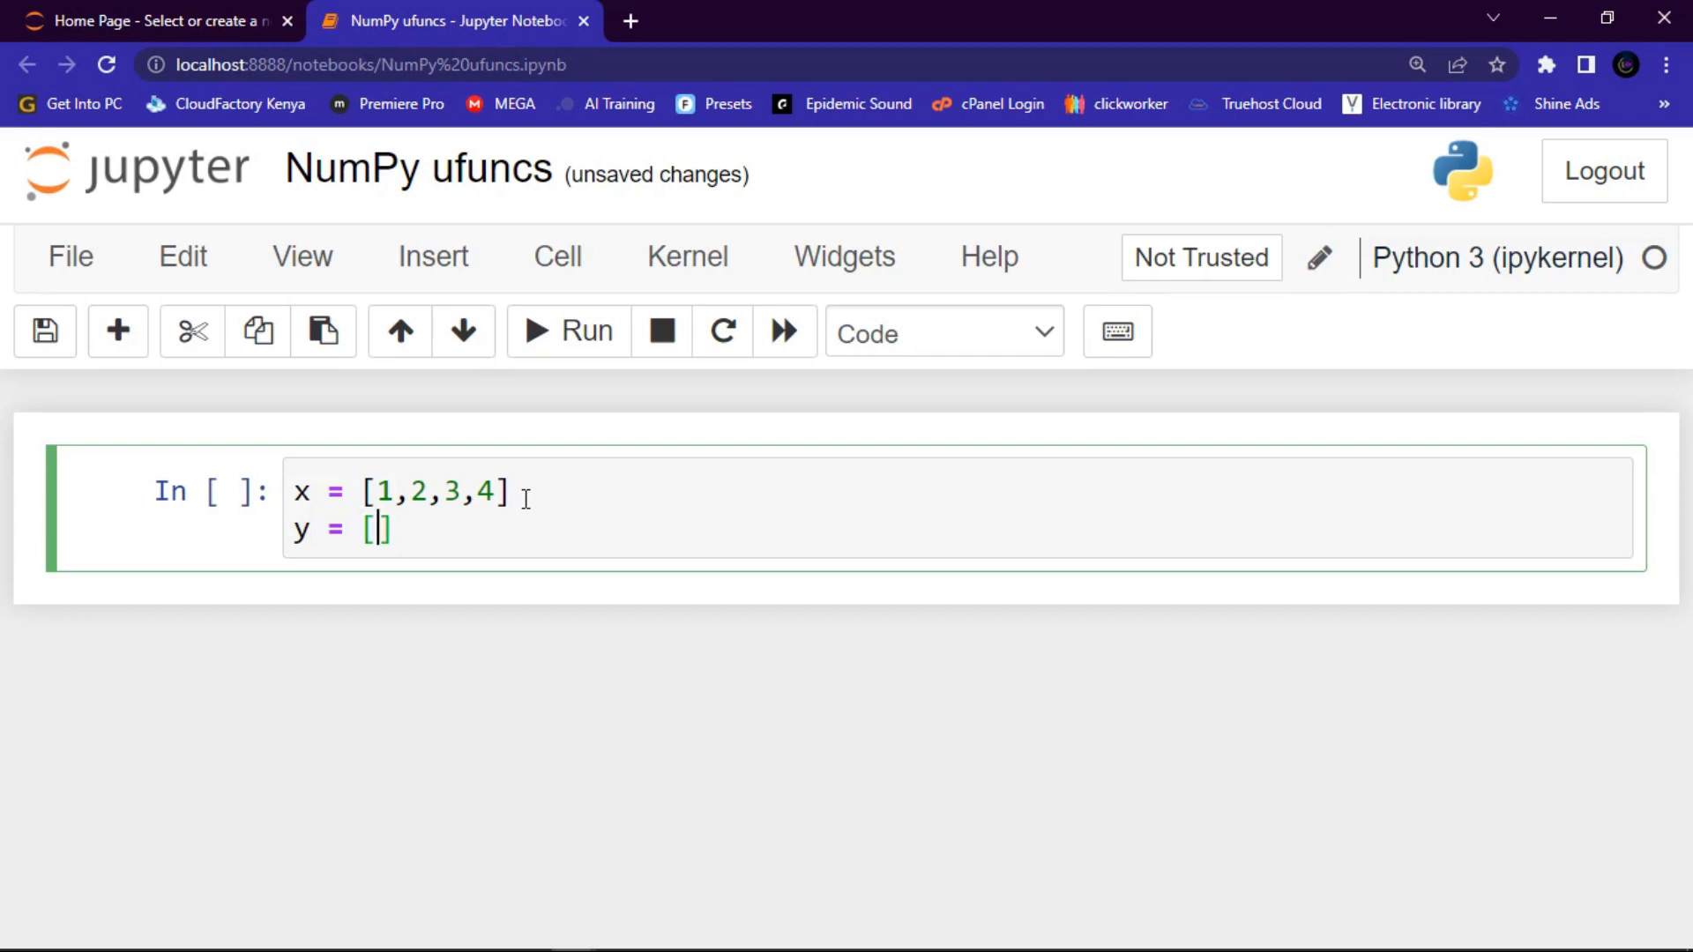
pyautogui.write('4,')
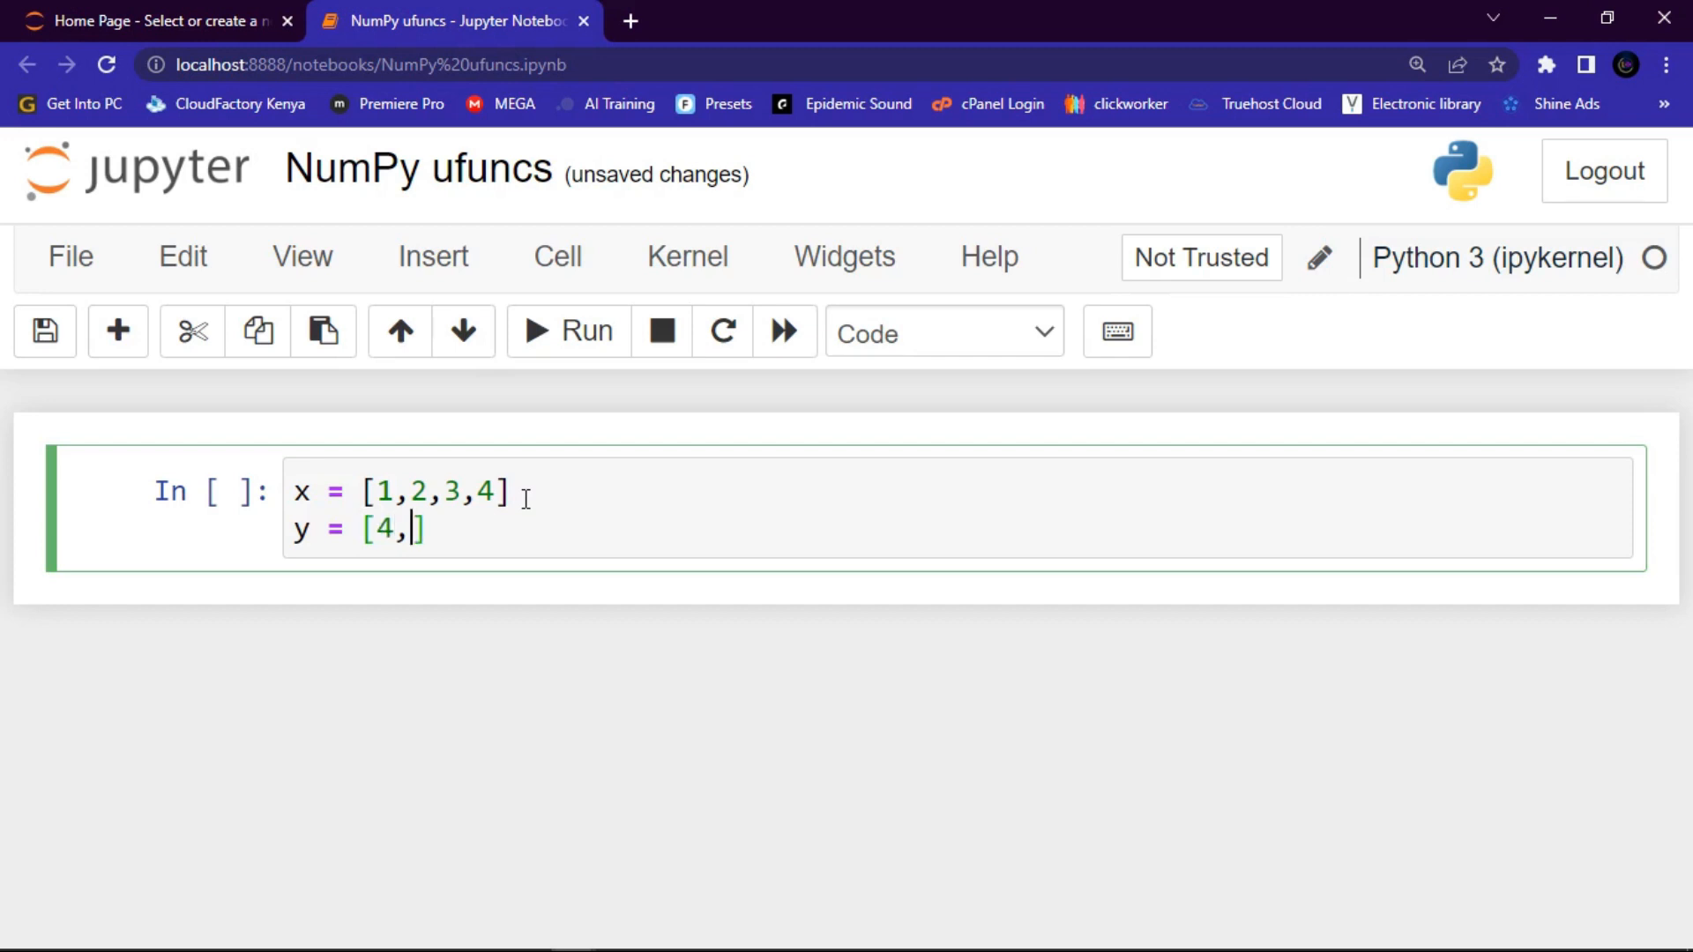
pyautogui.write('5,6,')
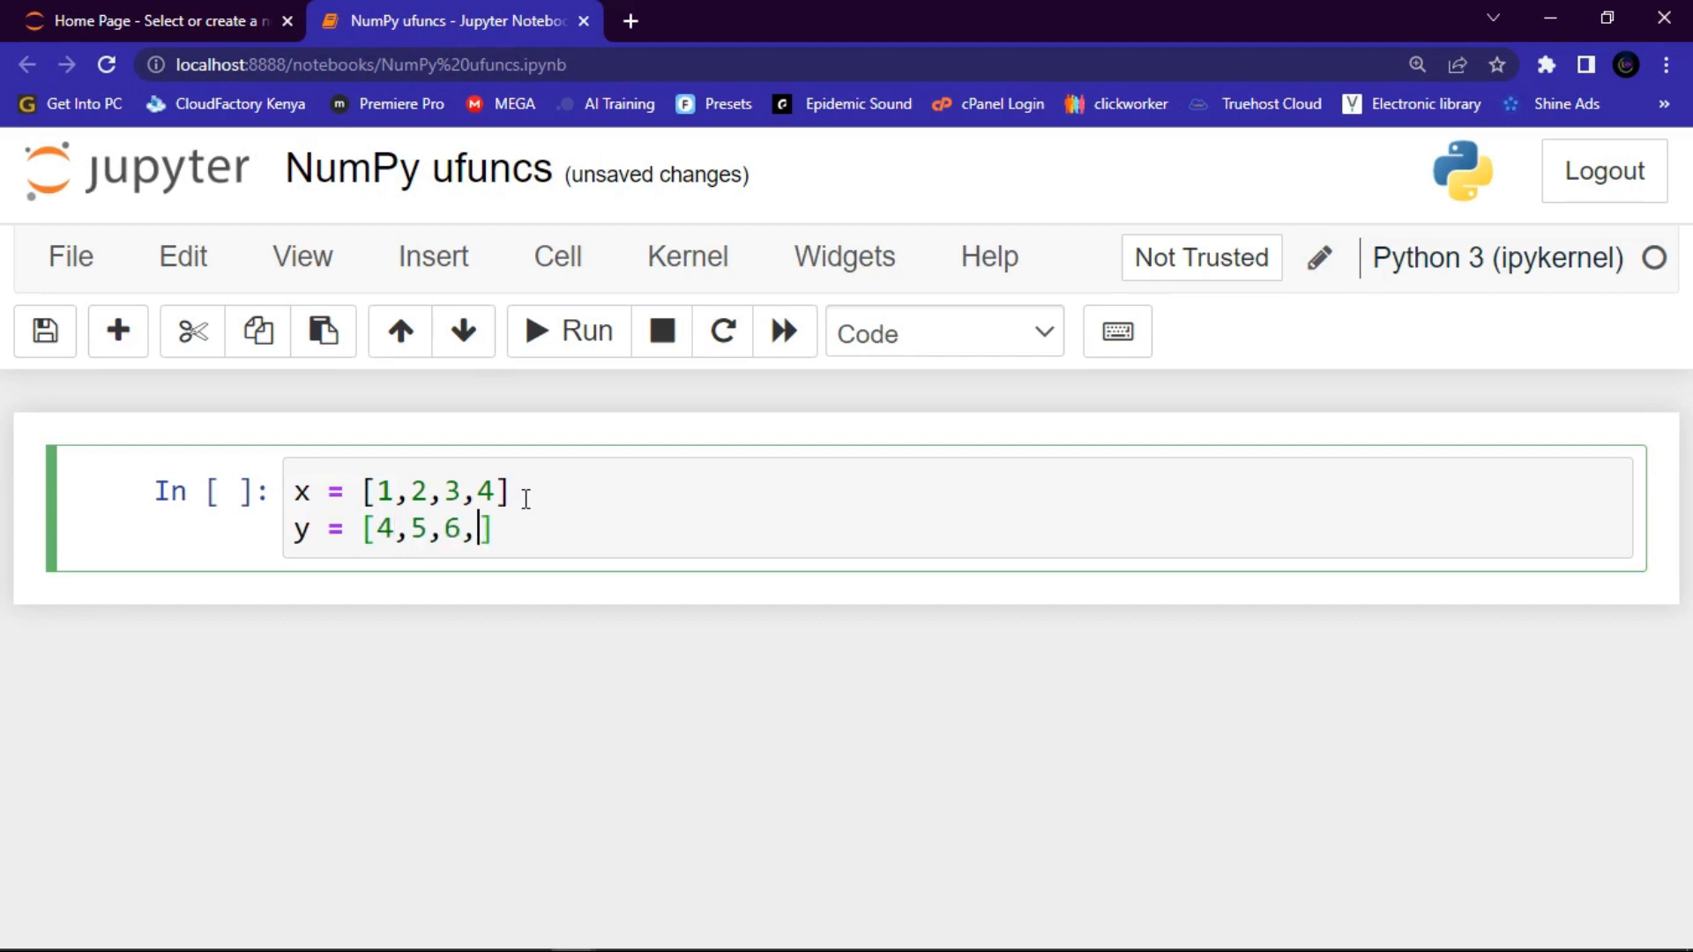
pyautogui.write('7')
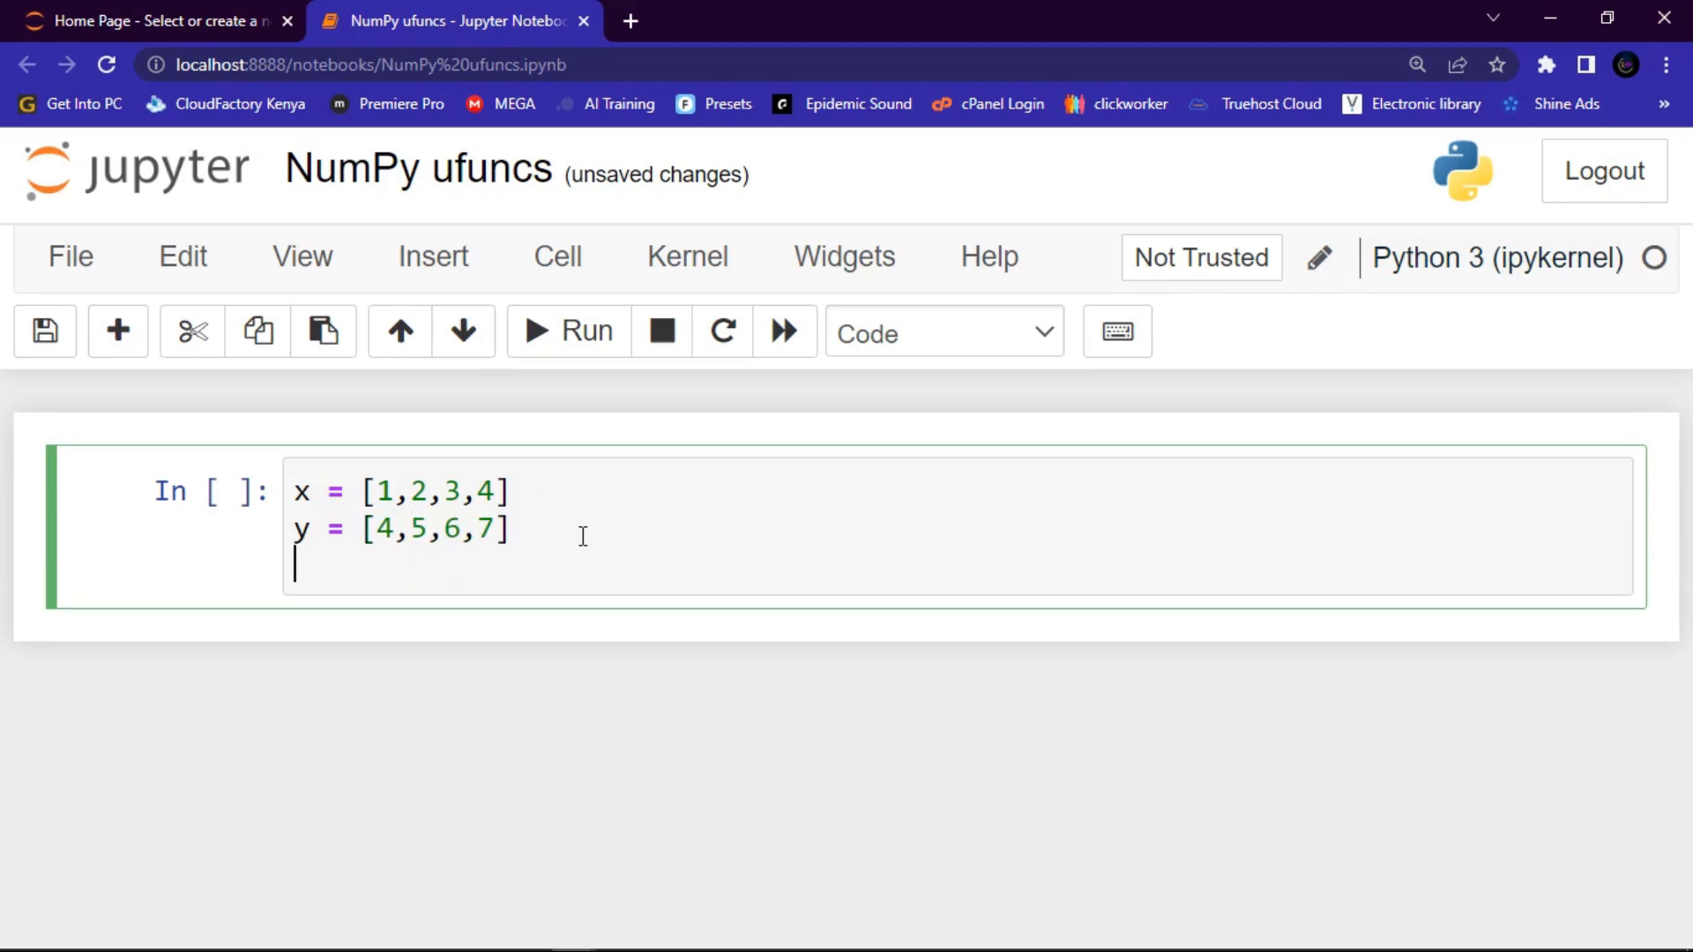
# Begin a third line defining the empty list z = []
pyautogui.write('z =')
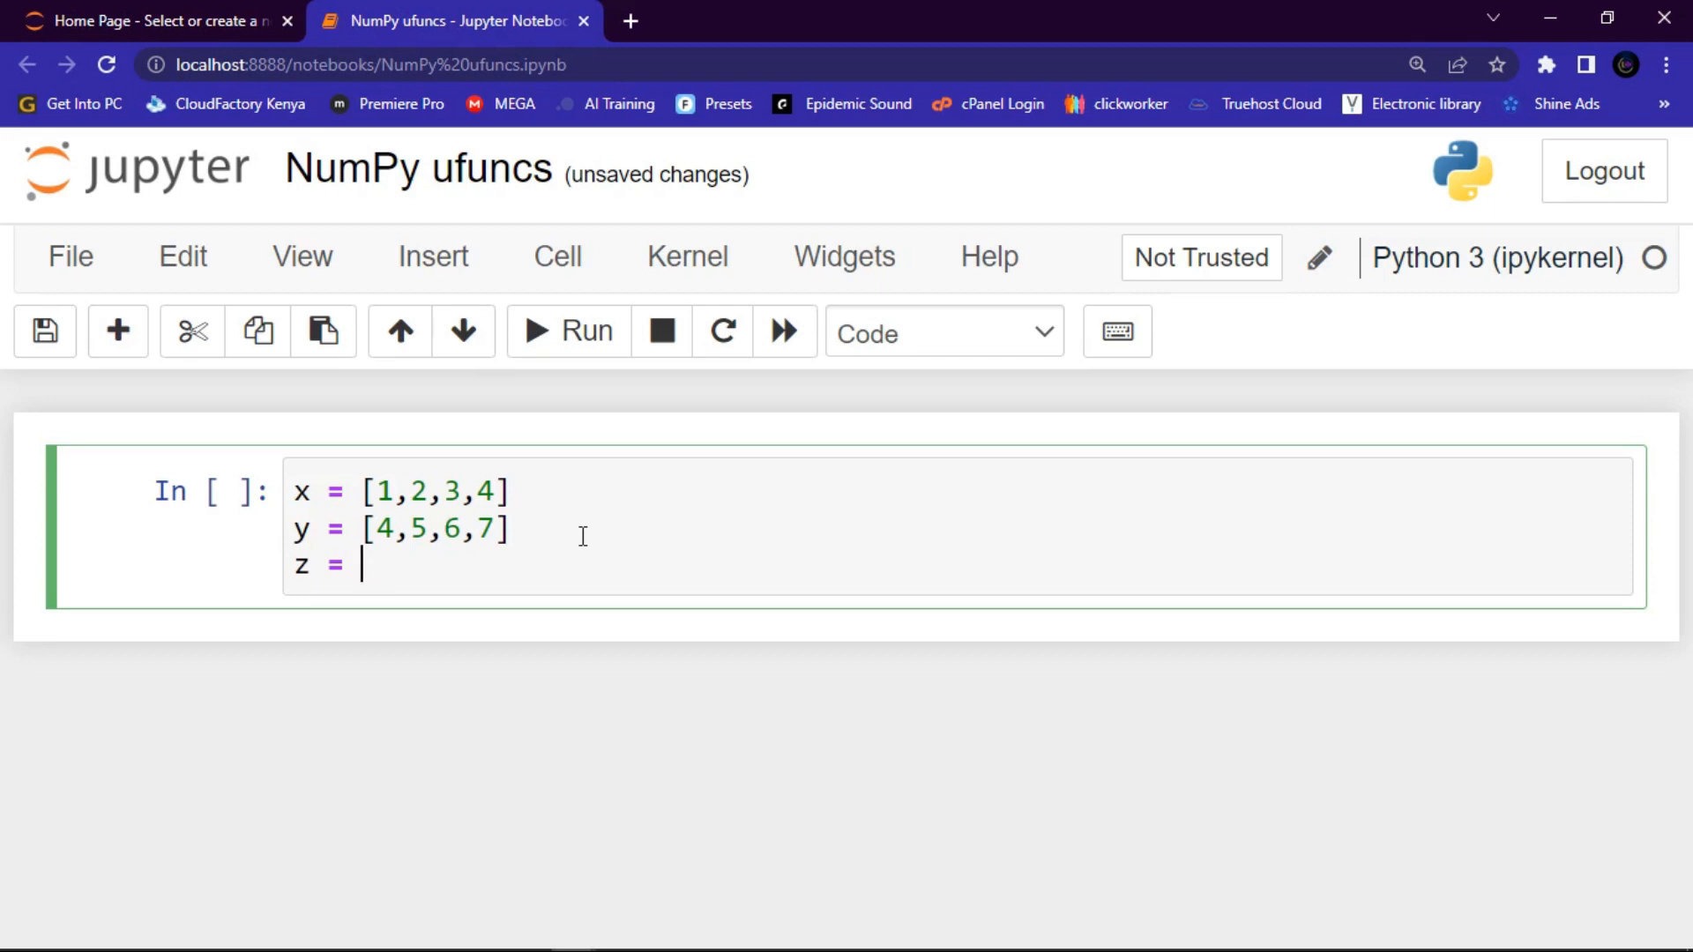
pyautogui.write('[]')
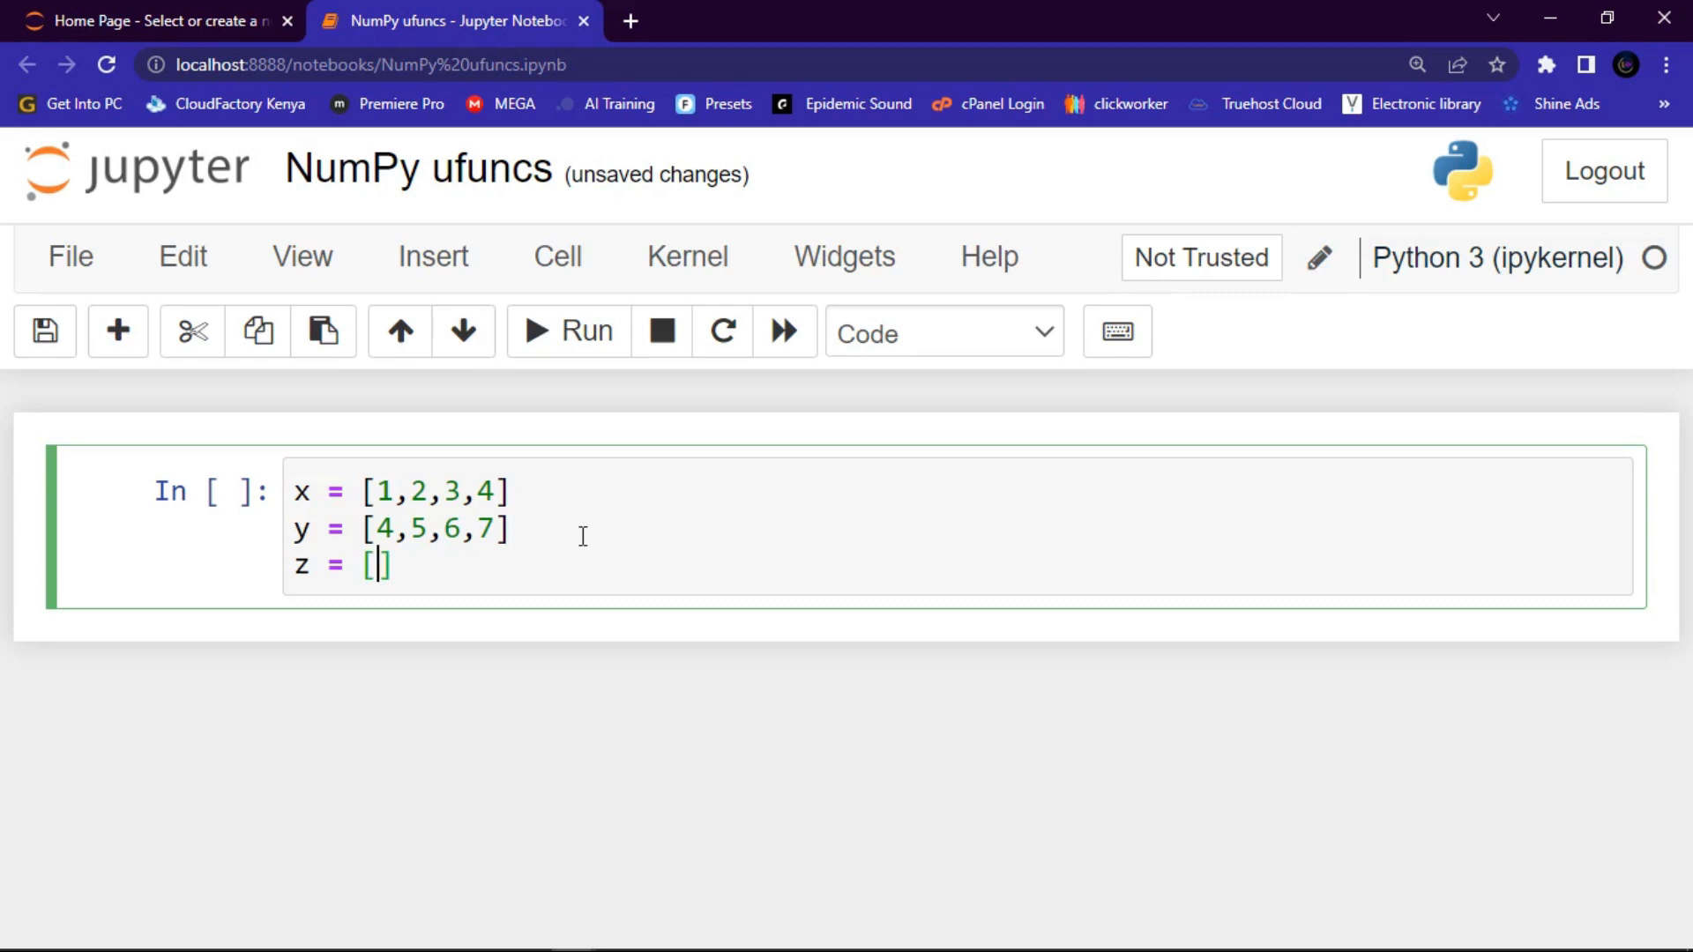
pyautogui.moveTo(417, 564)
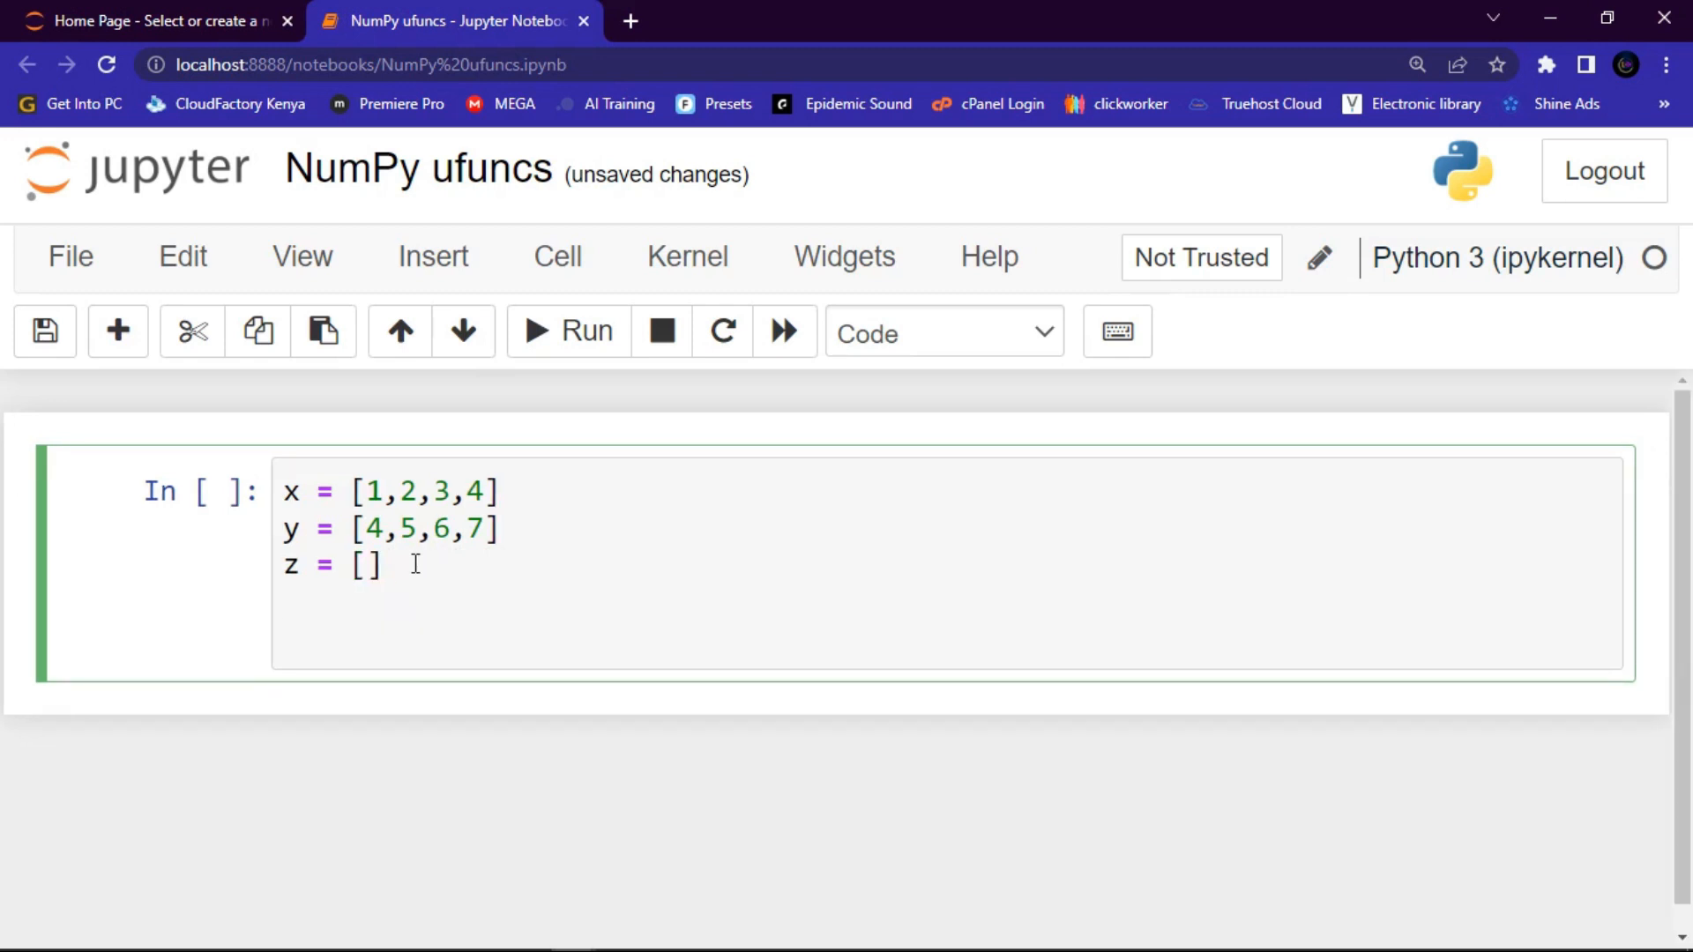
# Write the loop header for i, j in zip(x,y):
pyautogui.write('f')
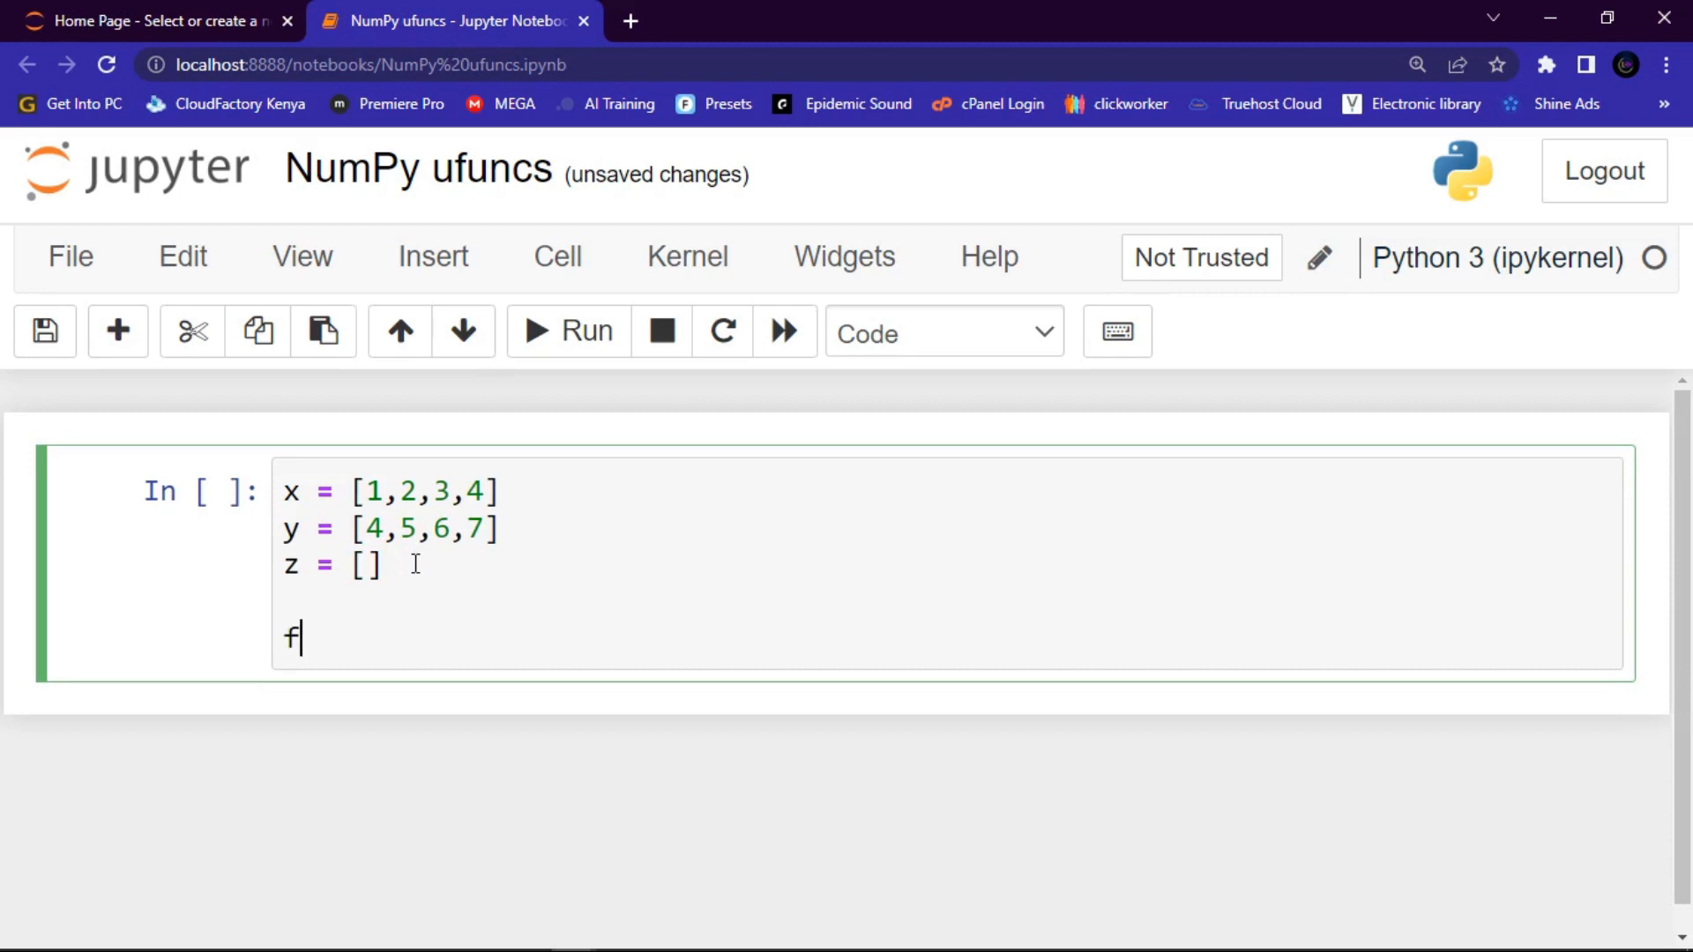
pyautogui.write('or')
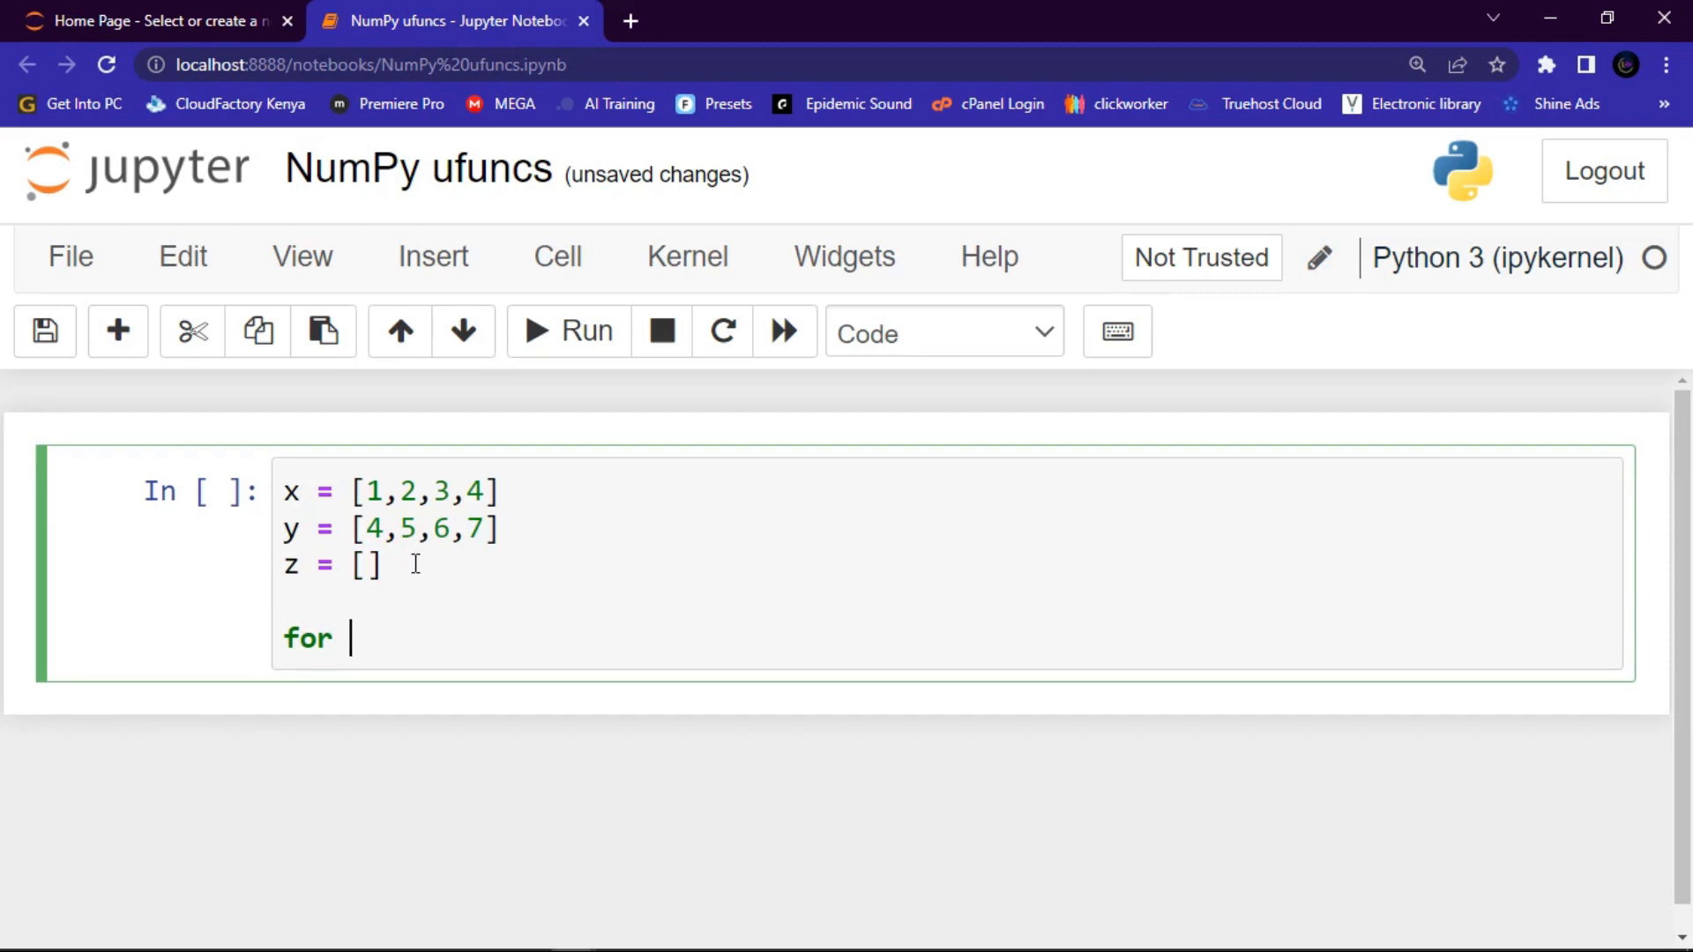
pyautogui.write('i,')
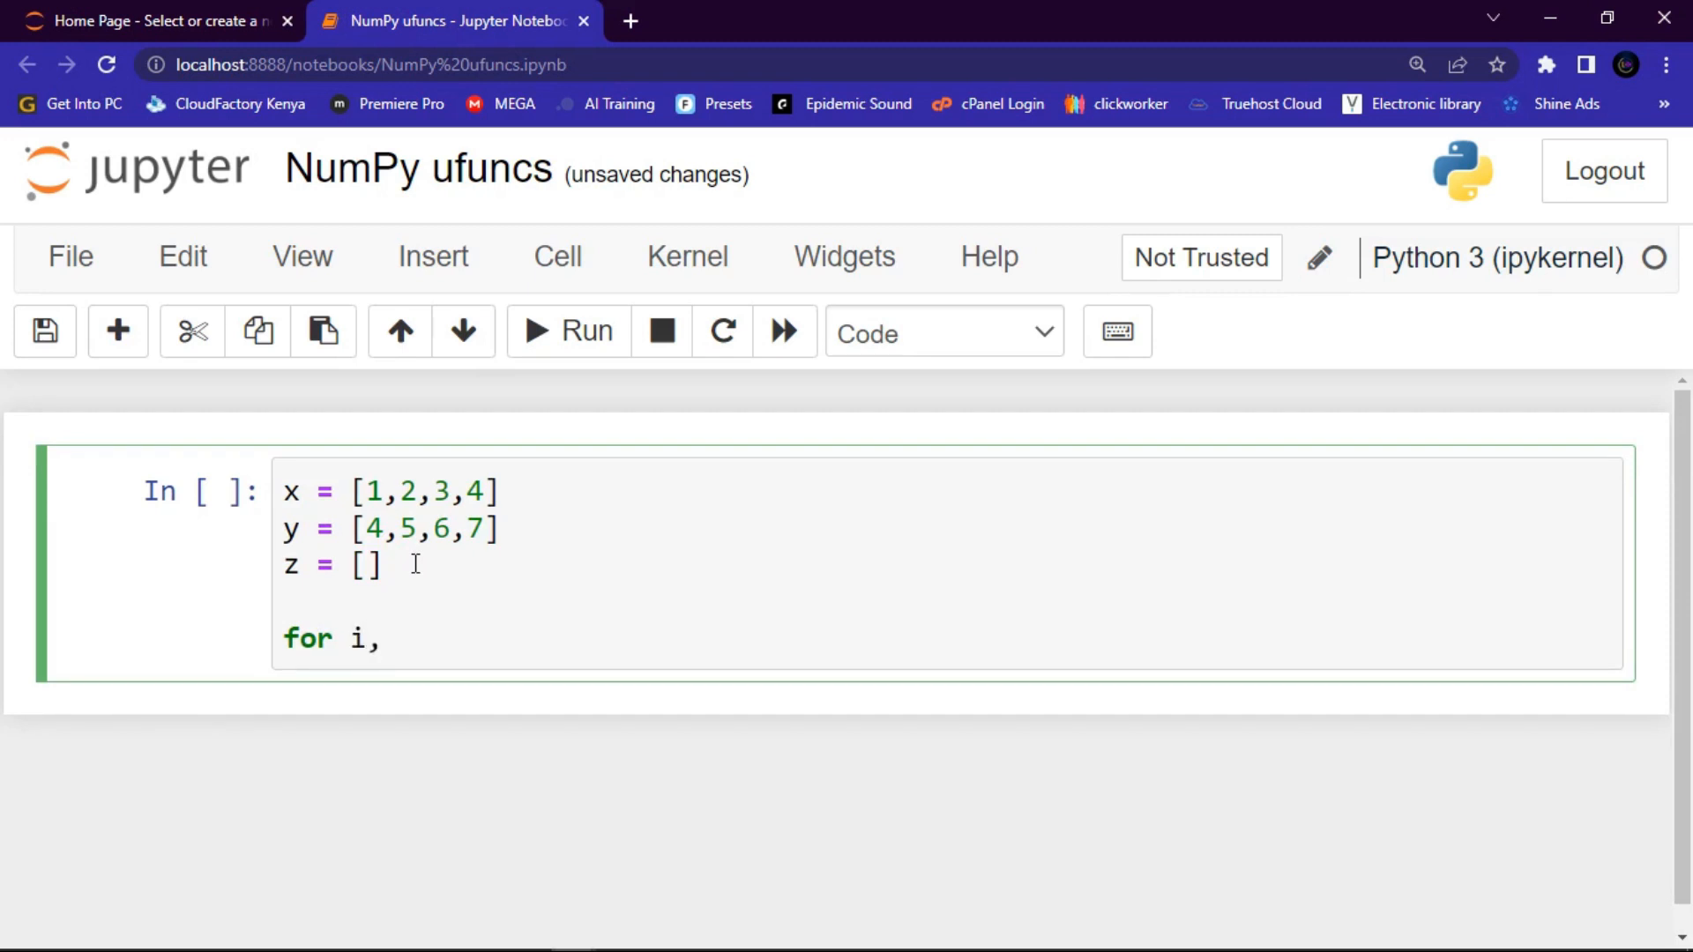
pyautogui.write('j')
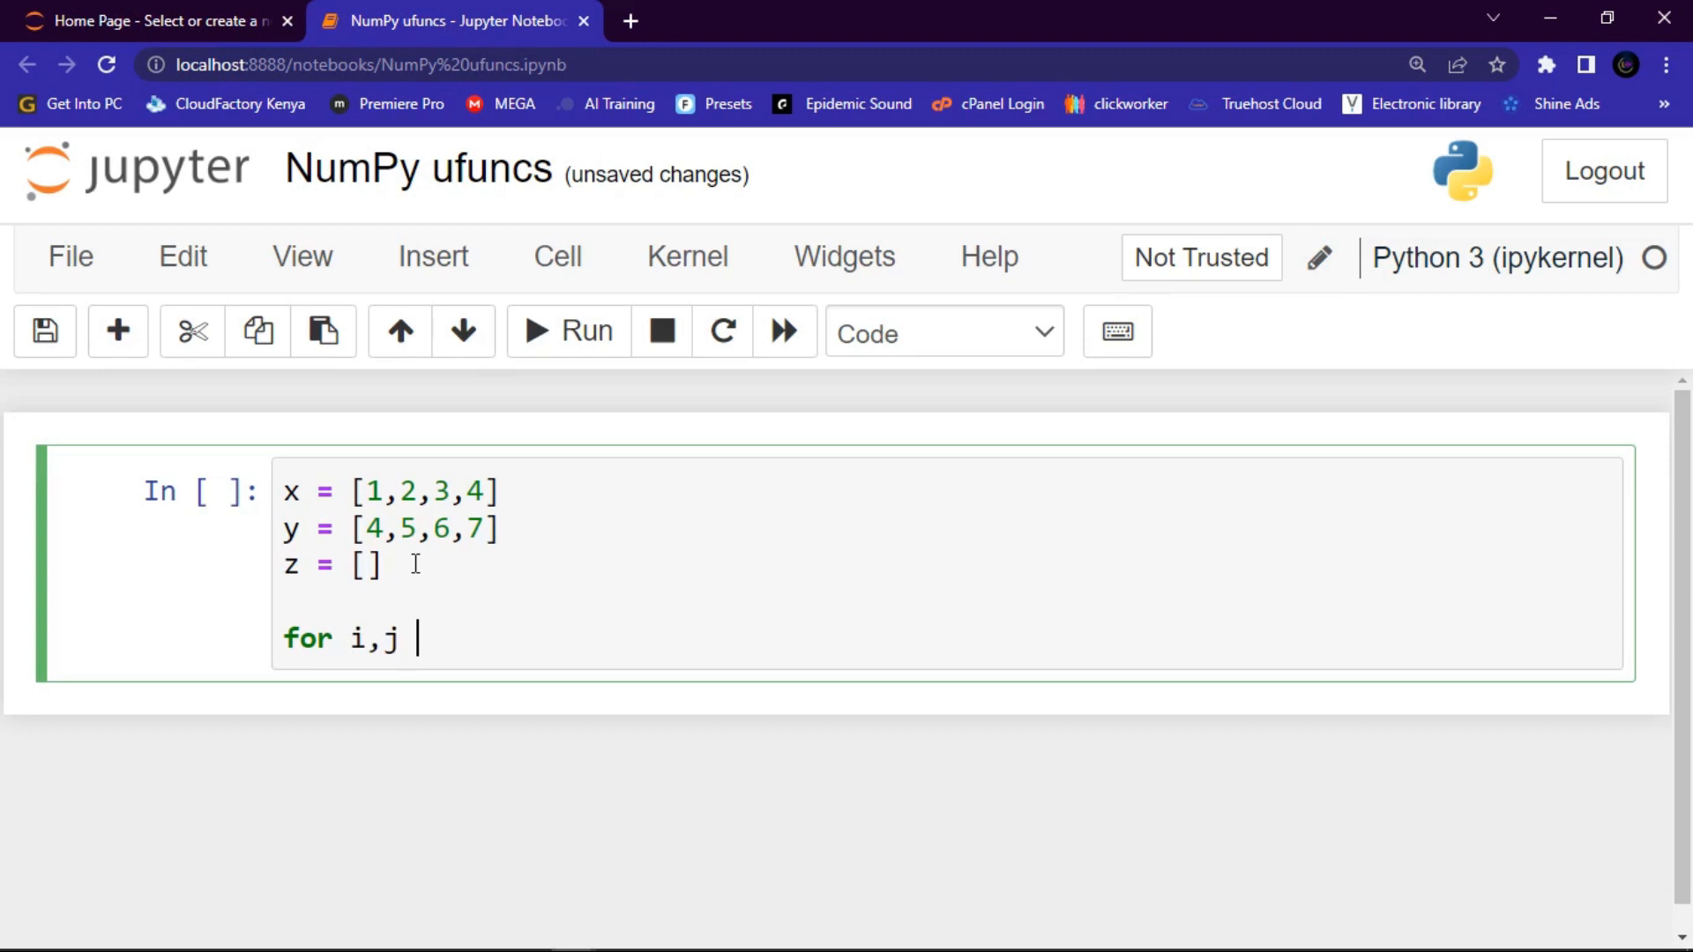
pyautogui.write('in')
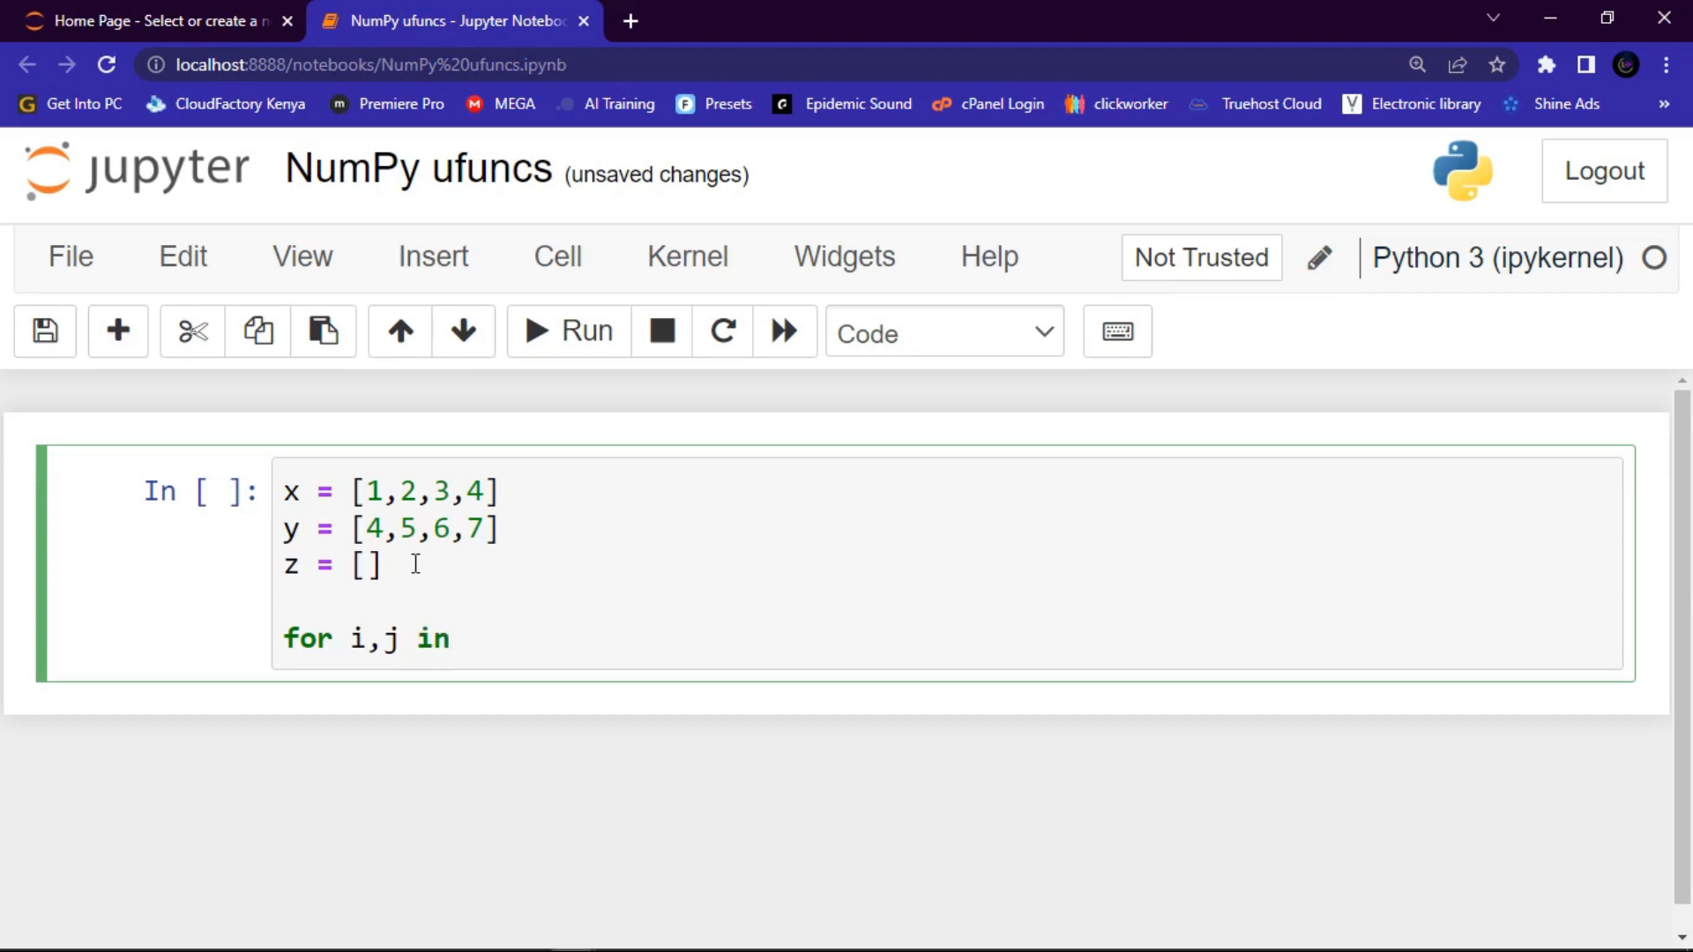
pyautogui.write('zip')
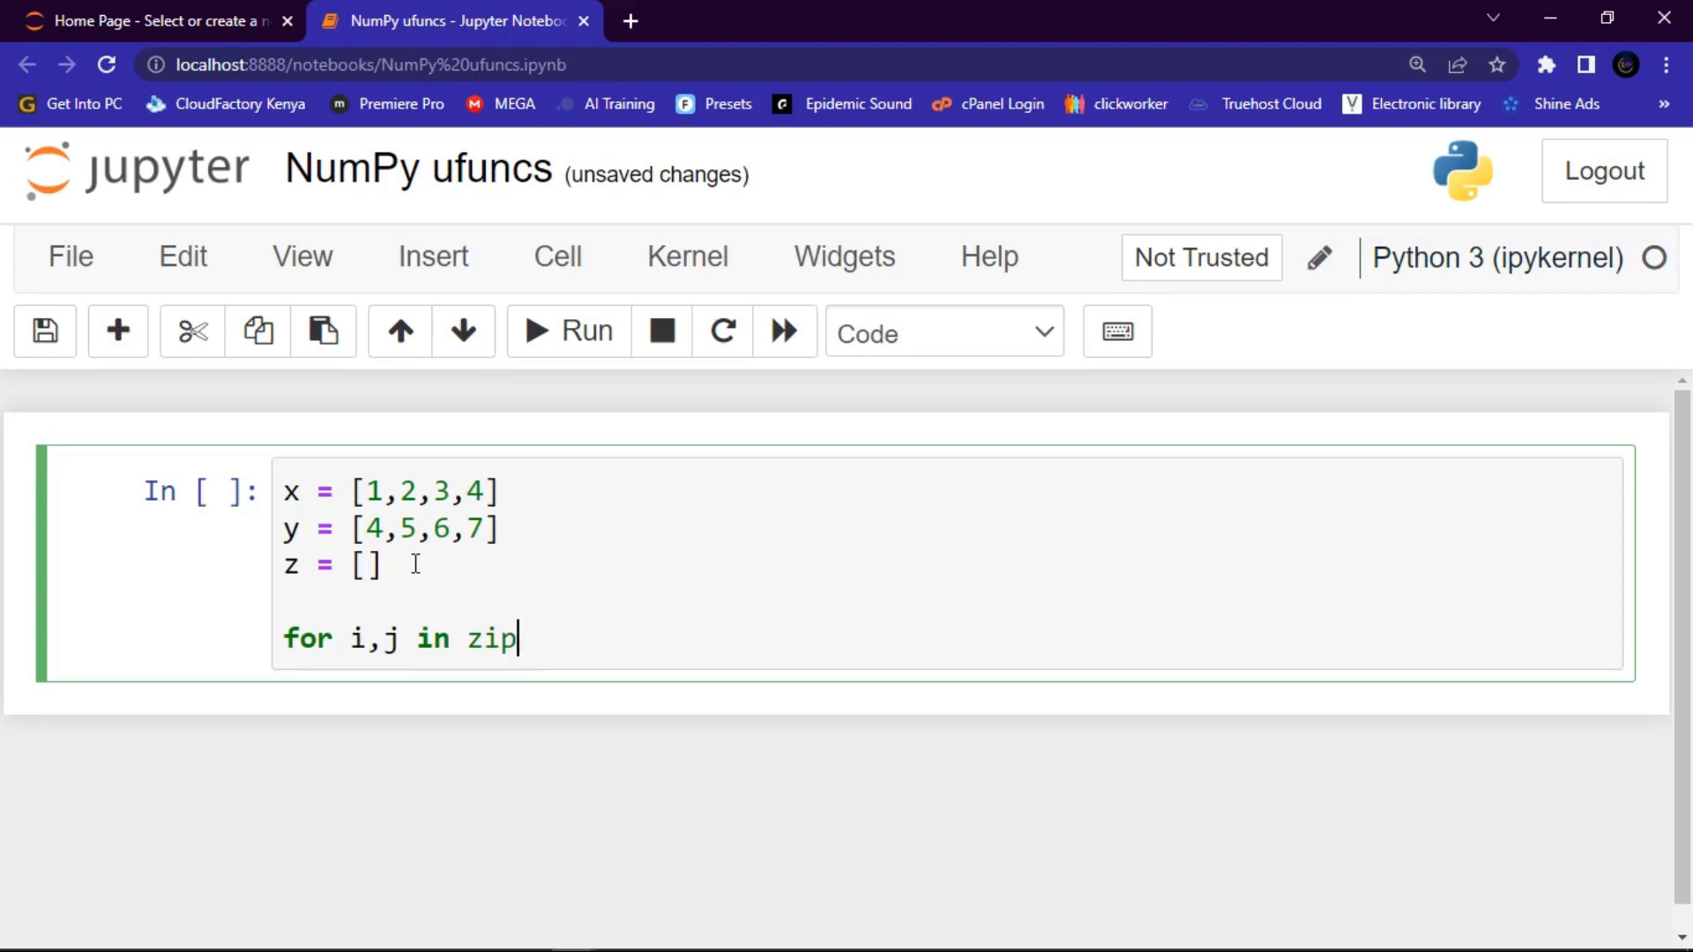
pyautogui.write('()')
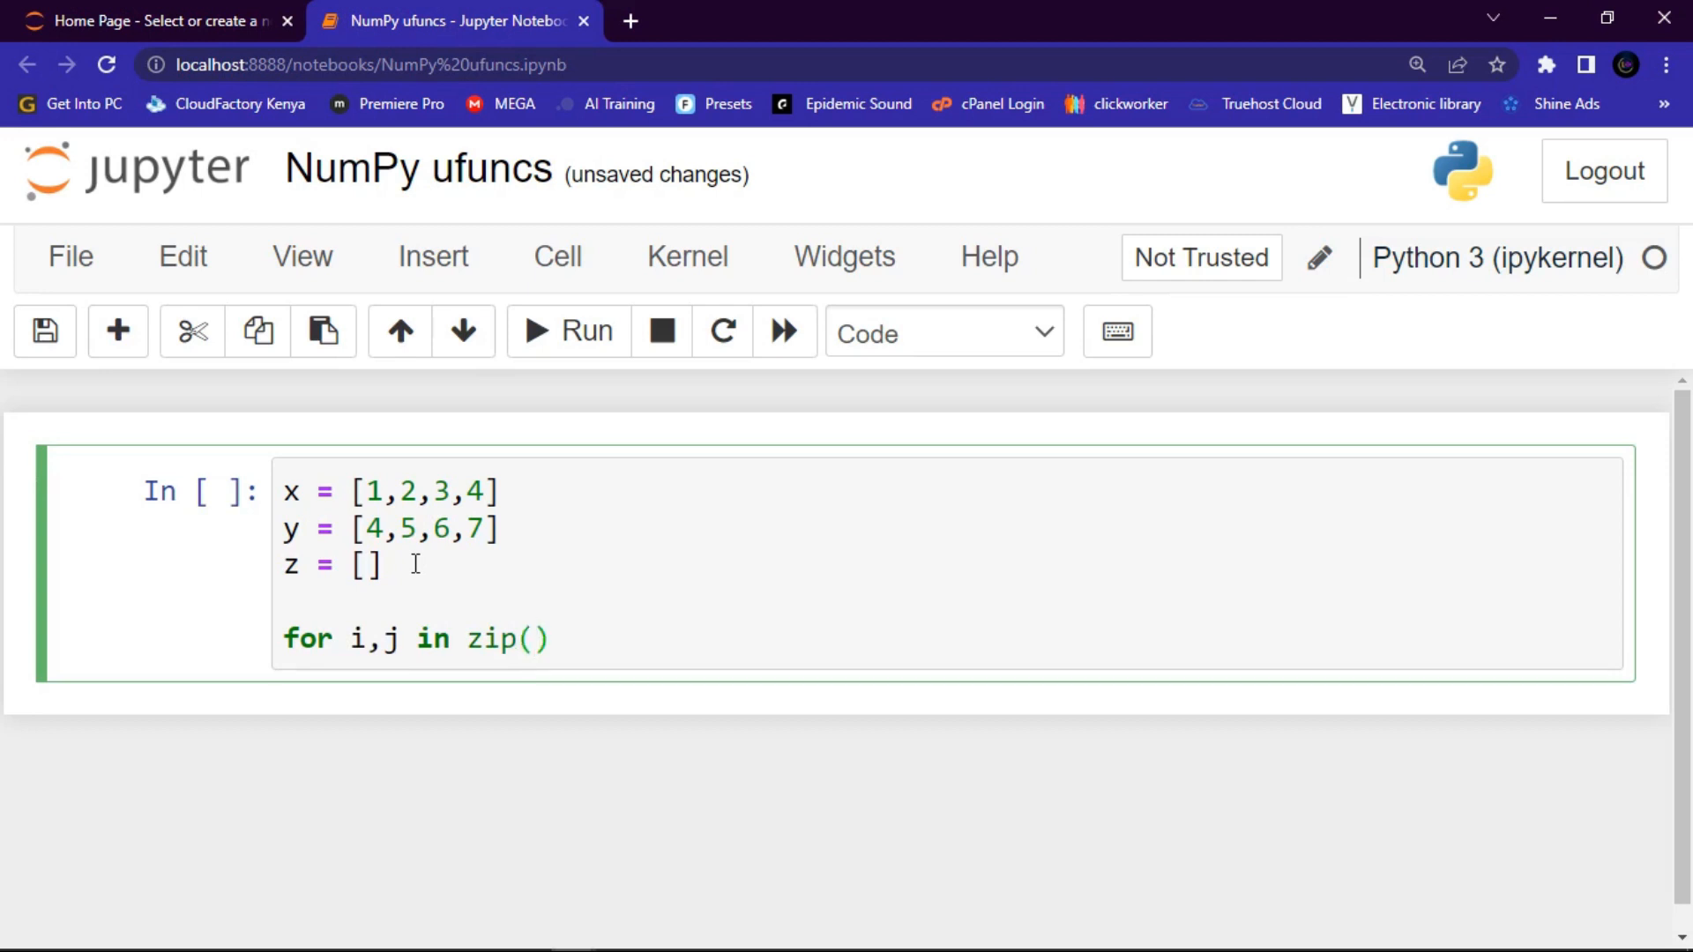
pyautogui.write('x,')
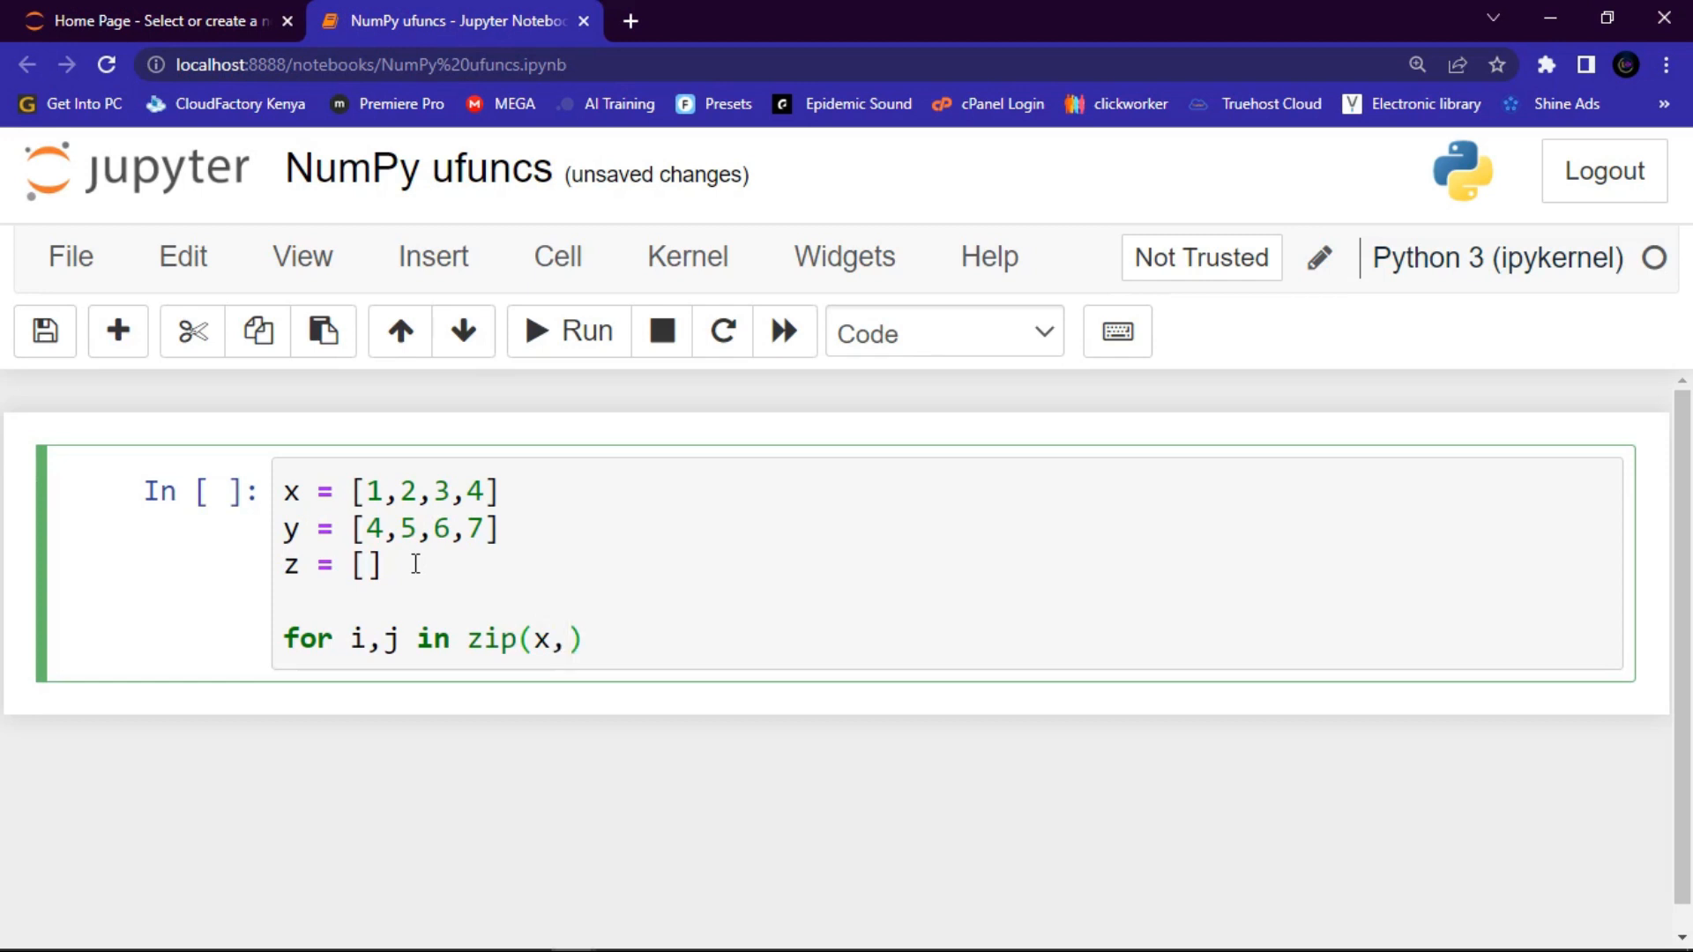
pyautogui.write('y')
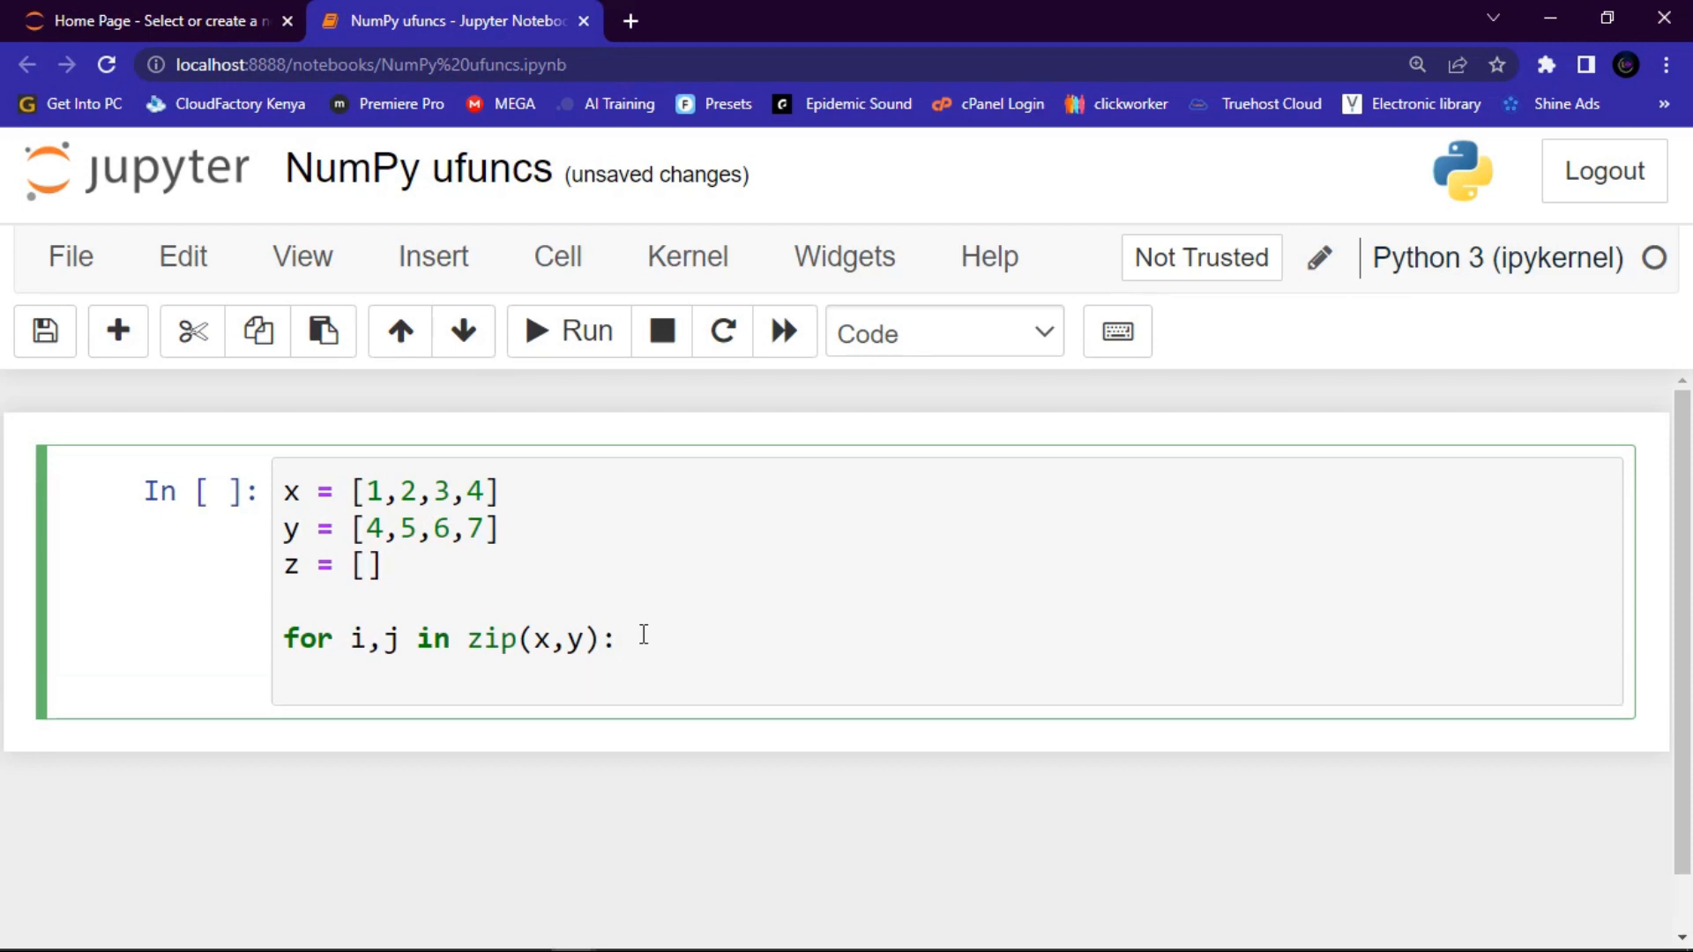
# Write the indented loop body z.append(i + j)
pyautogui.write('z.a')
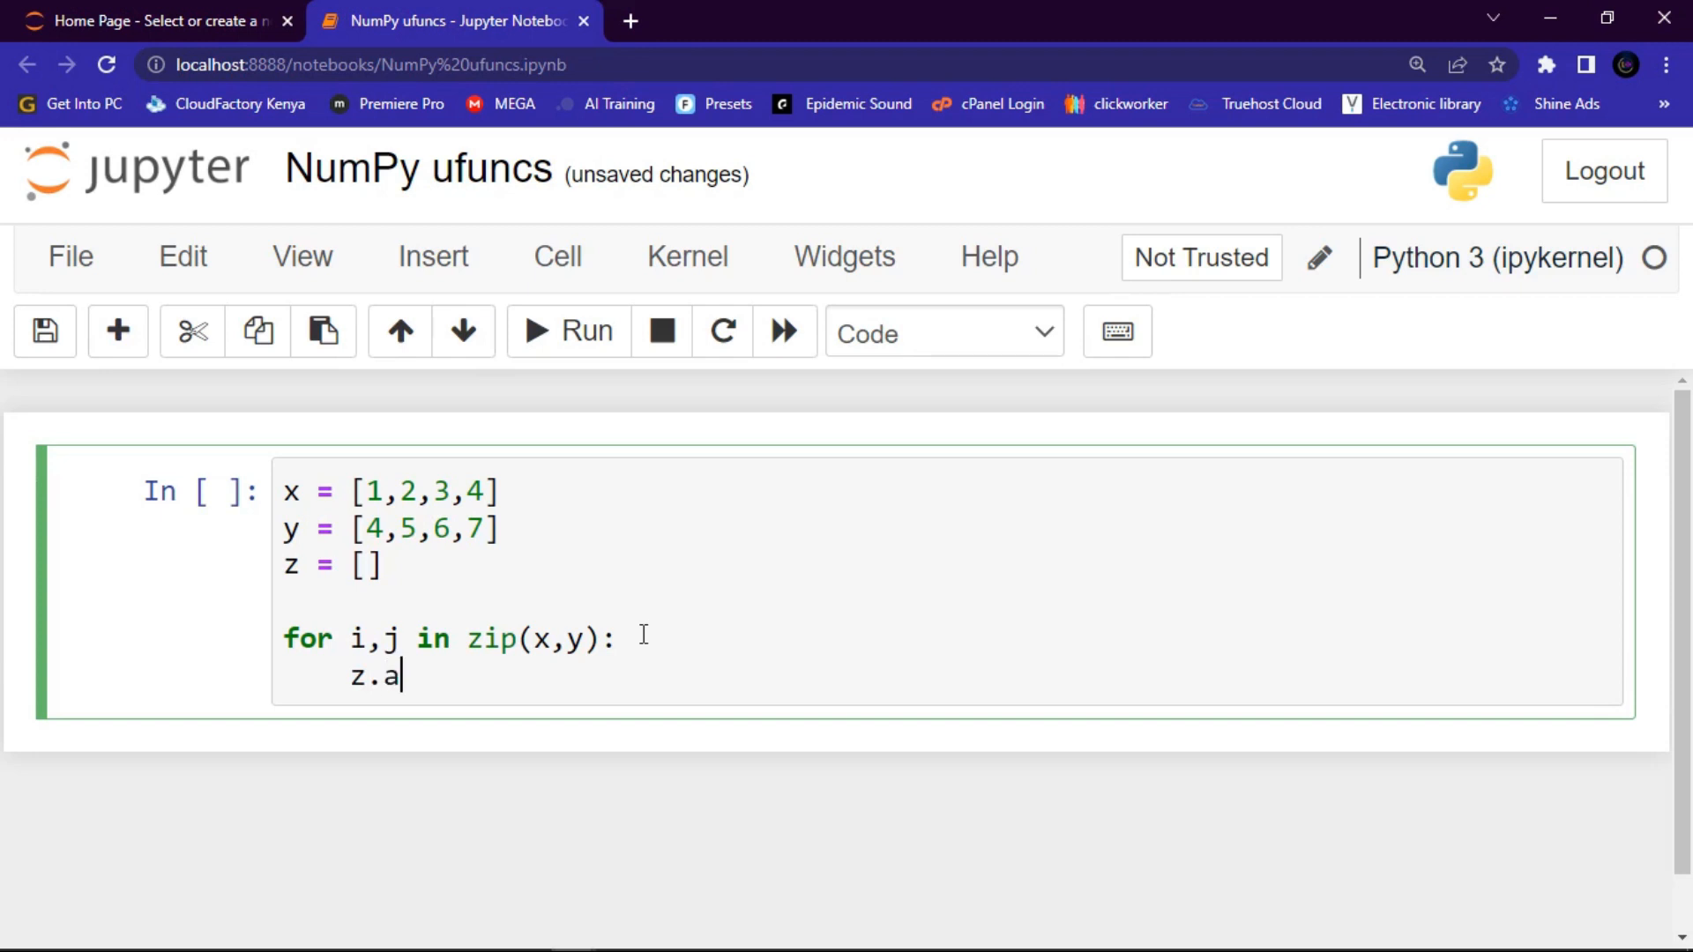
pyautogui.write('ppen')
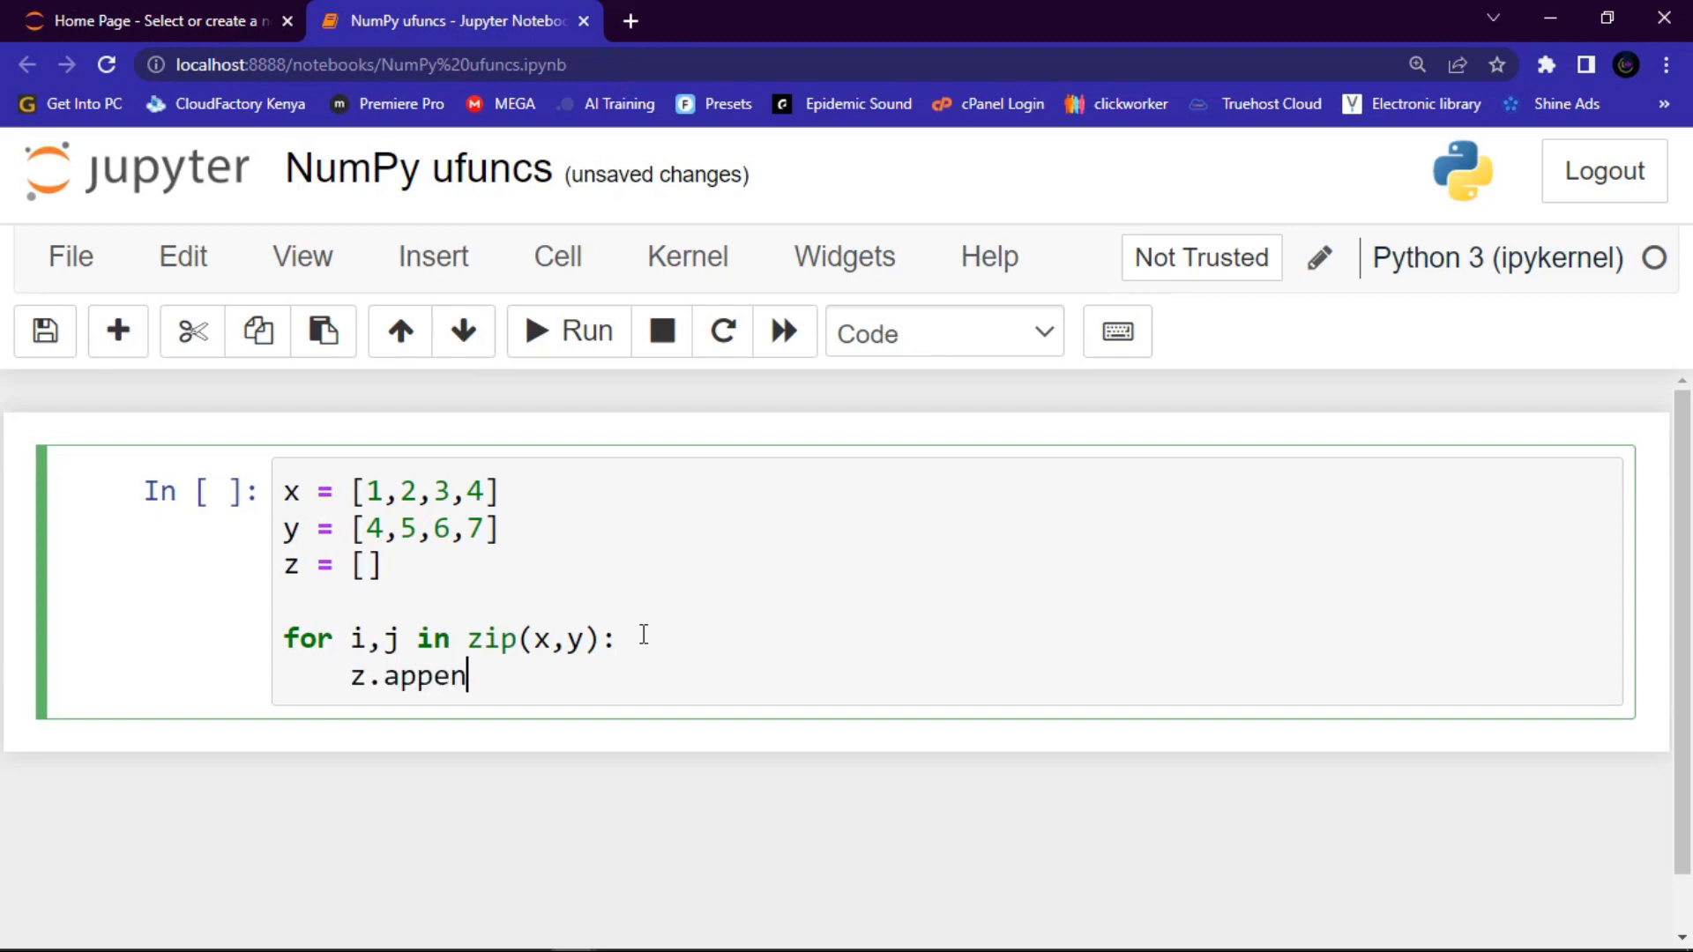
pyautogui.write('d')
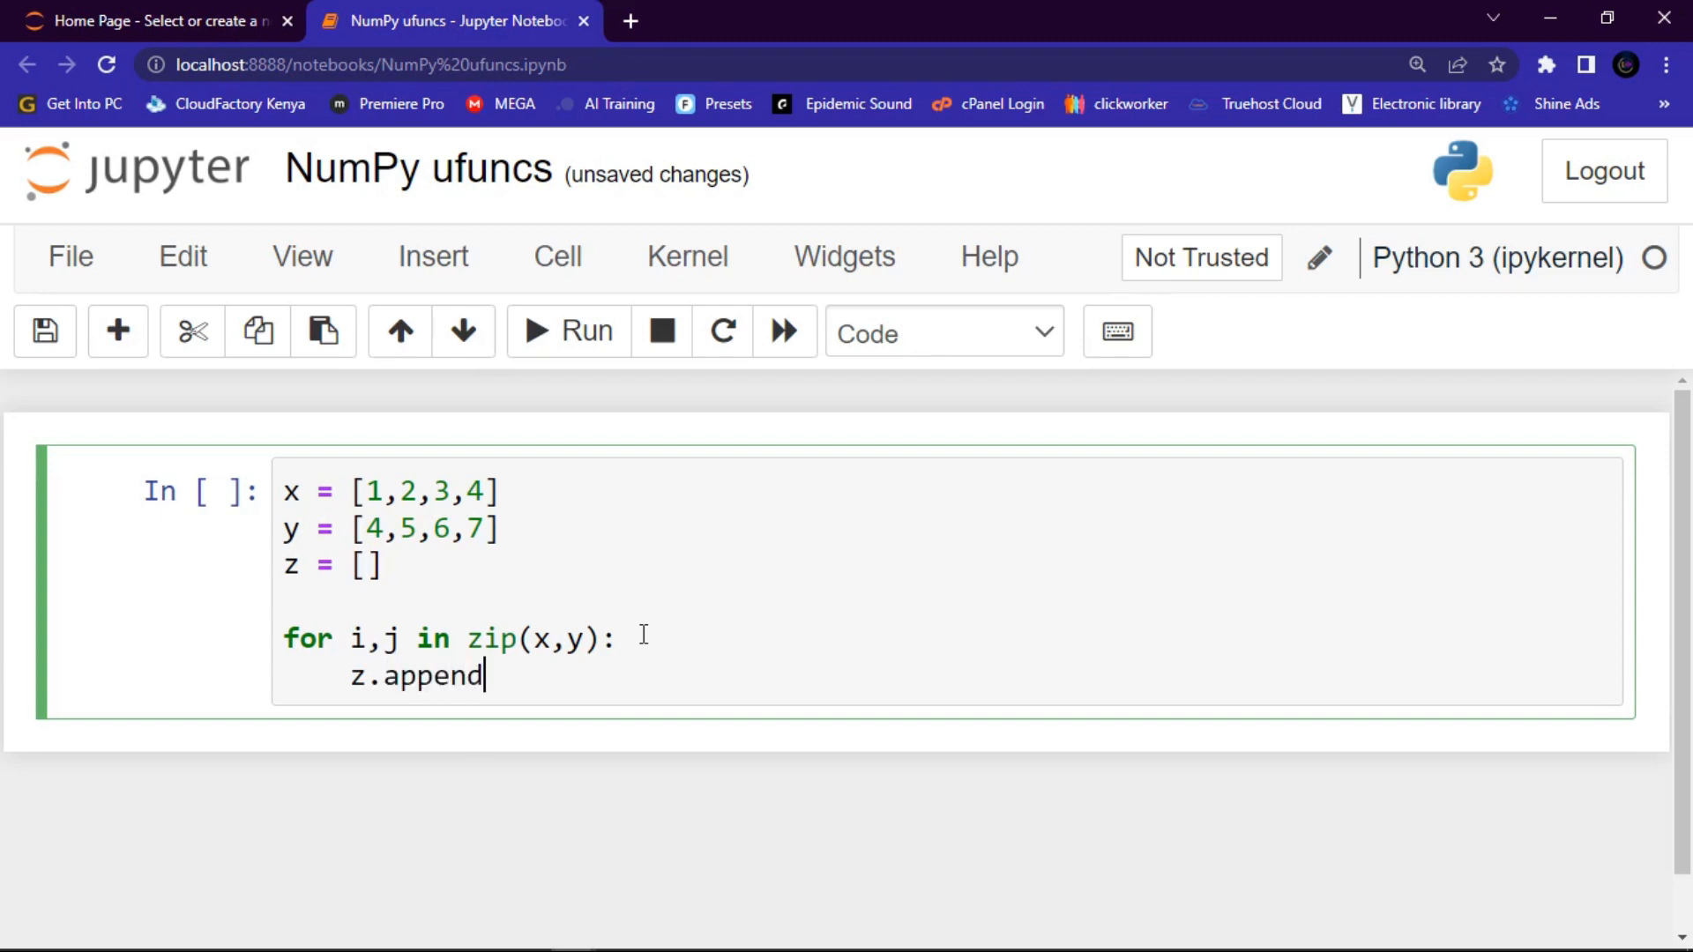
pyautogui.write('()')
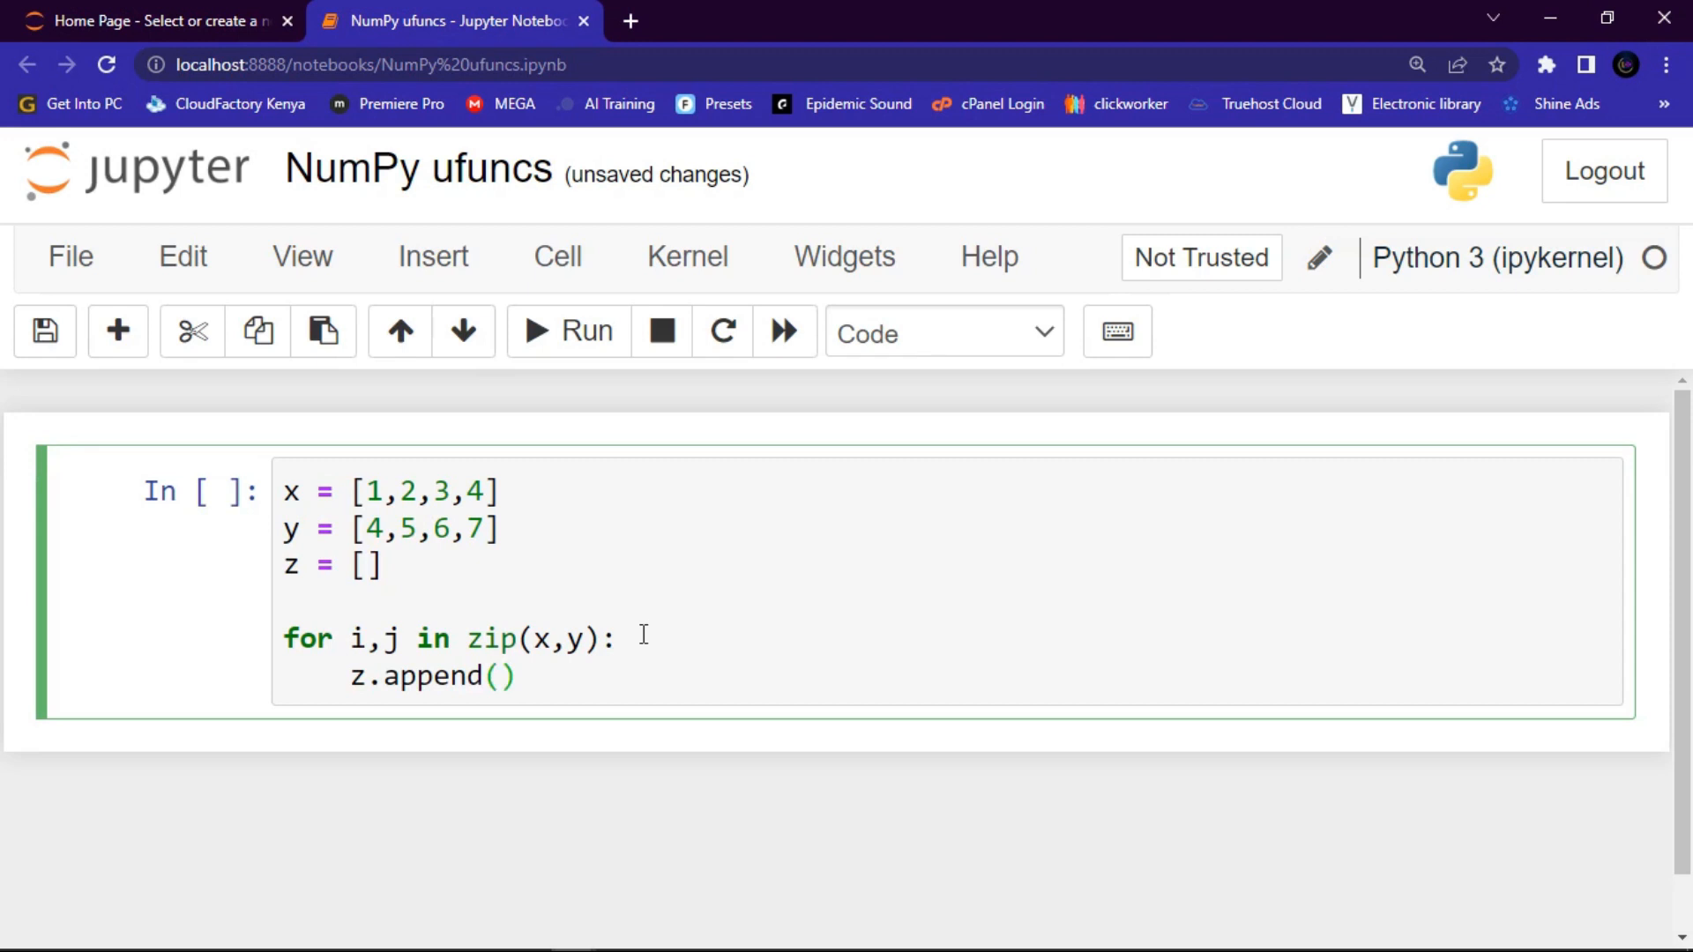
pyautogui.write('i')
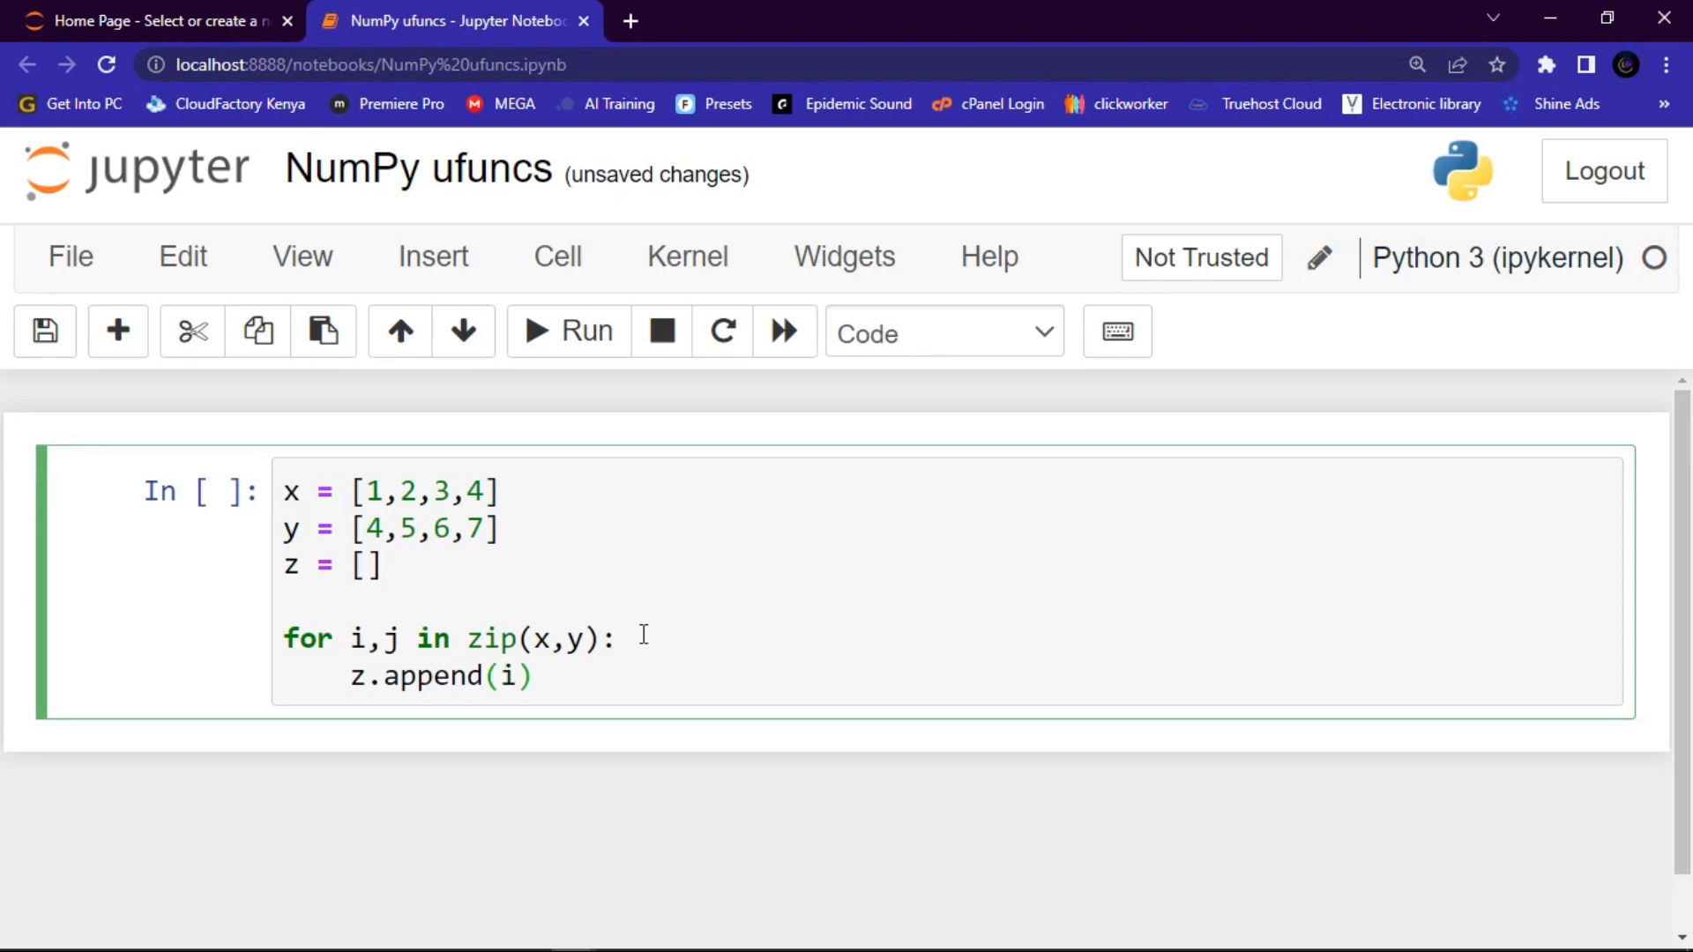
pyautogui.write('+')
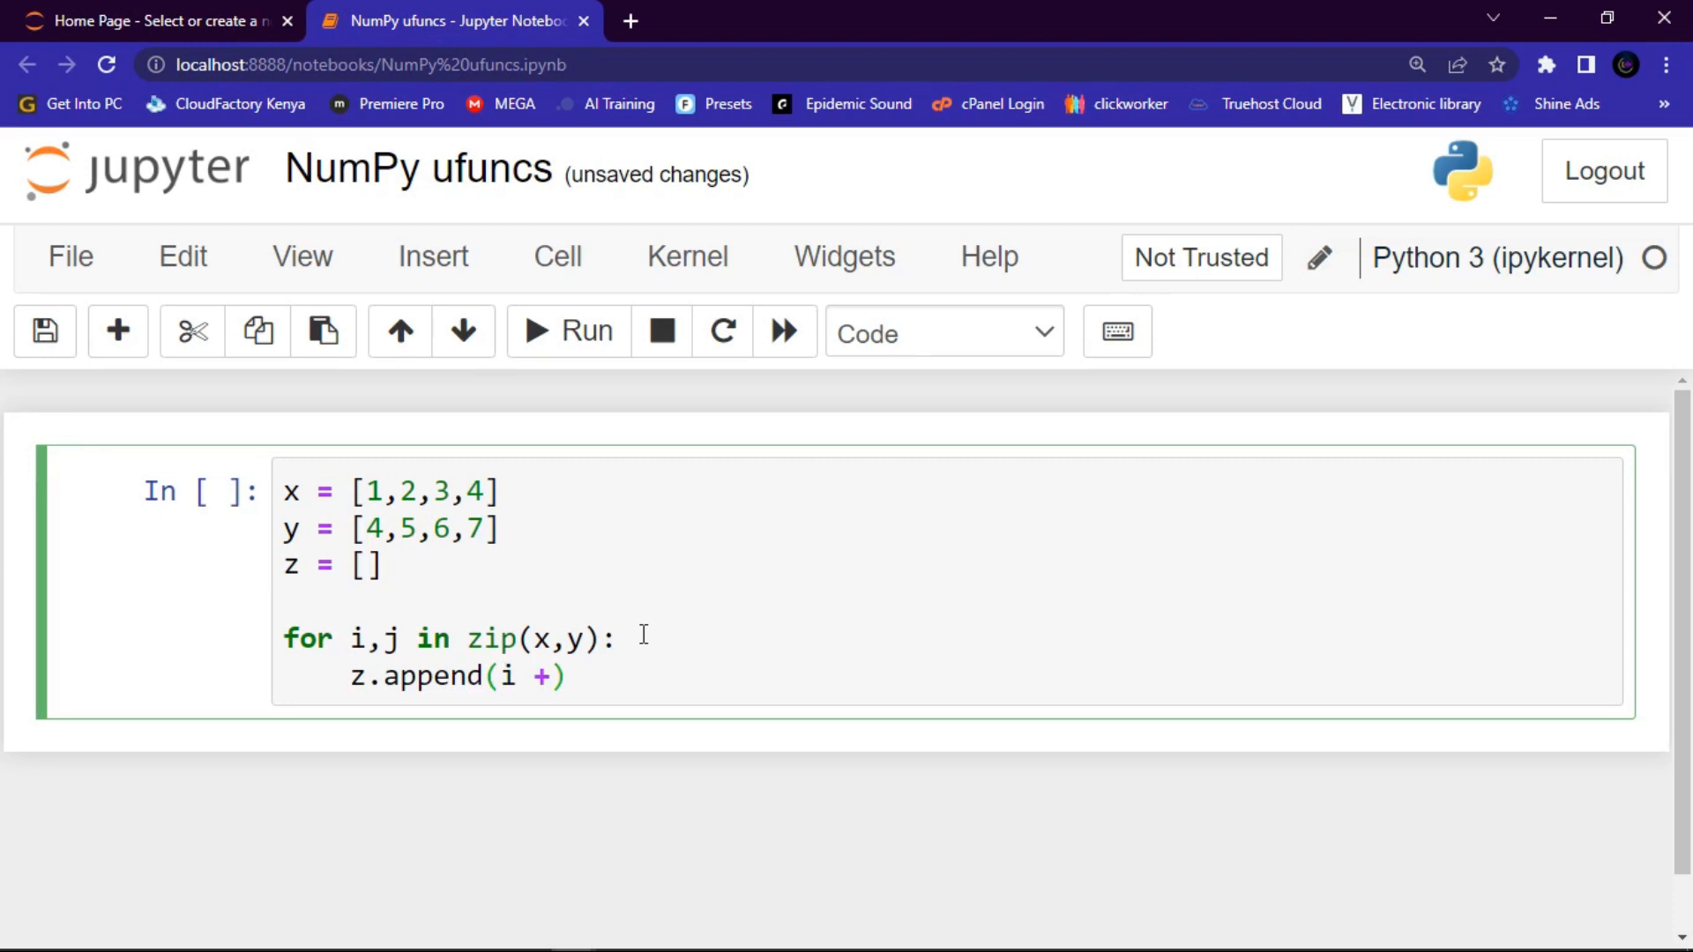
pyautogui.write('j')
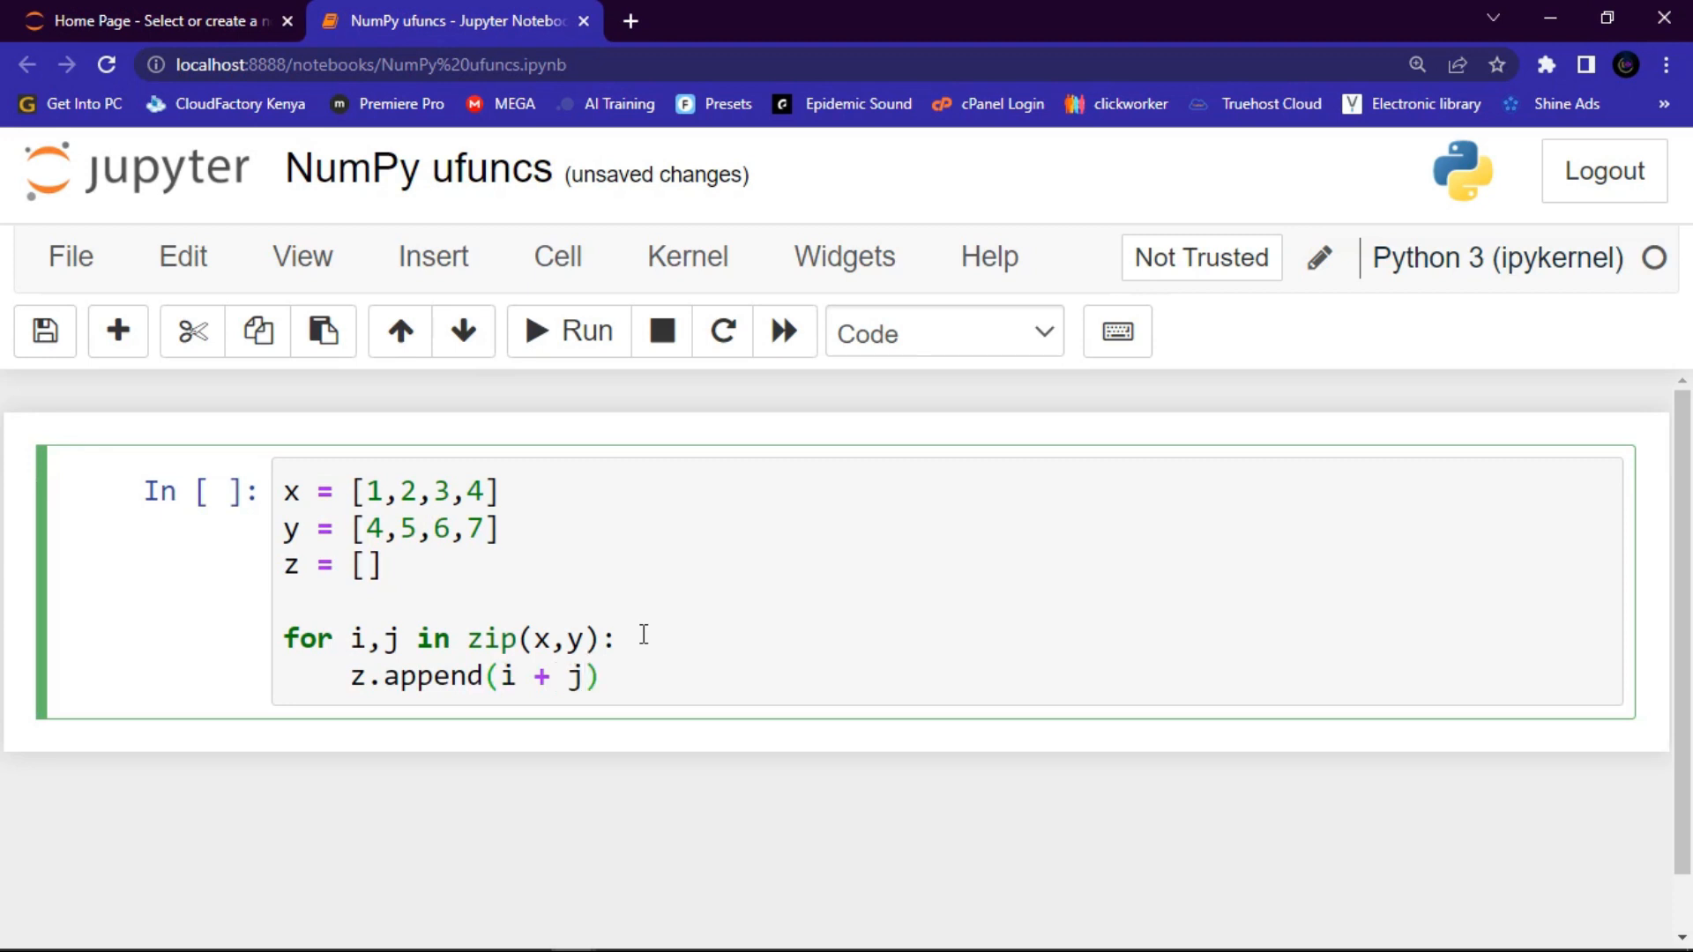
pyautogui.click(602, 676)
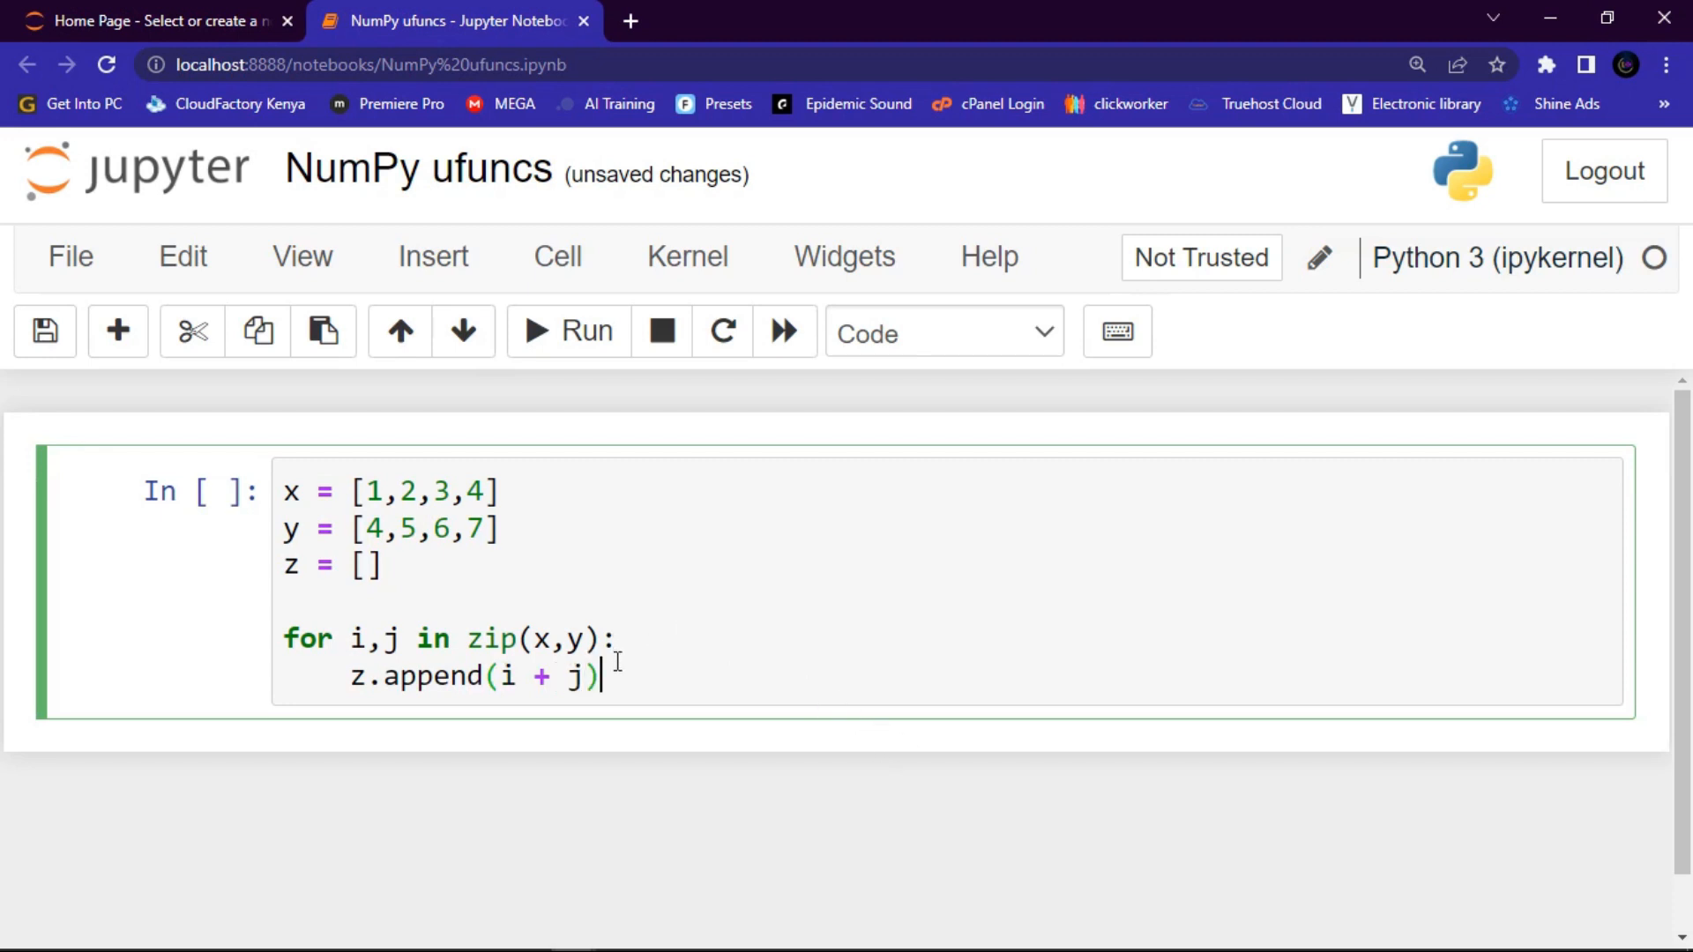
# Add print(z) after the loop and run the cell, outputting [5, 7, 9, 11]
pyautogui.press('enter')
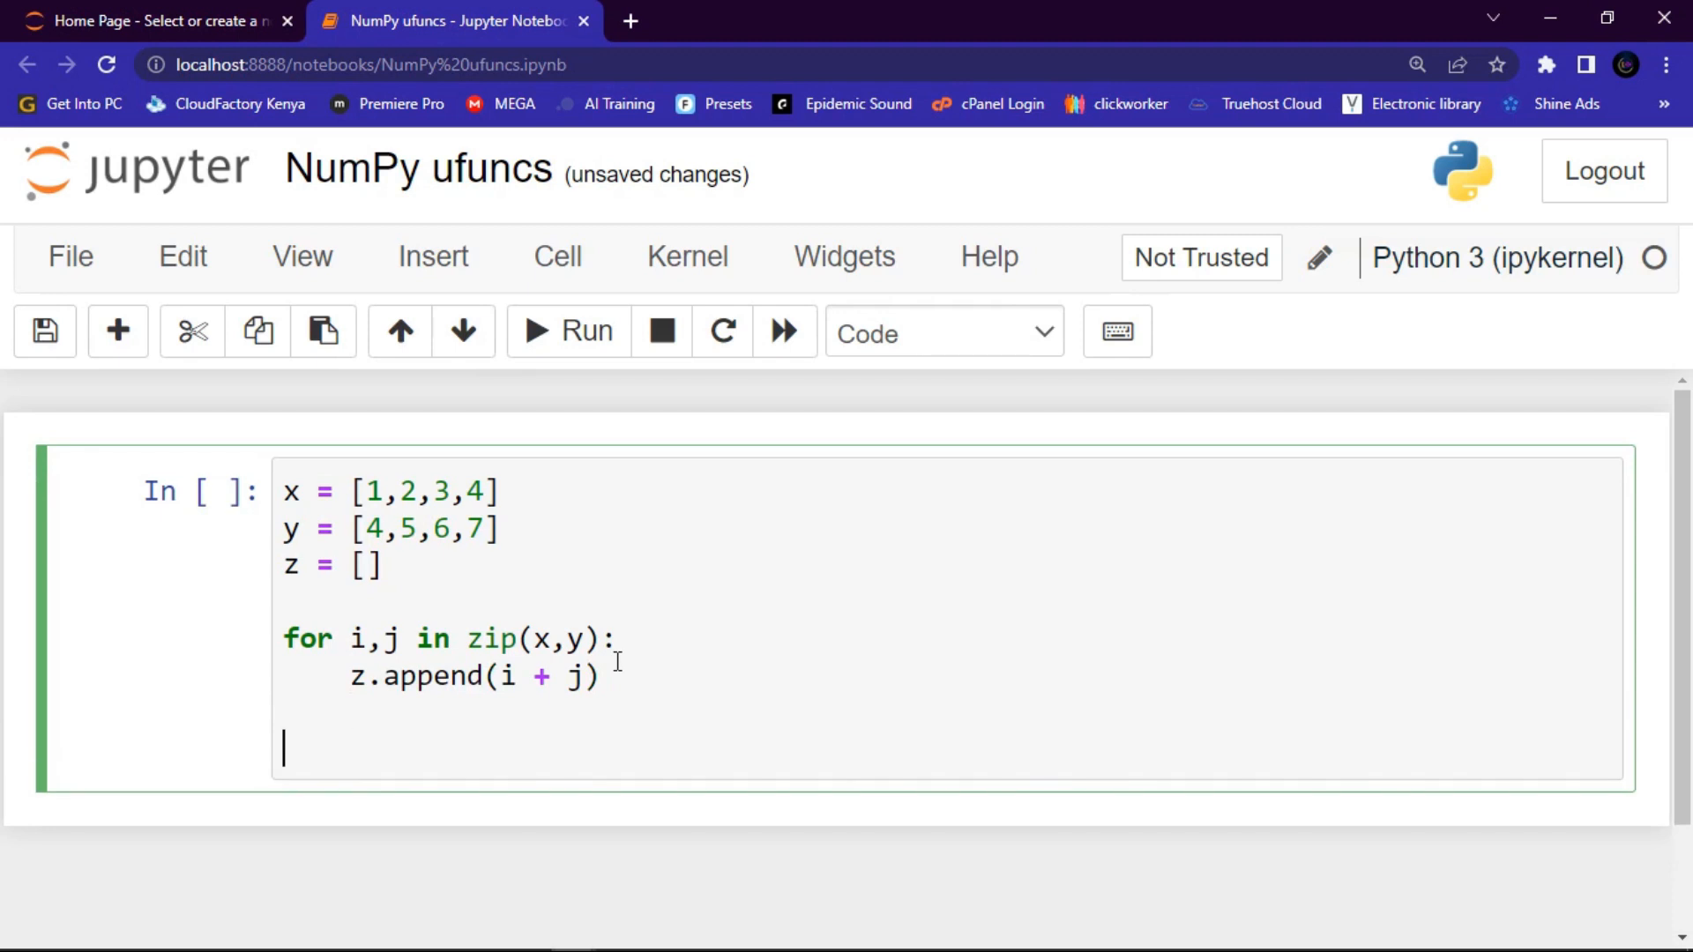
pyautogui.write('p')
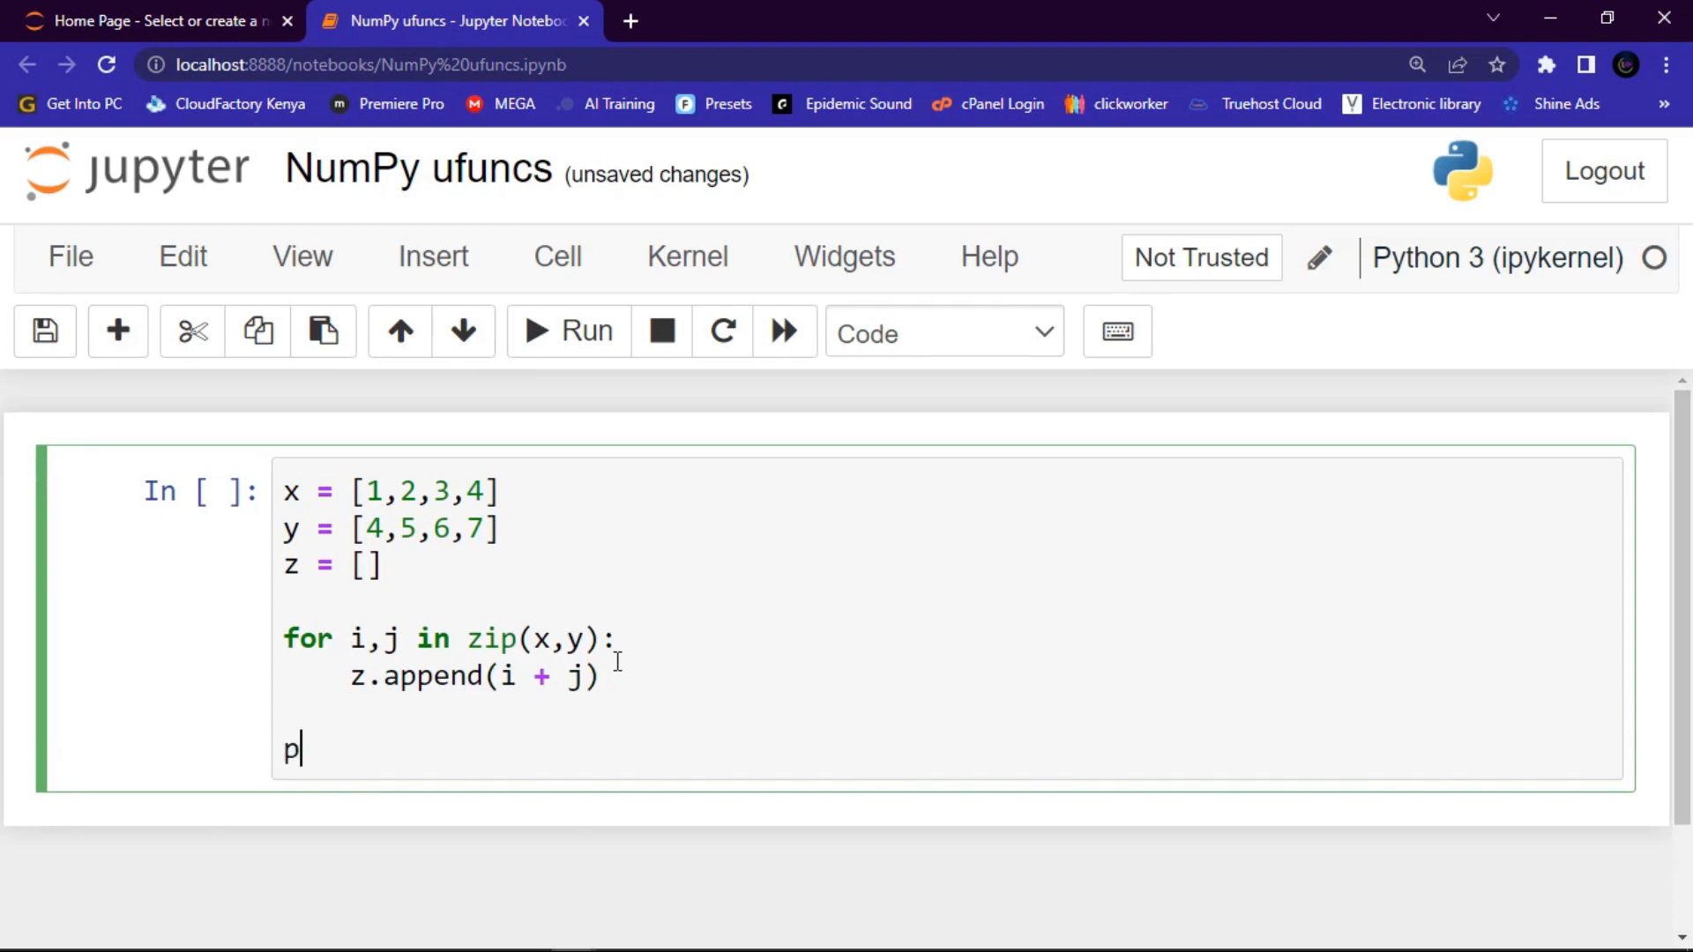
pyautogui.write('rint')
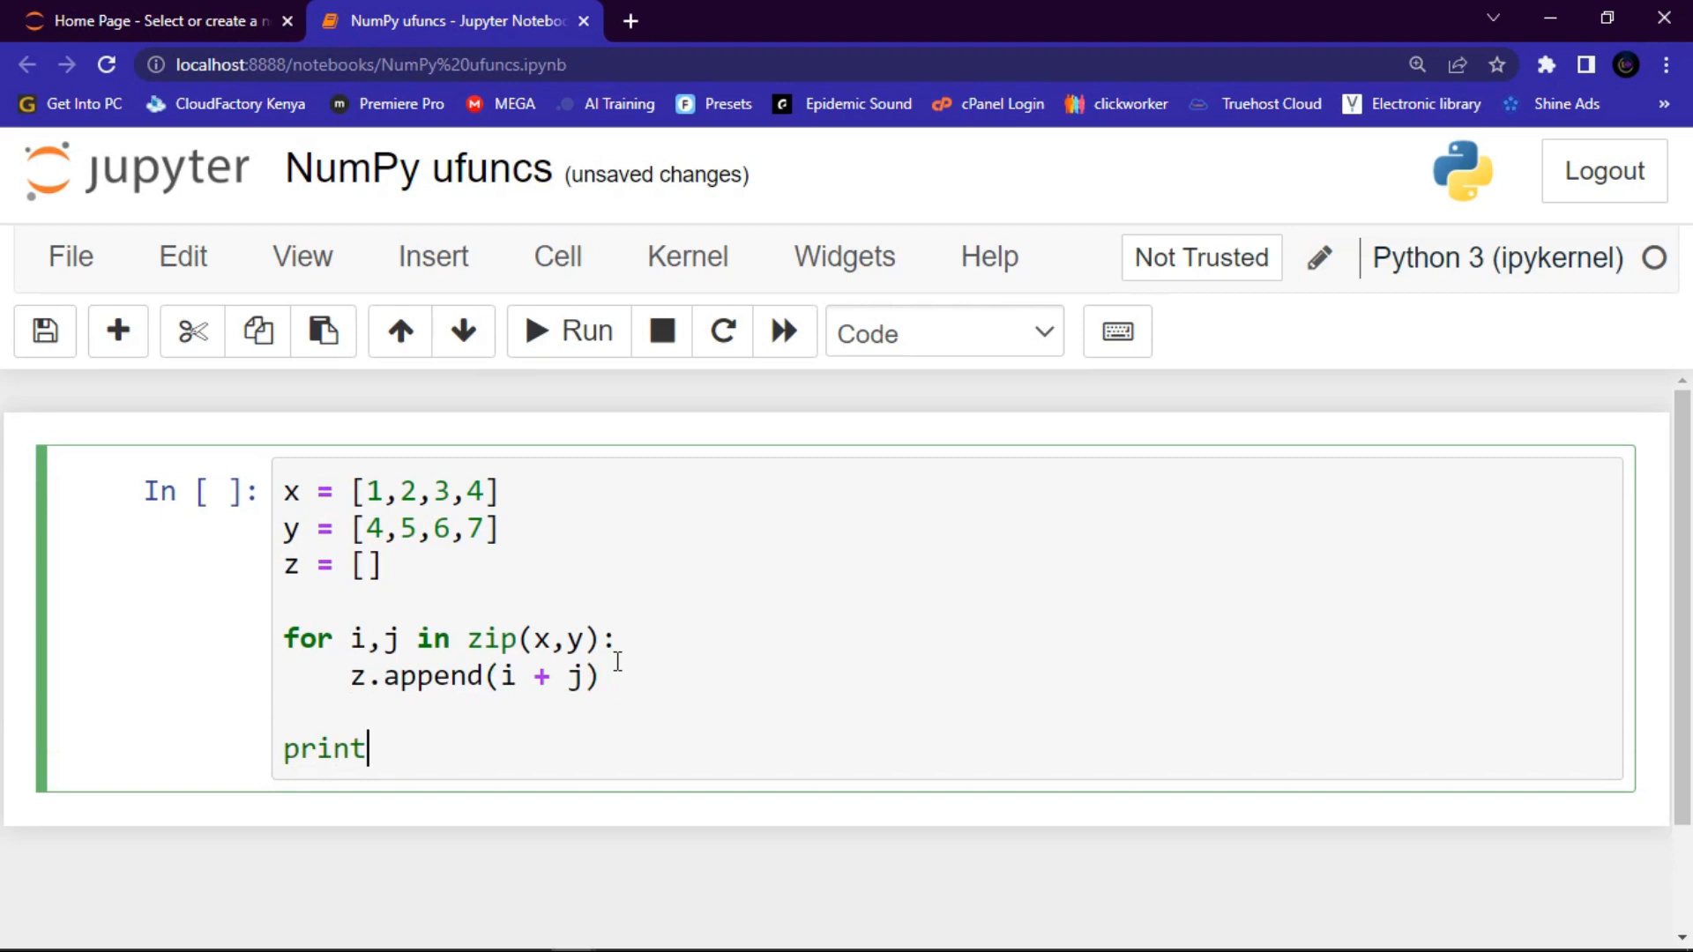
pyautogui.write('()')
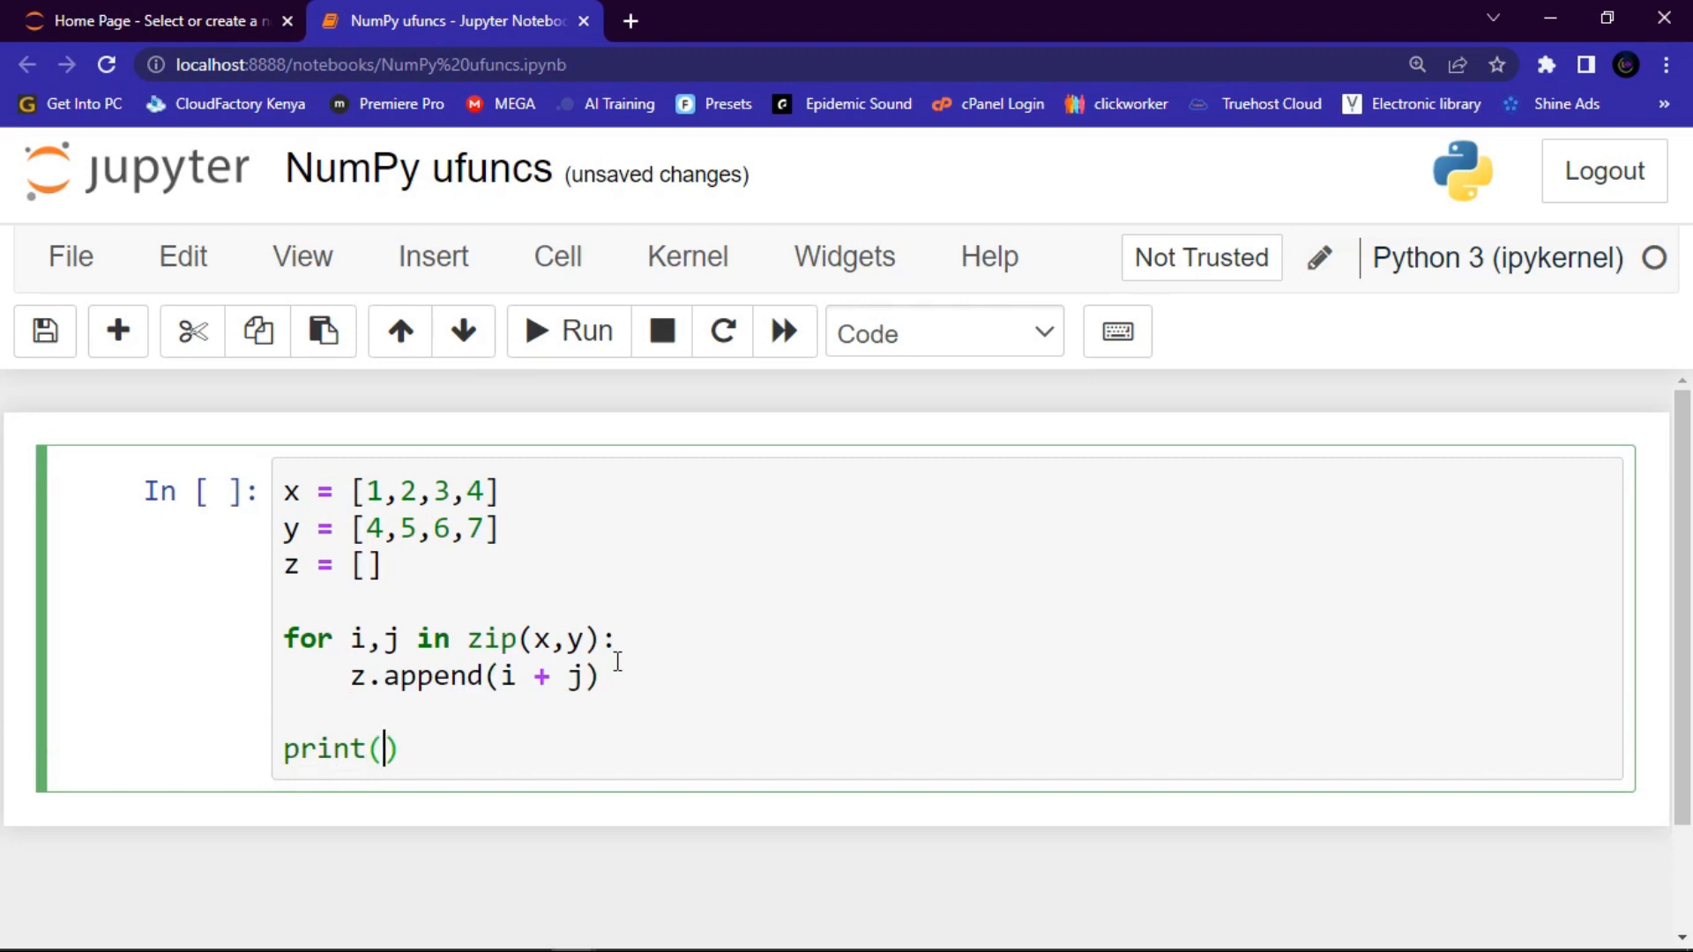
pyautogui.write('z')
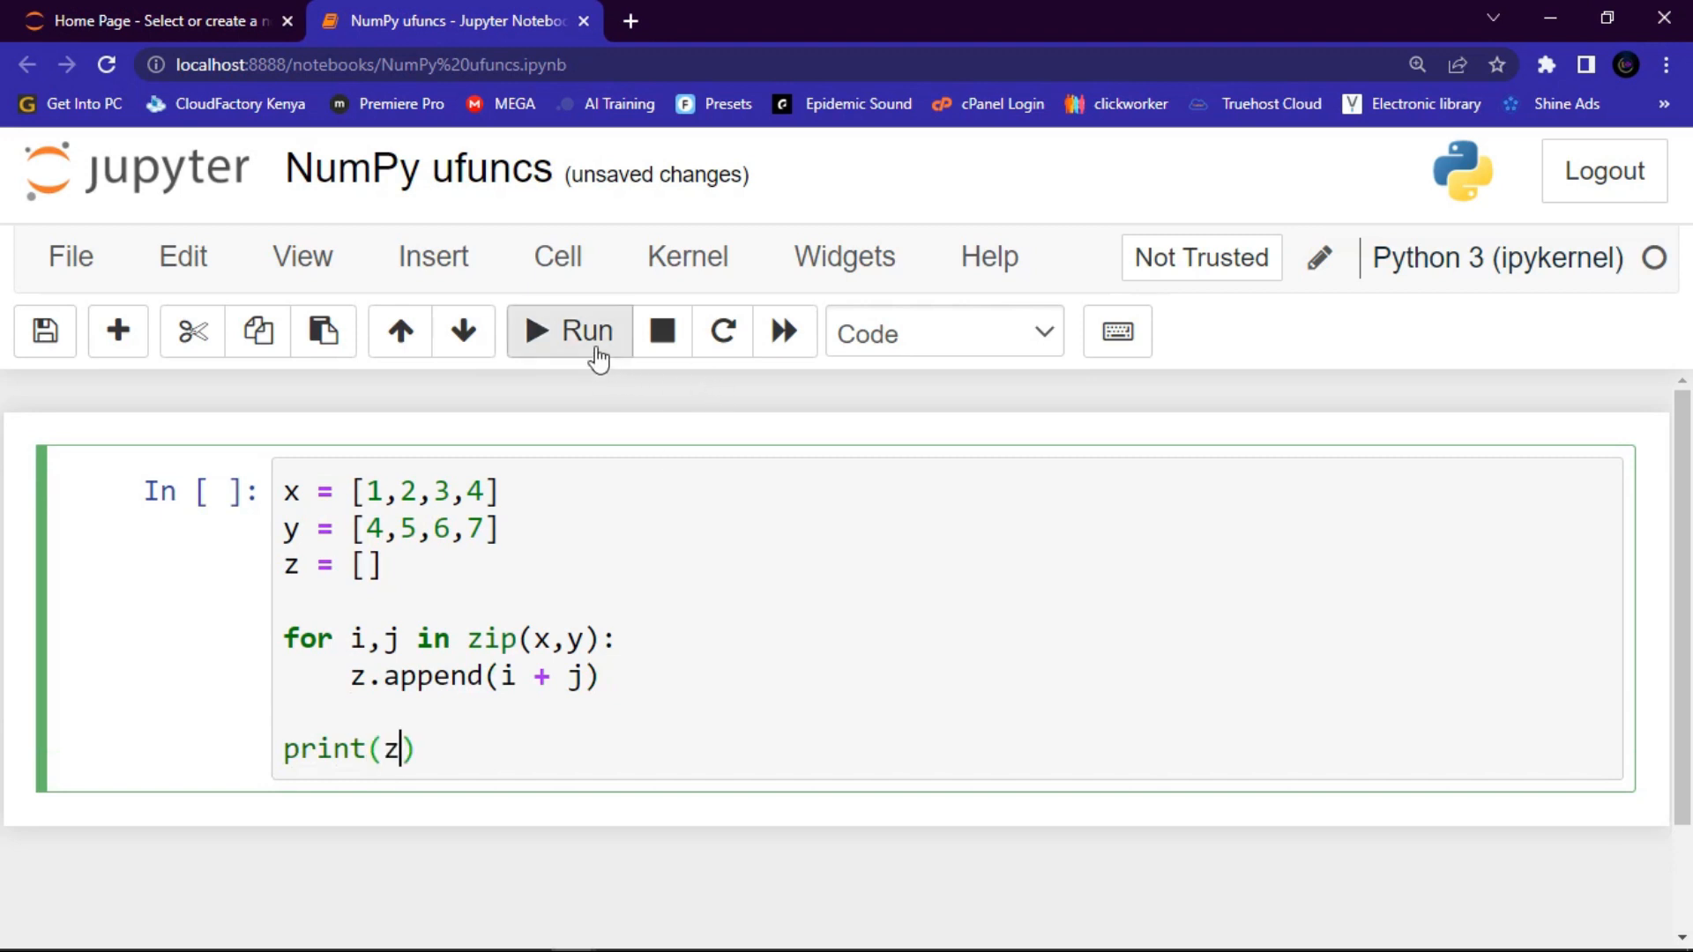
pyautogui.click(570, 330)
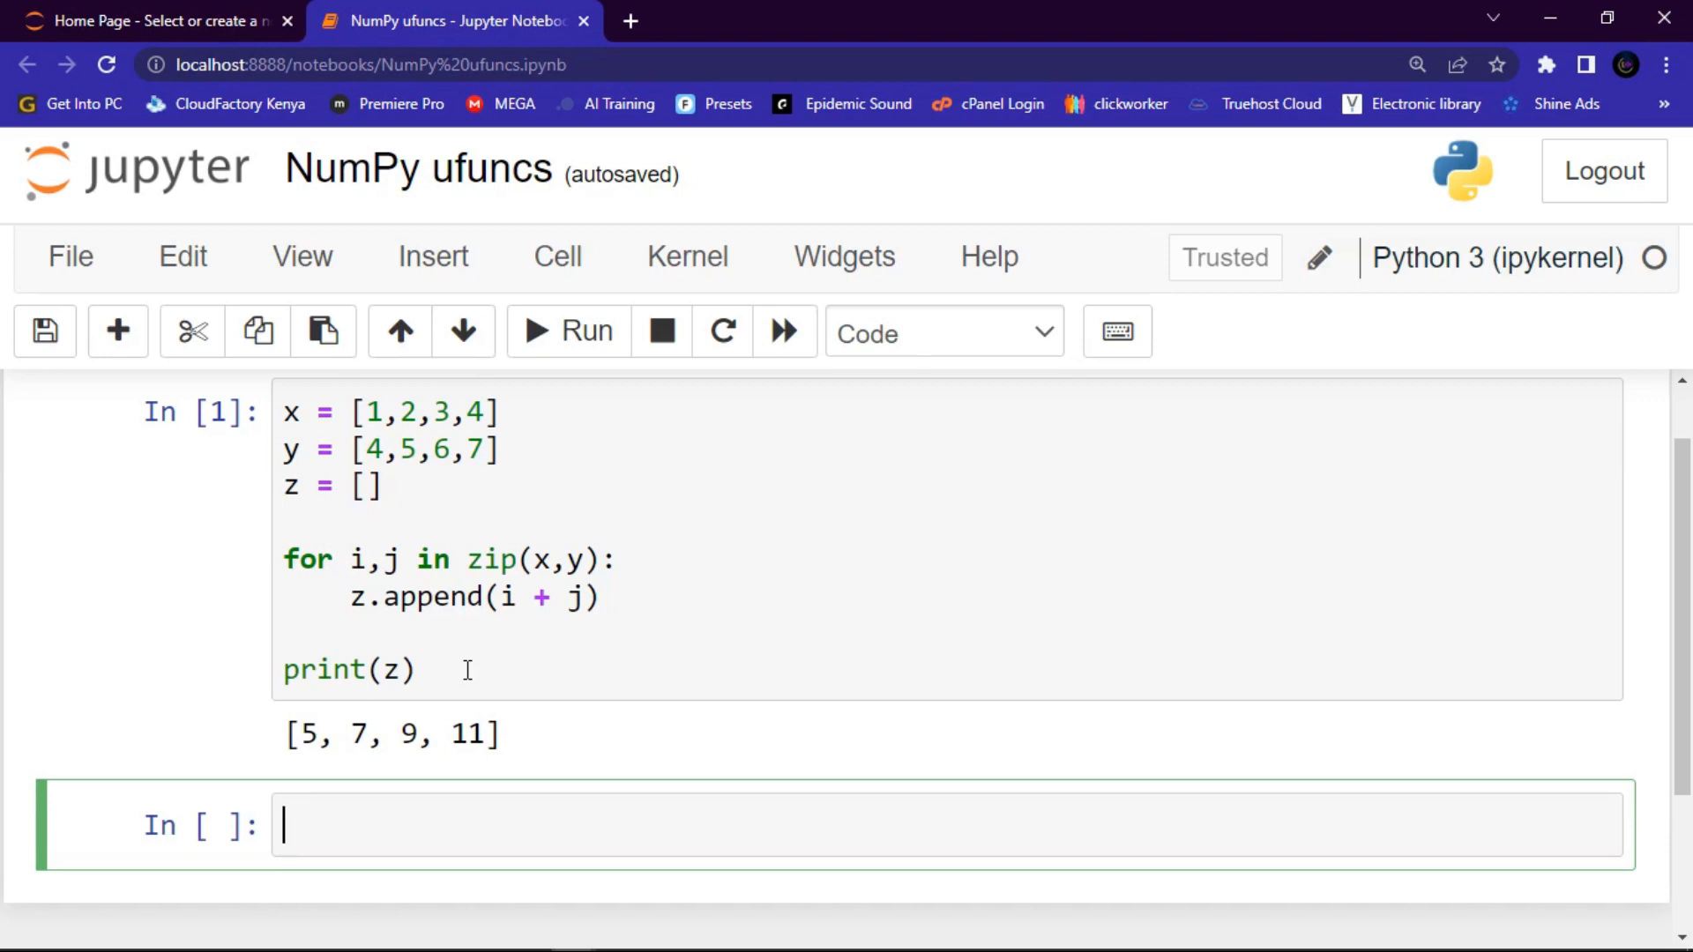
pyautogui.moveTo(445, 624)
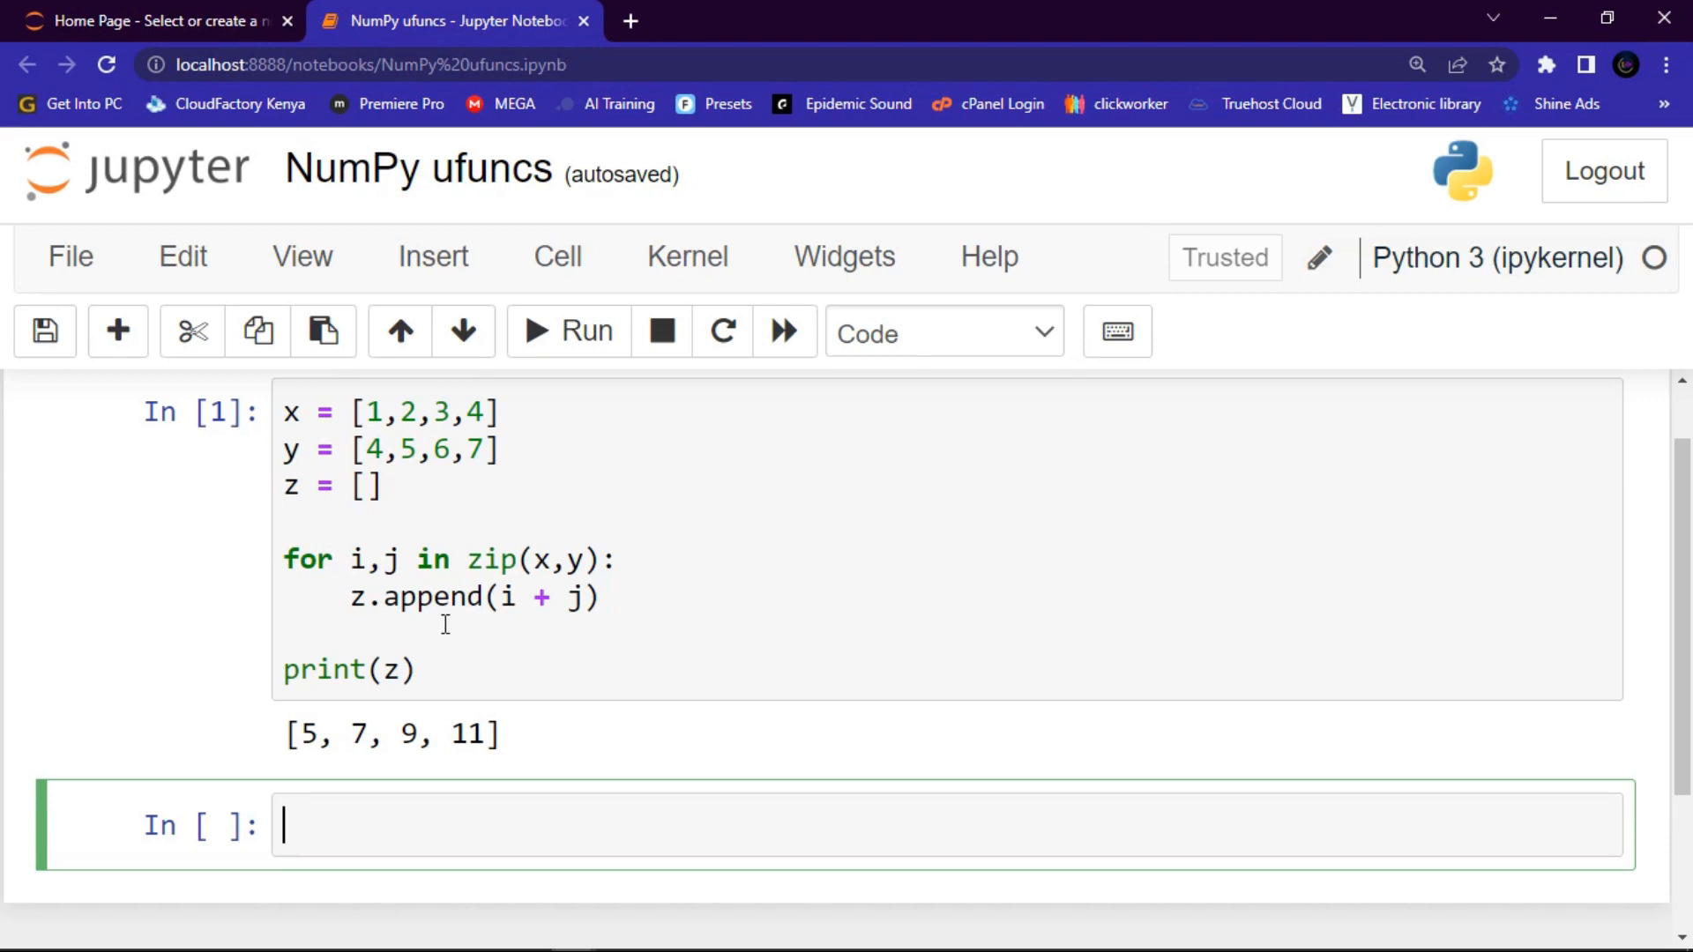
pyautogui.moveTo(485, 584)
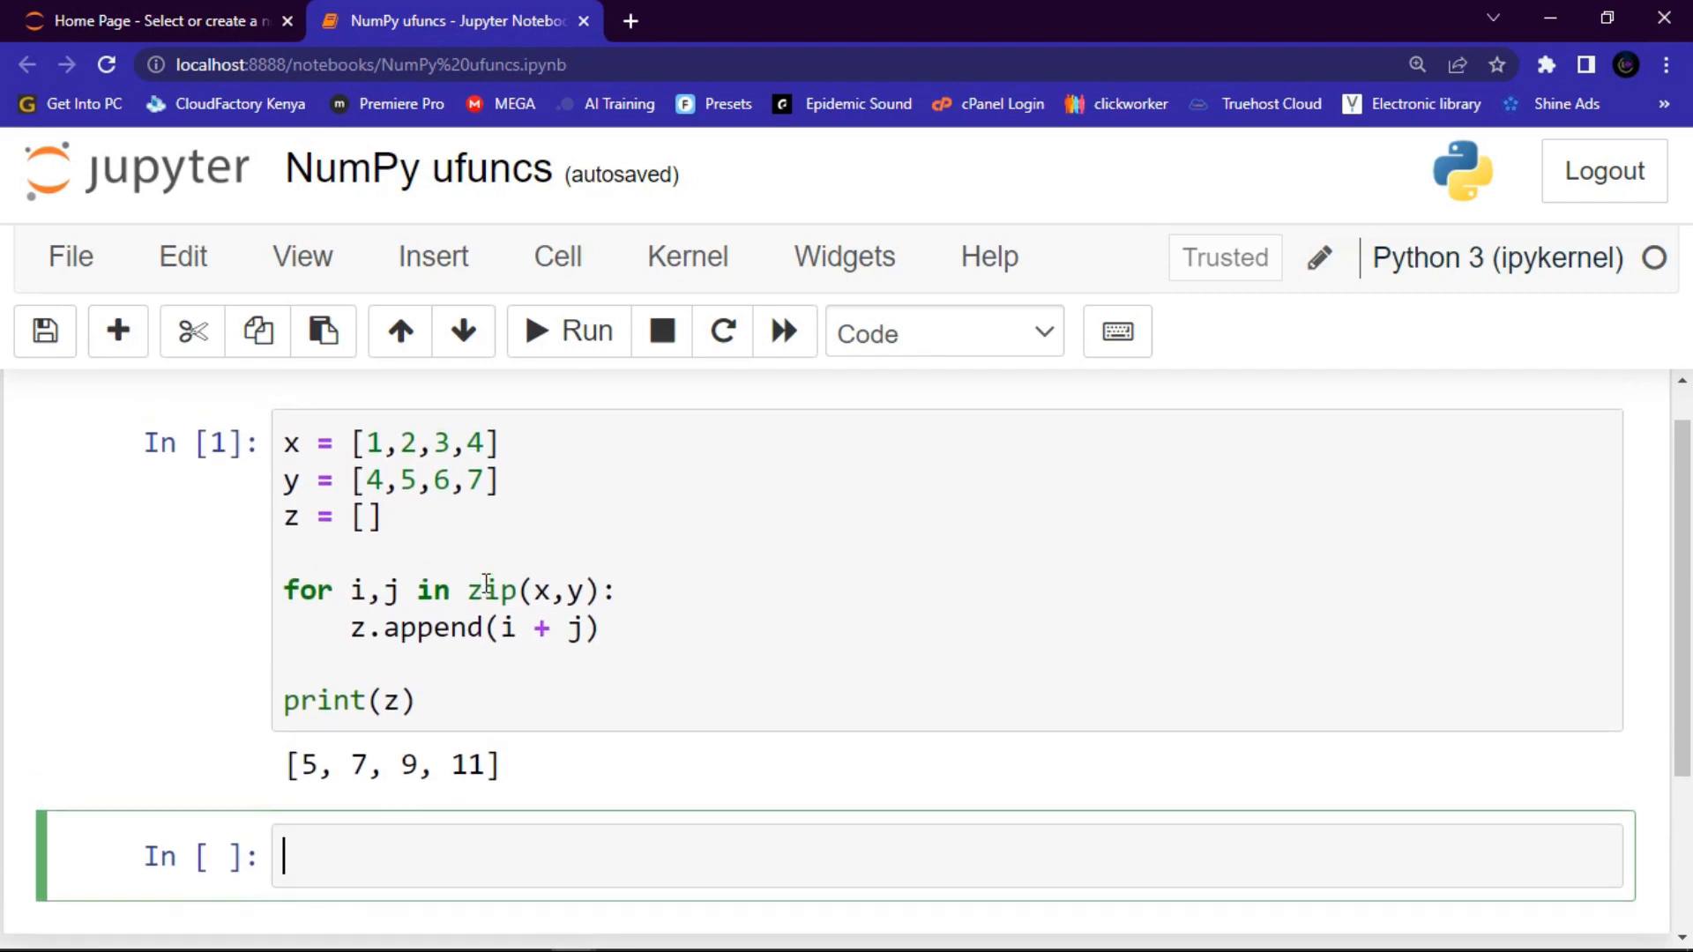
pyautogui.scroll(-3)
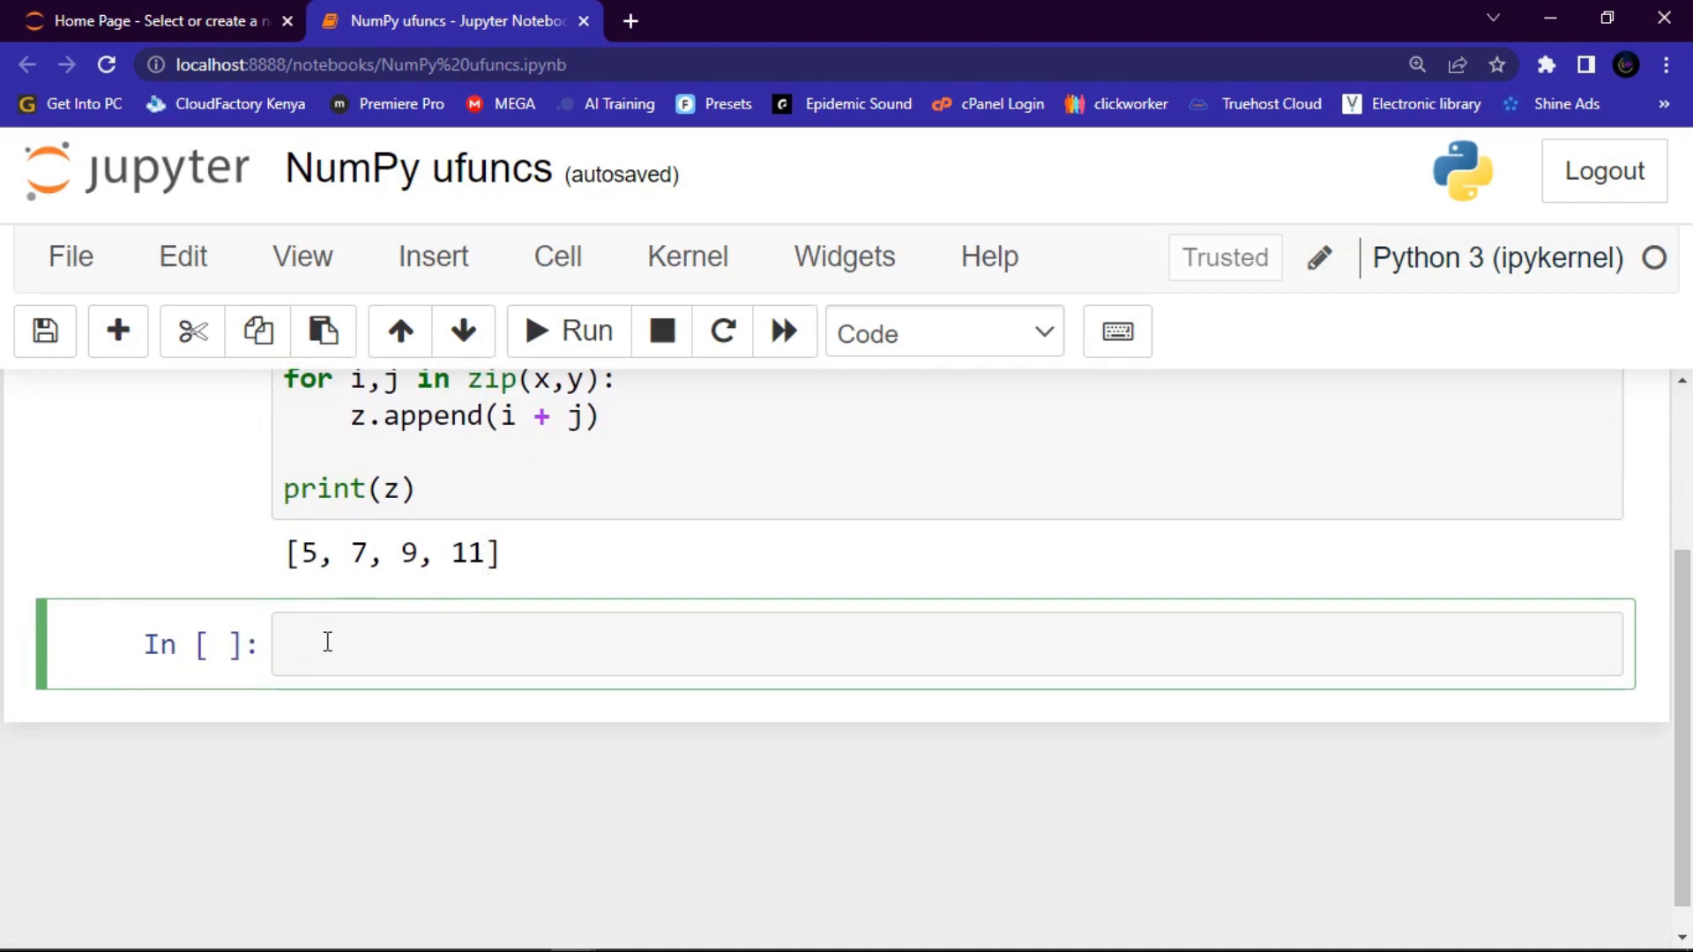
# In the new cell, import numpy as np and define x = [1,2,3,4]
pyautogui.write('impo')
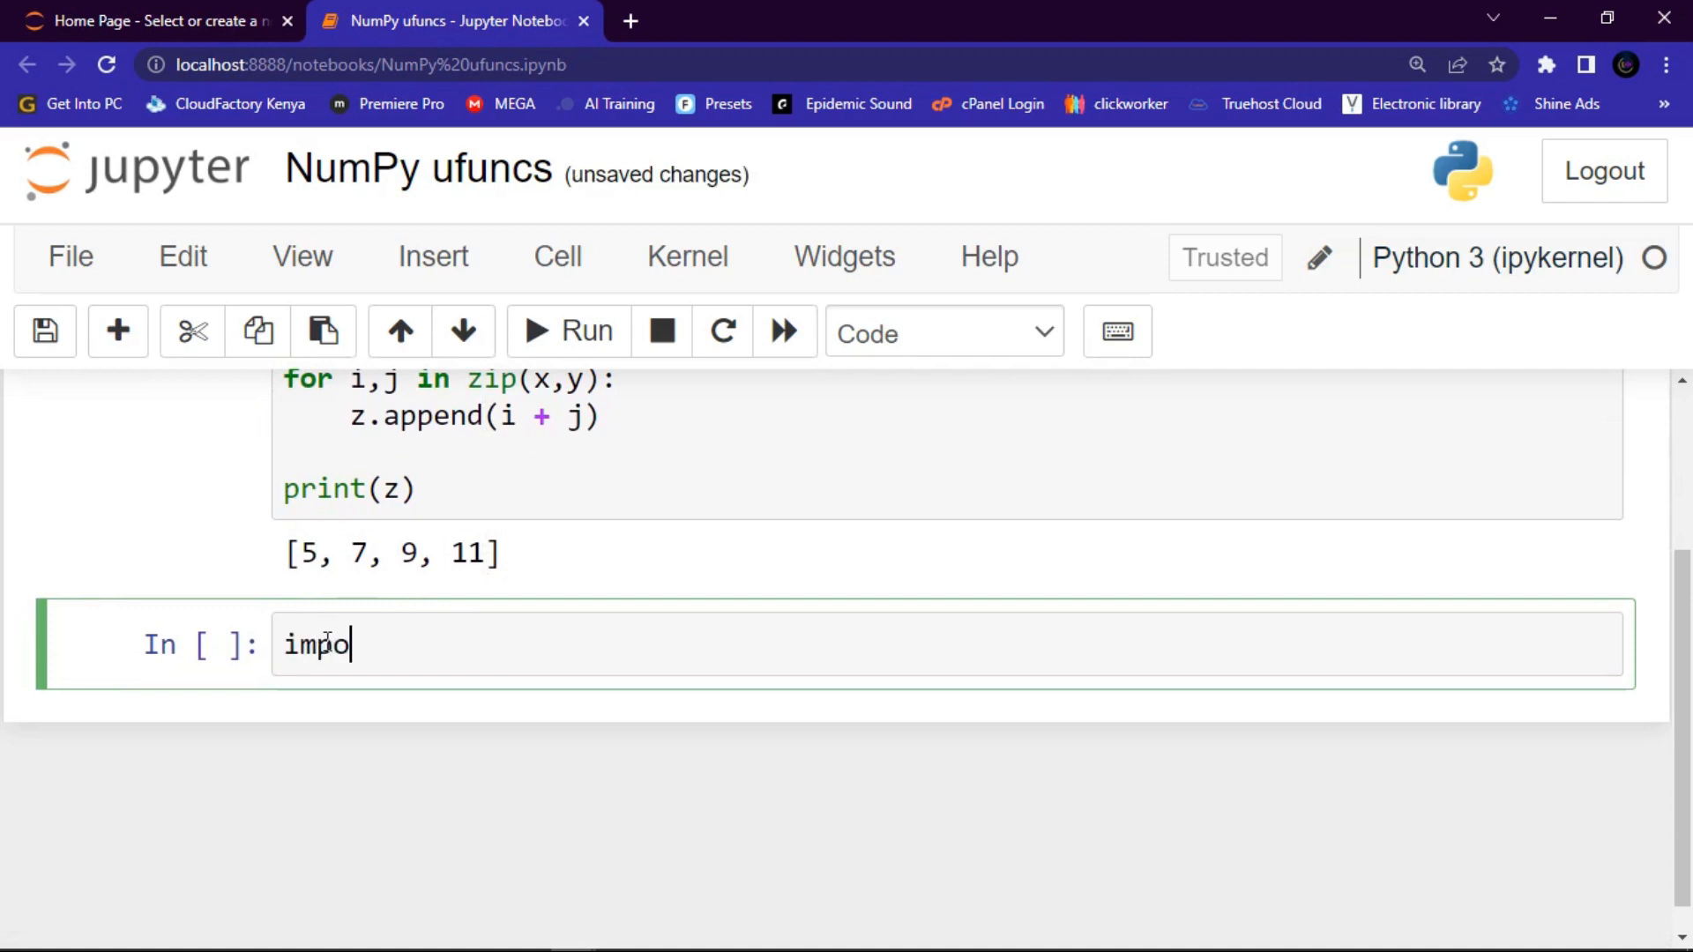
pyautogui.write('rt')
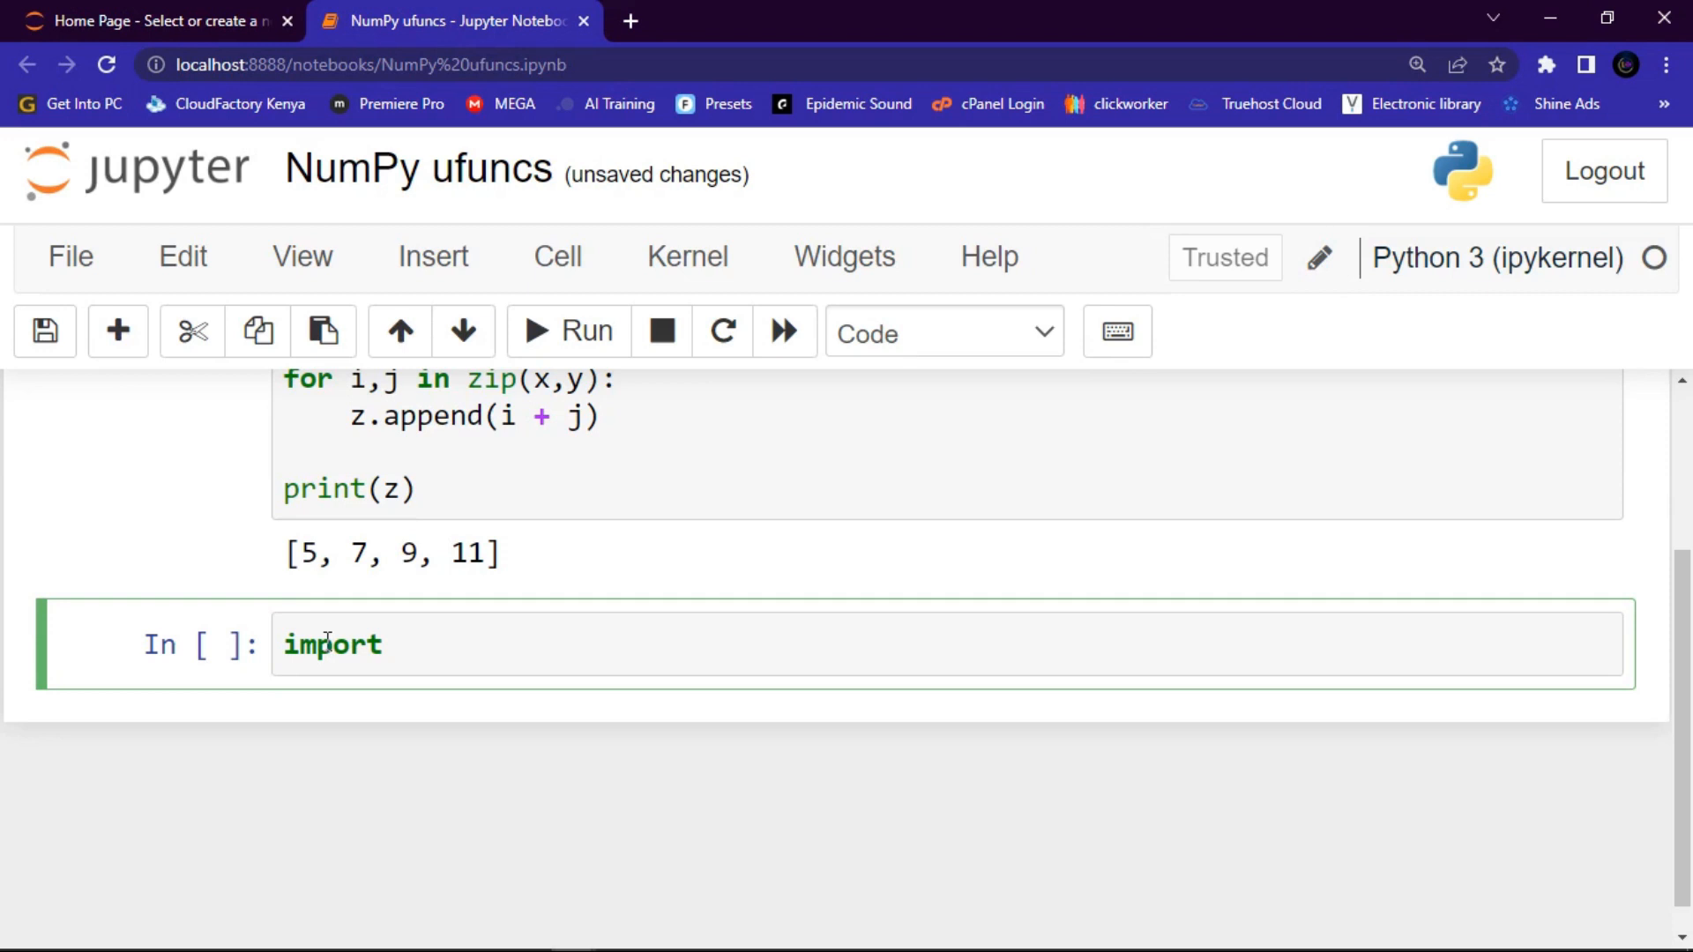
pyautogui.write('numpy')
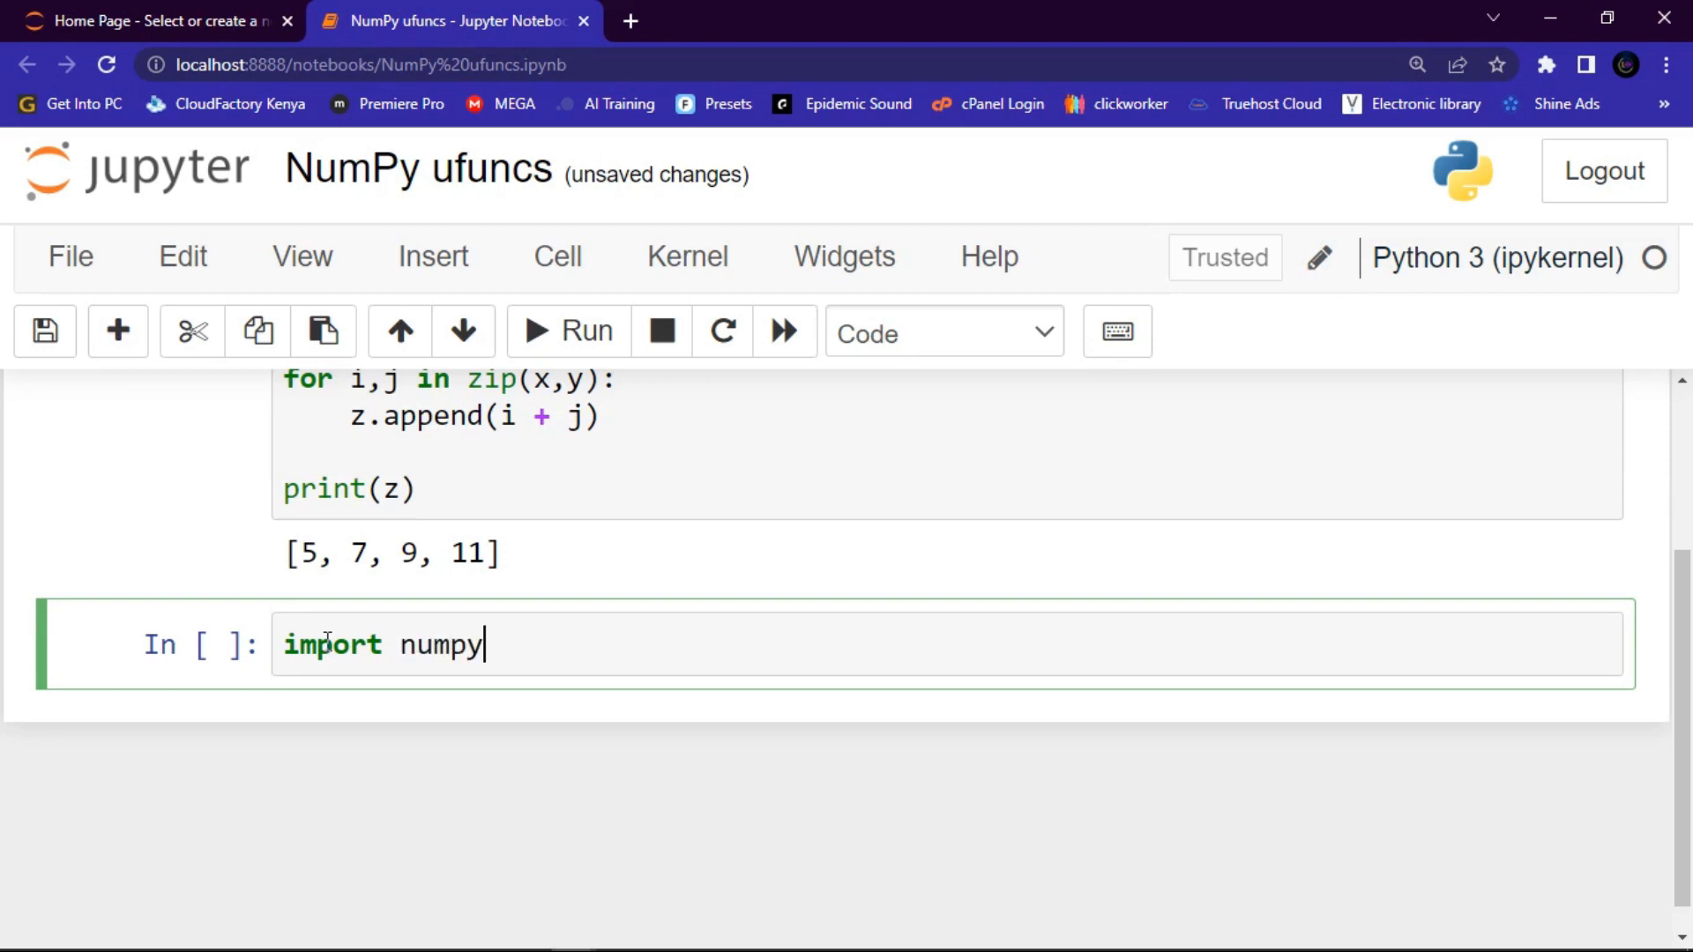
pyautogui.write('as np')
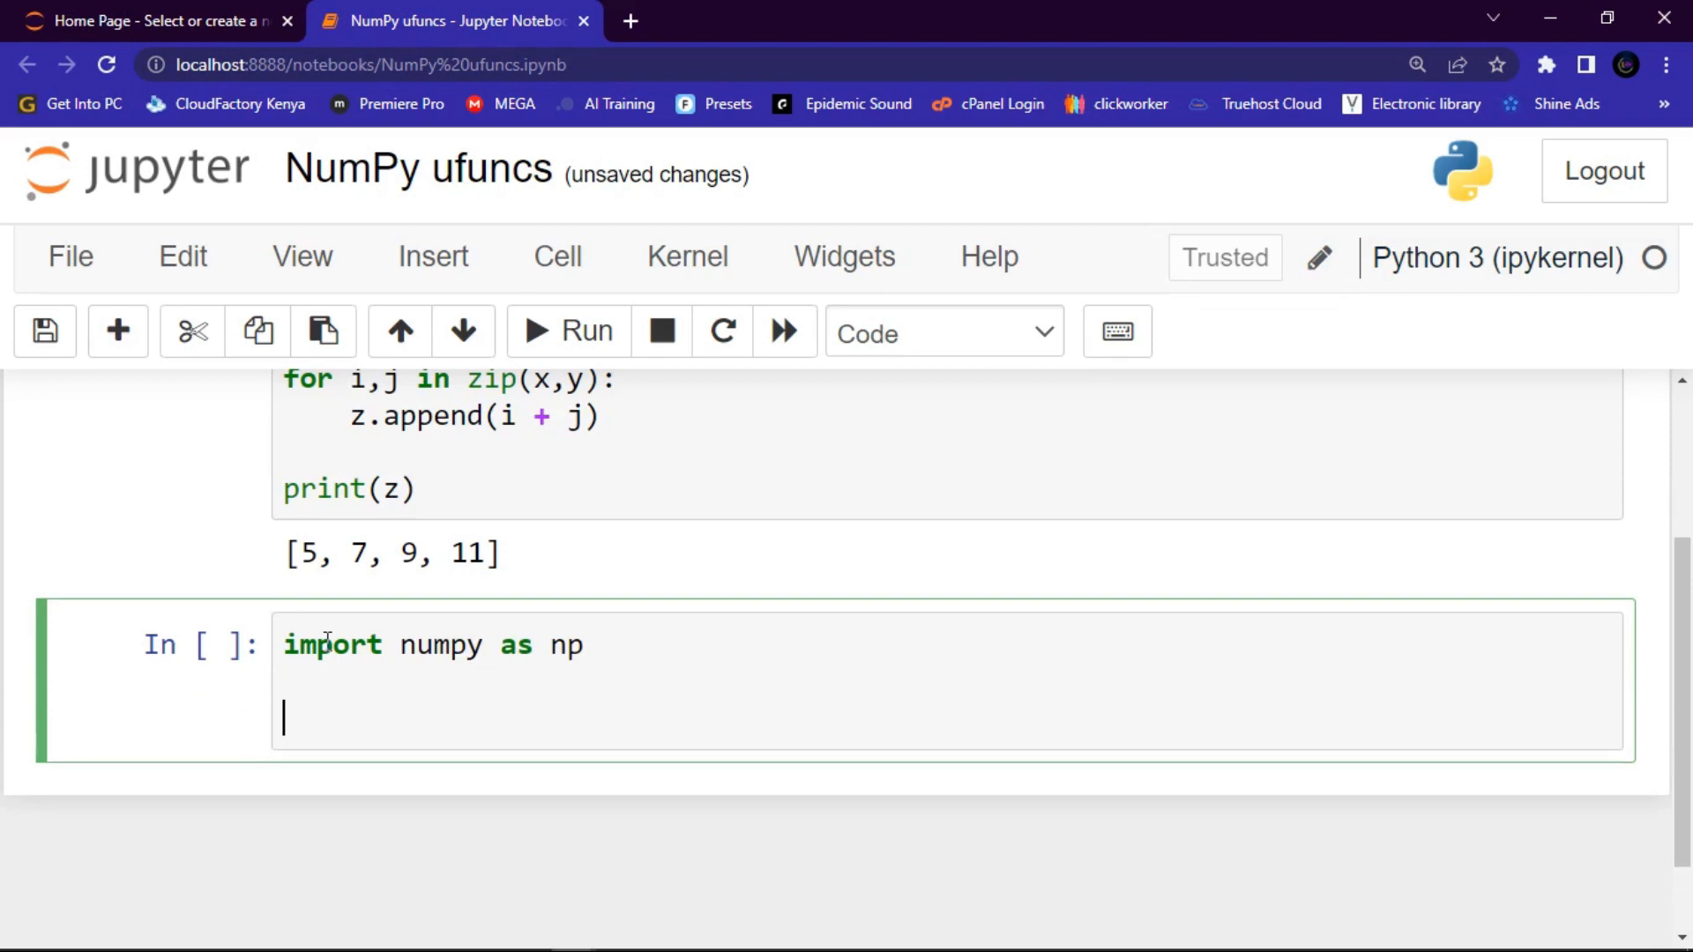
pyautogui.write('x')
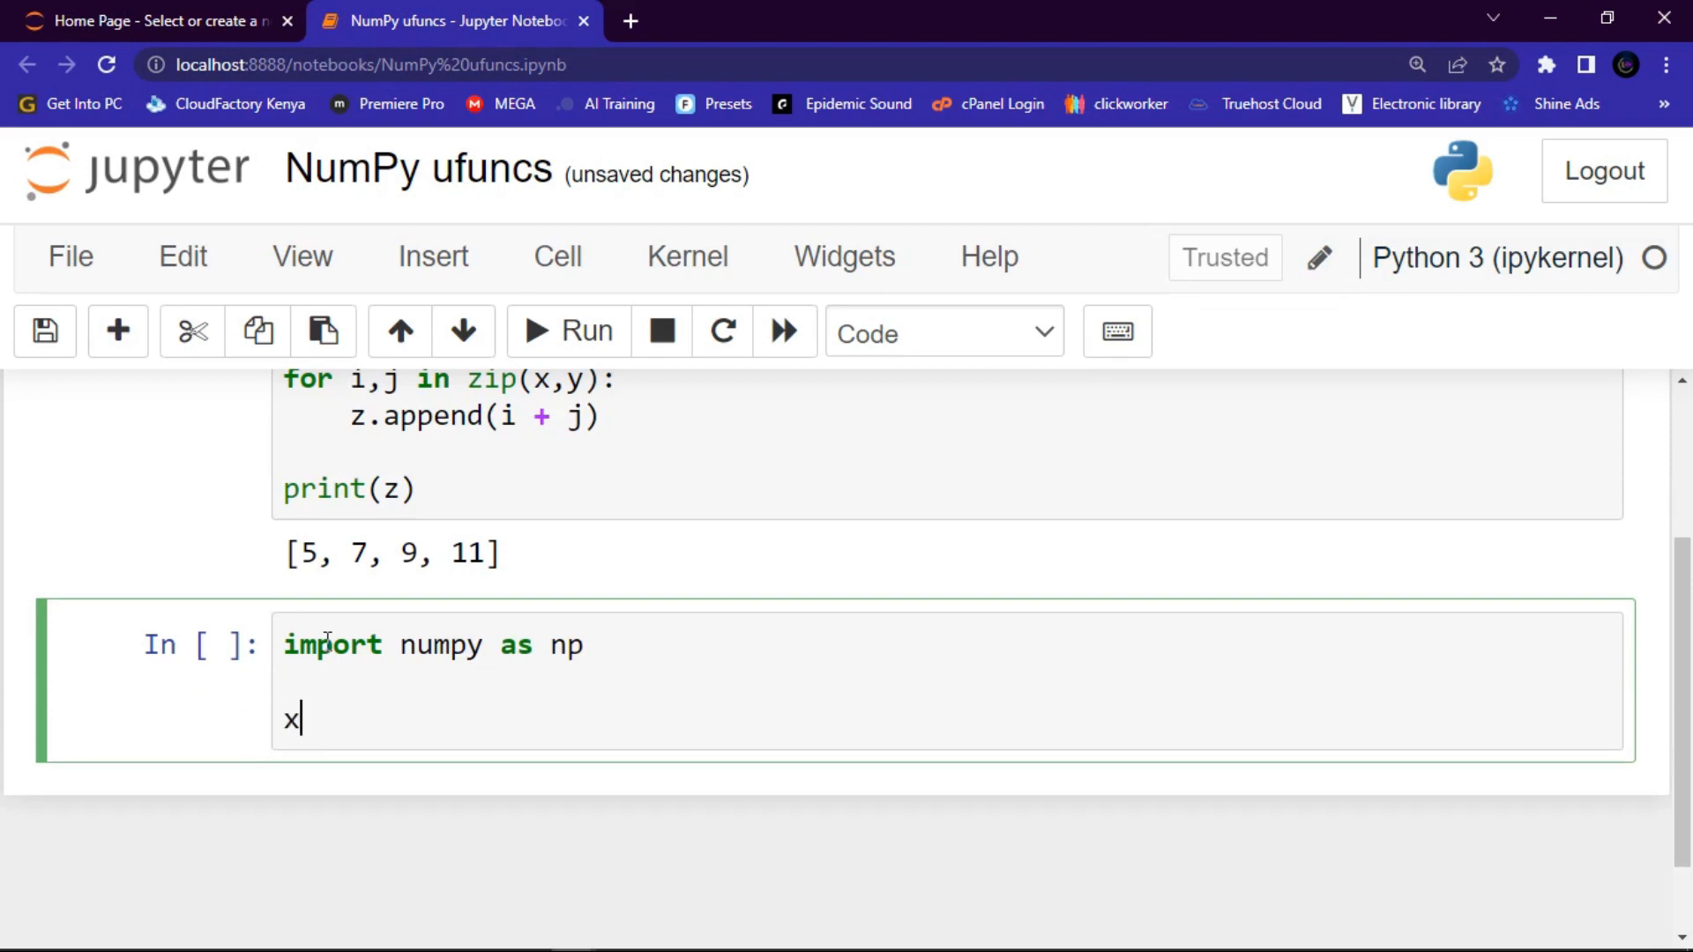
pyautogui.write('=')
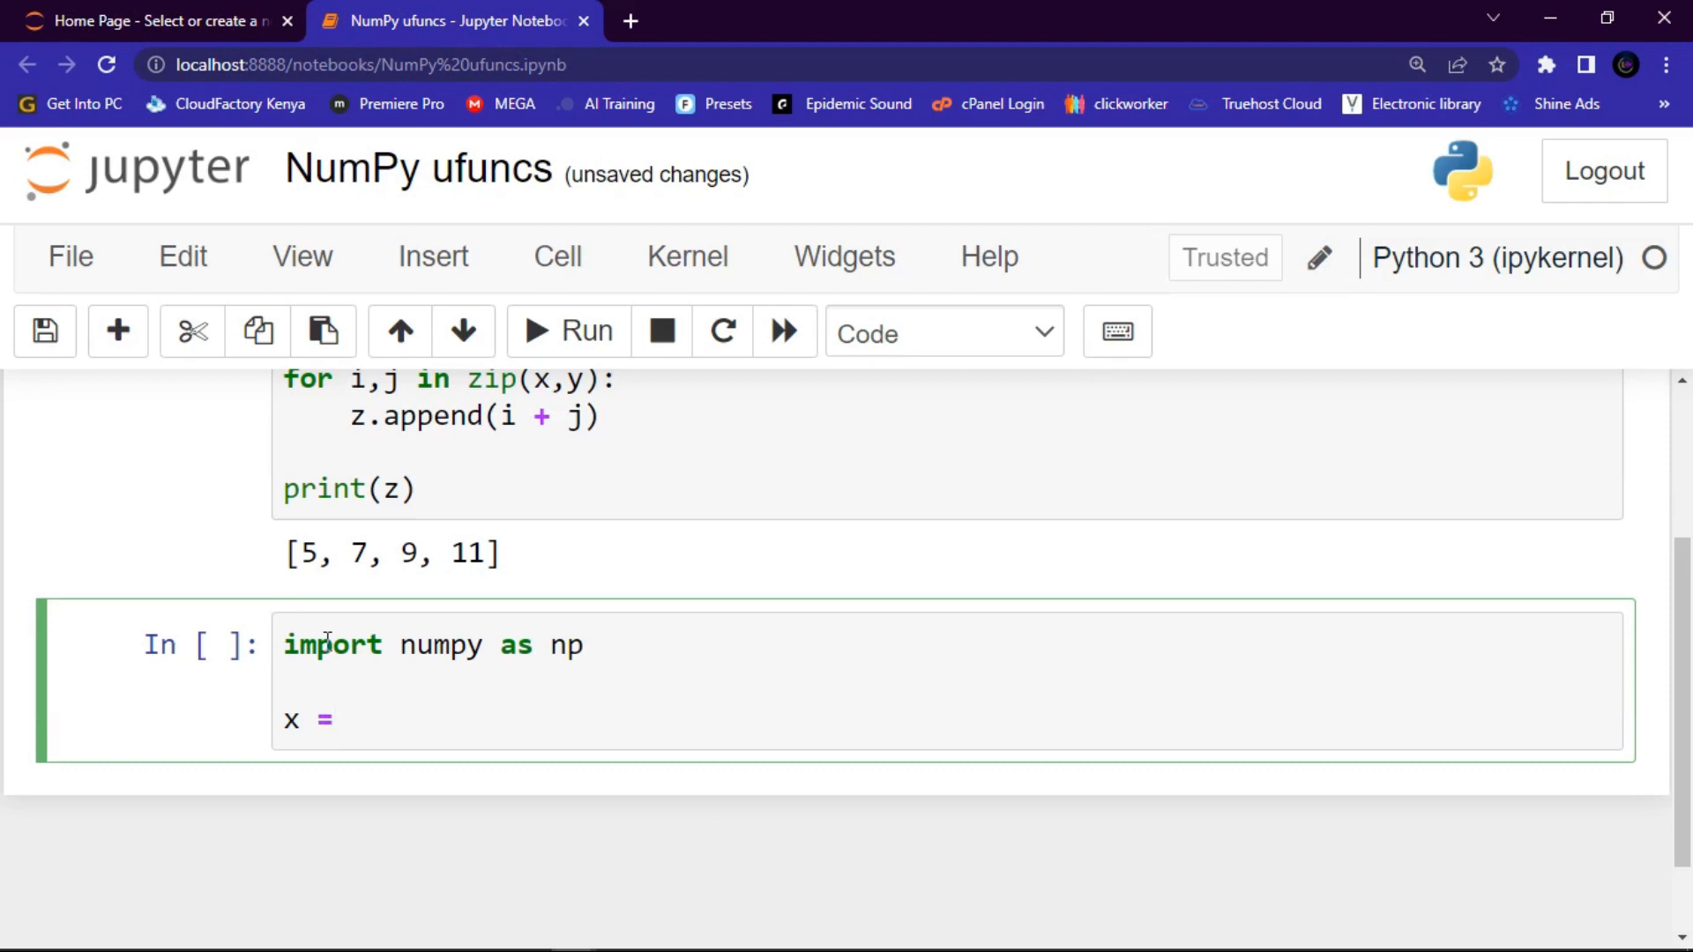
pyautogui.write('[]')
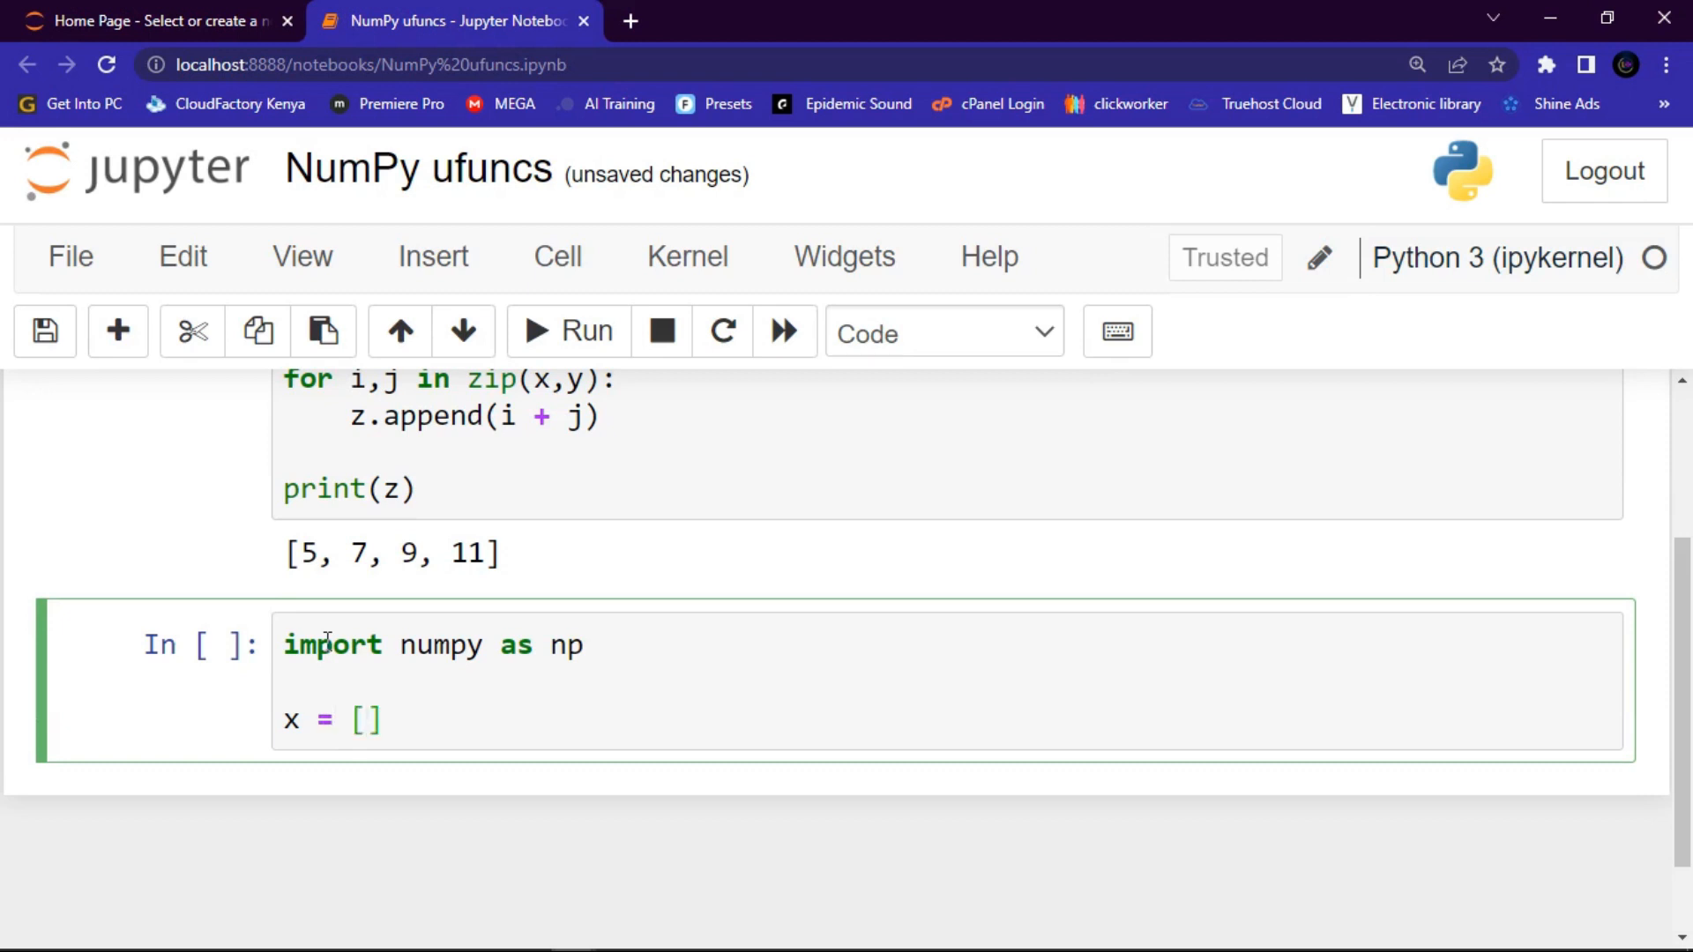
pyautogui.write('1,2,')
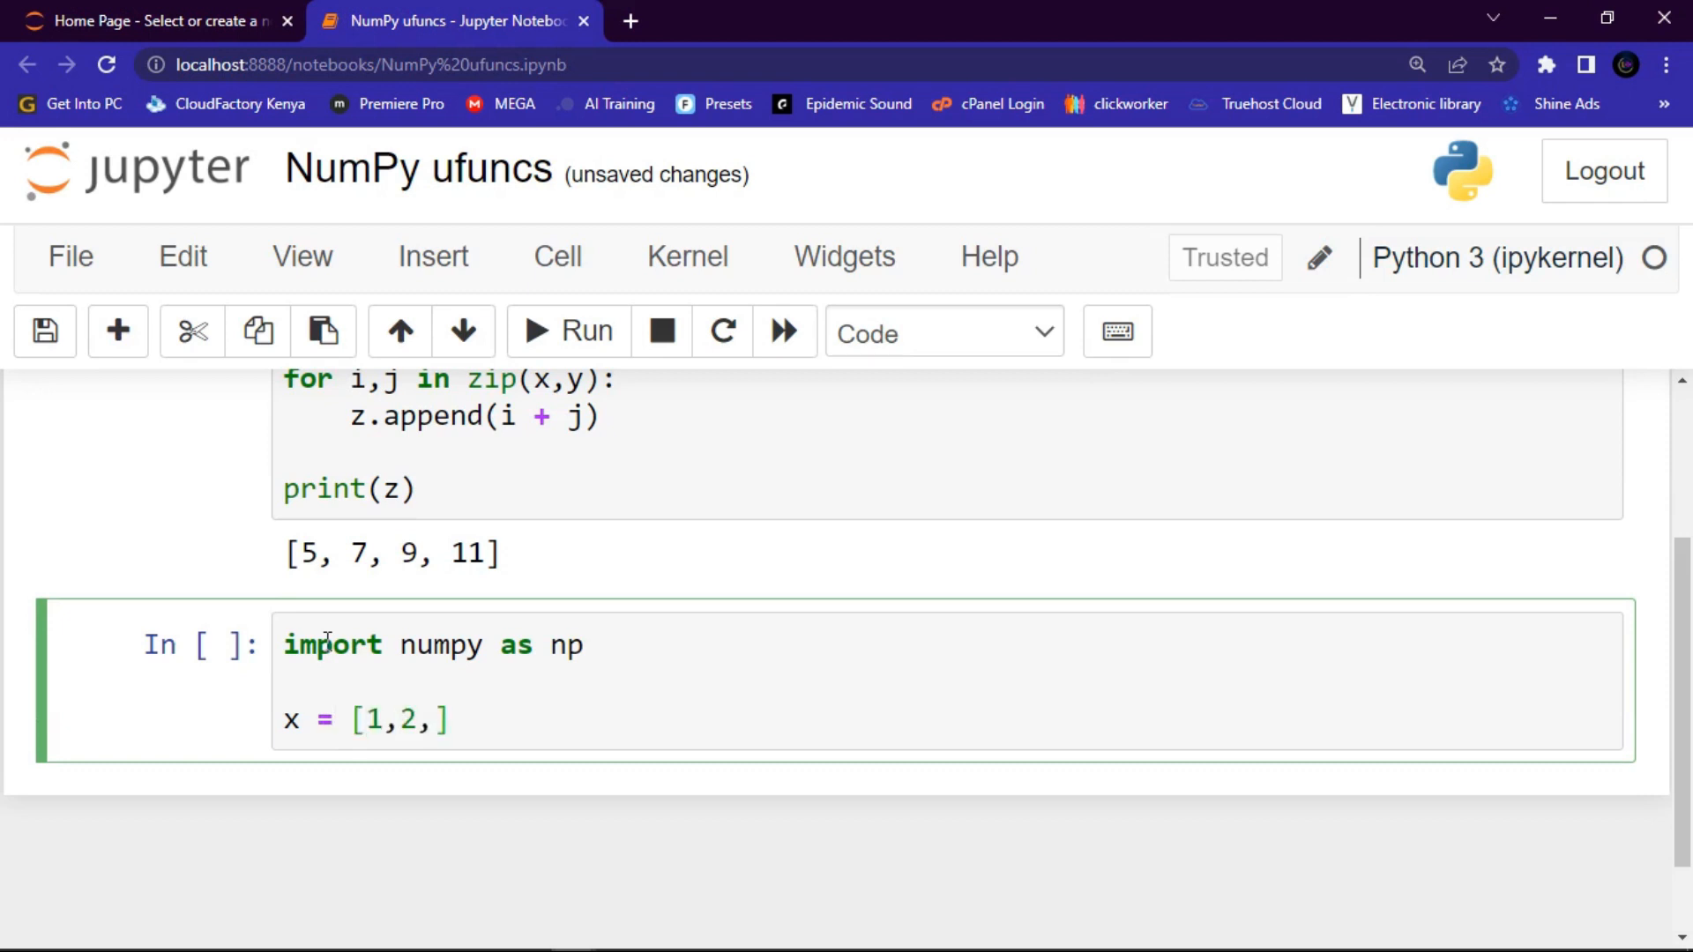
pyautogui.write('3,4')
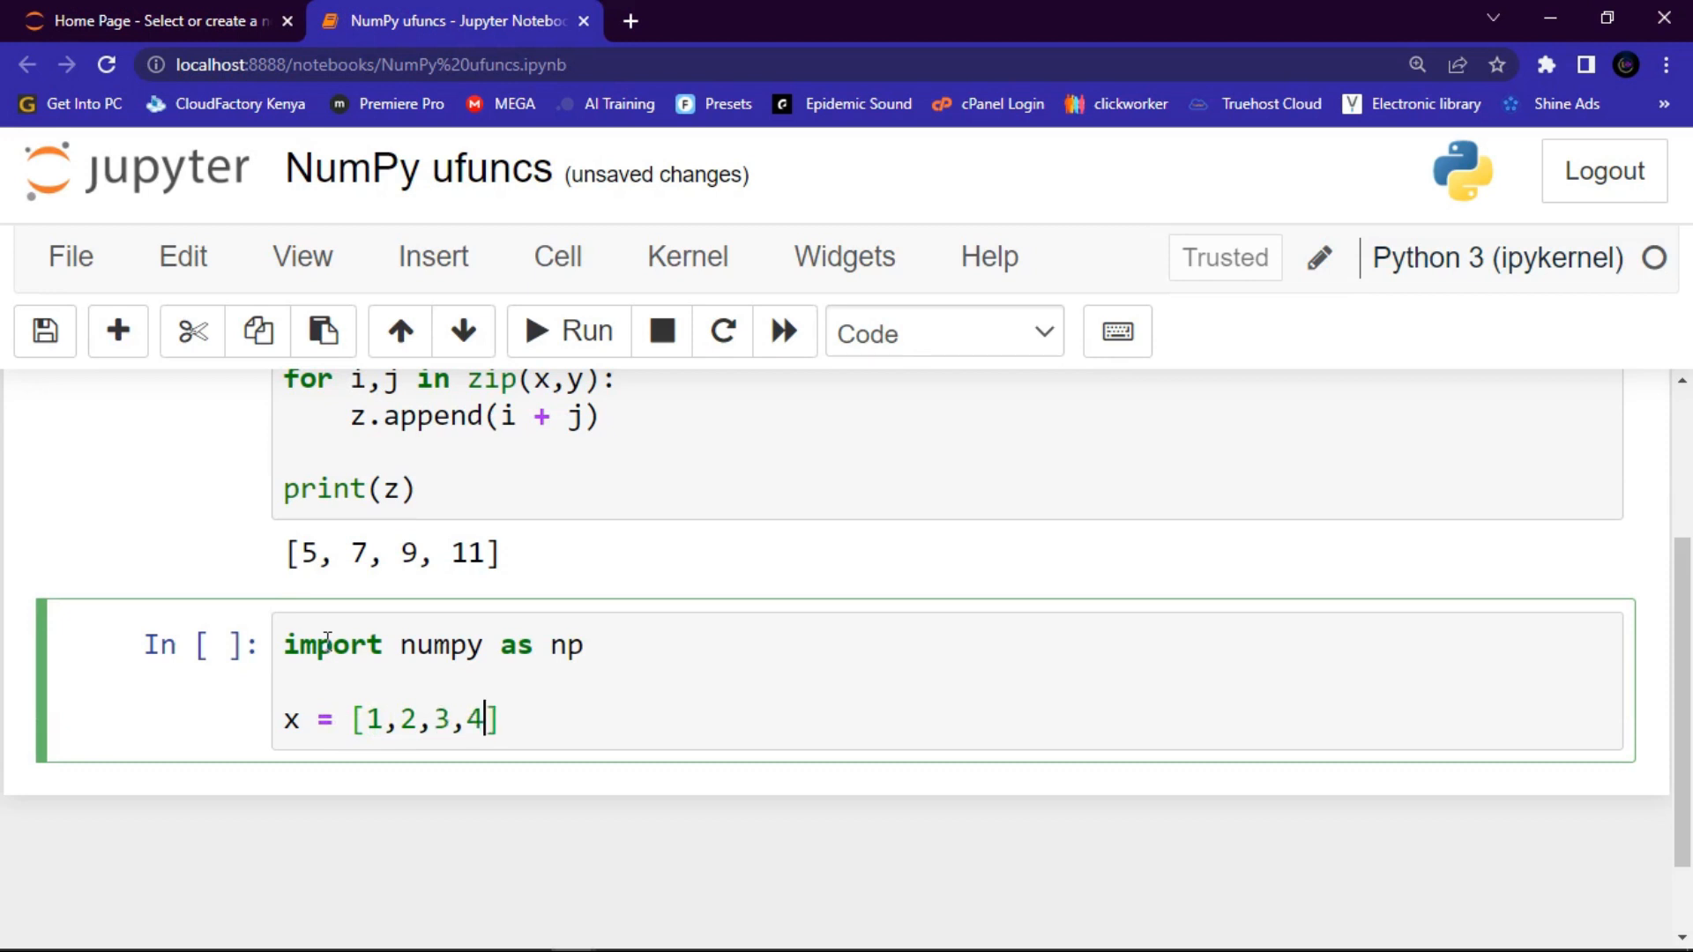
pyautogui.scroll(-3)
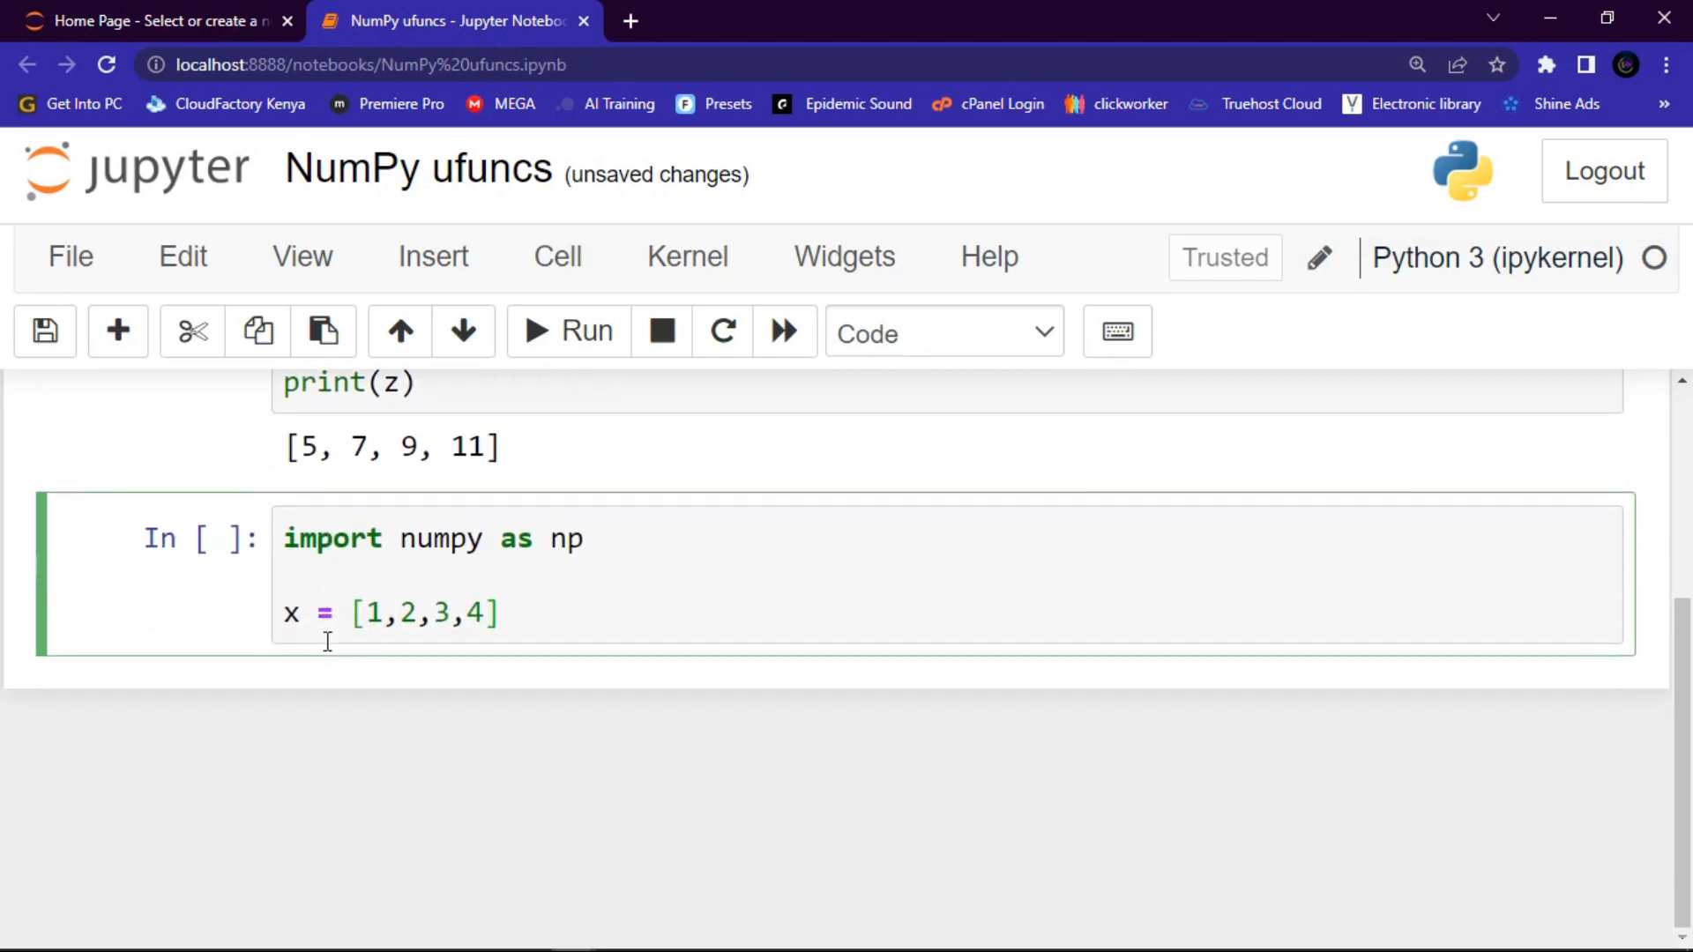
# Define the second list y = [5,6,7,8] on a new line
pyautogui.press('enter')
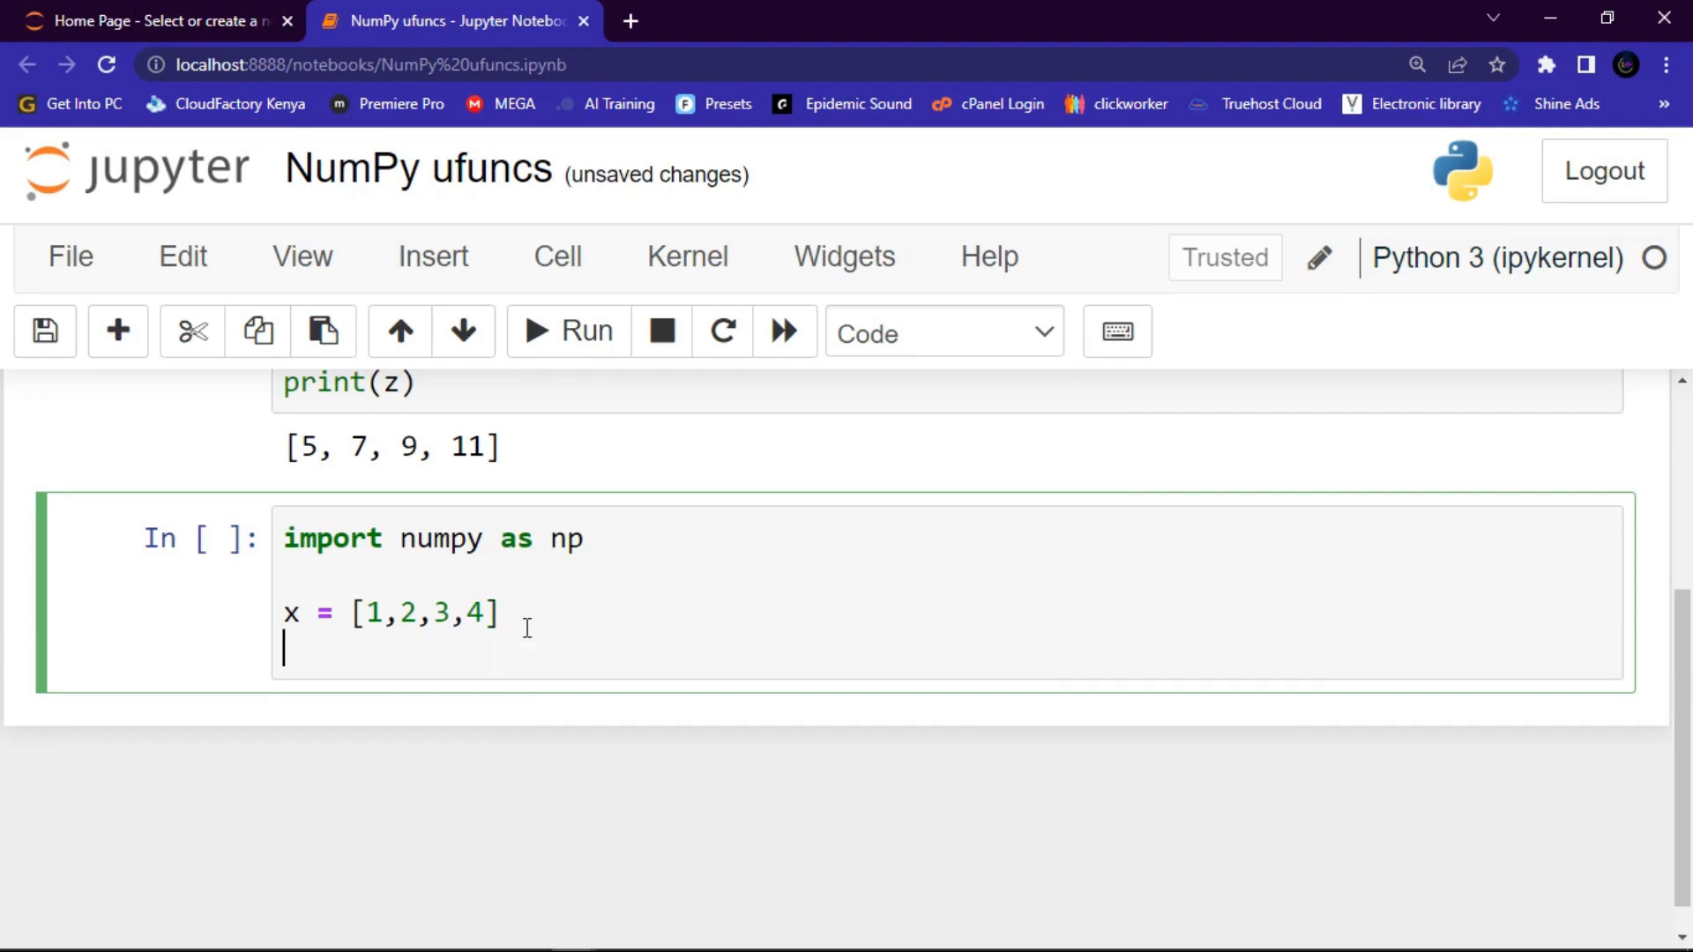
pyautogui.write('y')
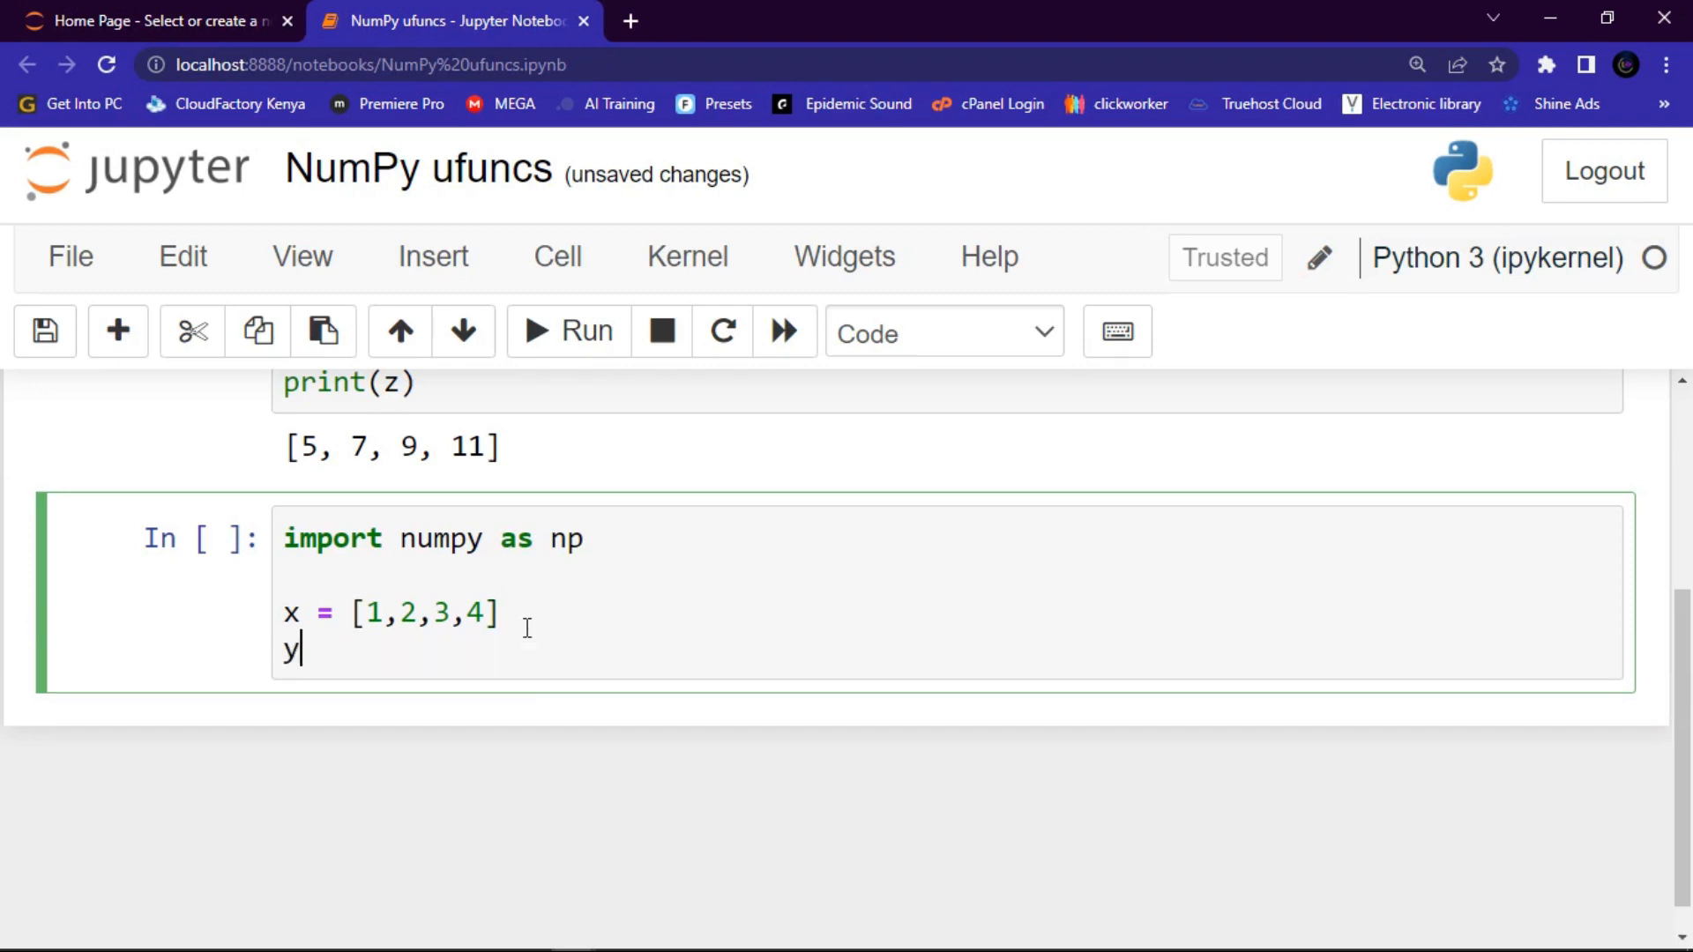
pyautogui.write('=')
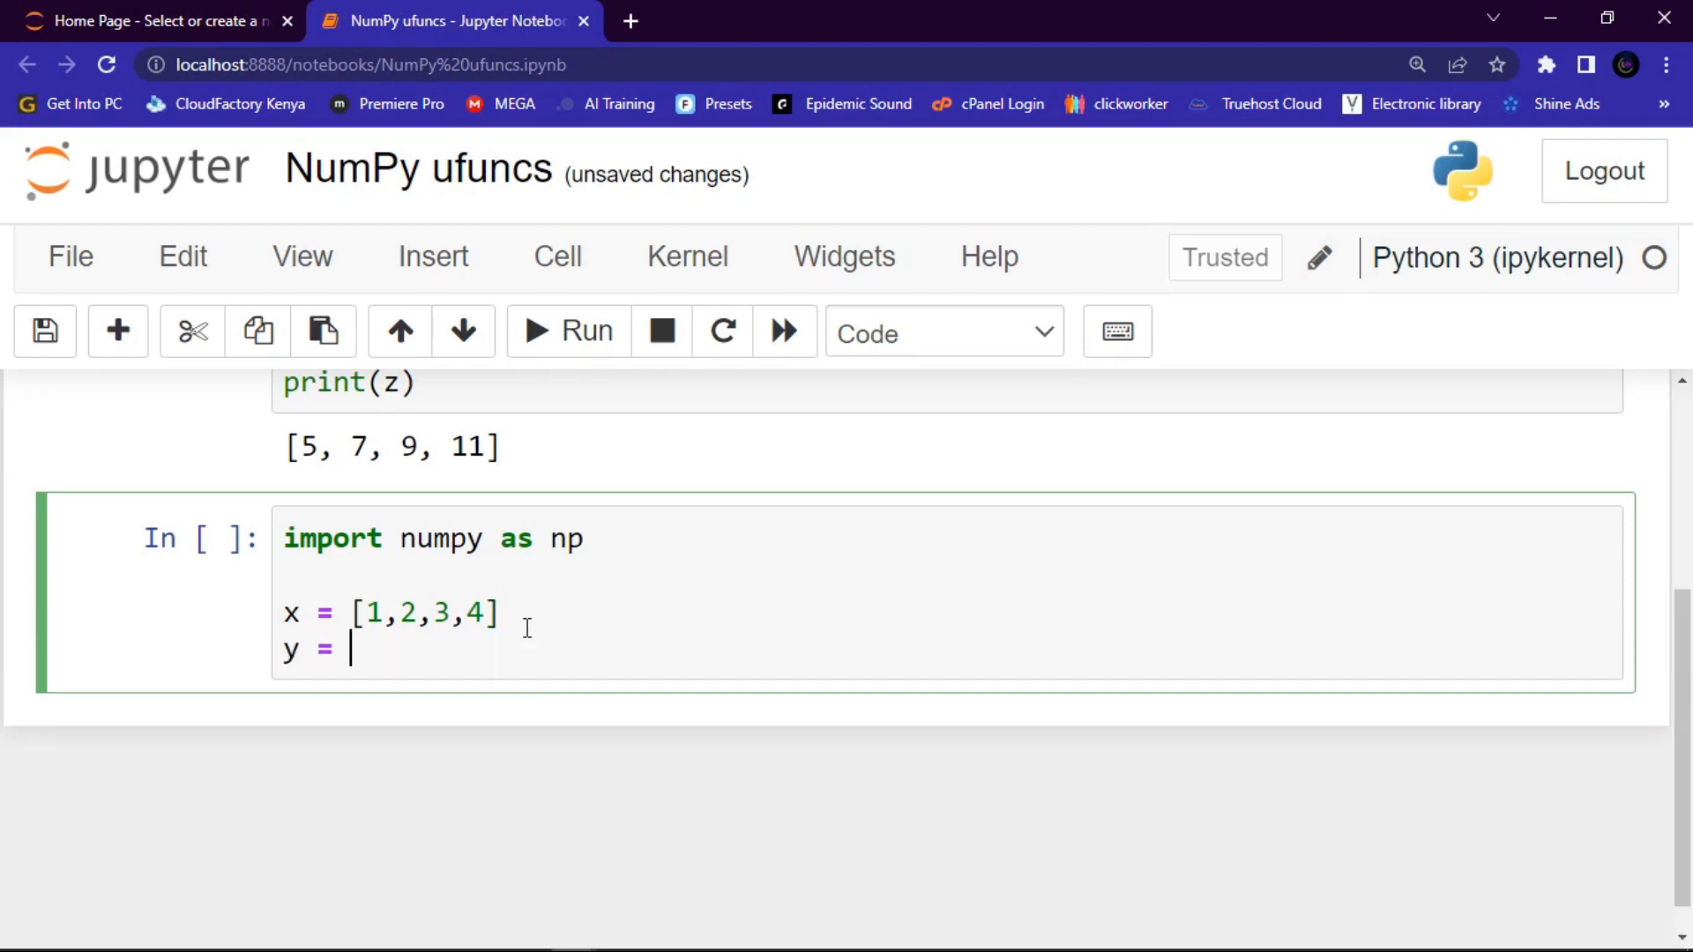
pyautogui.write('[]')
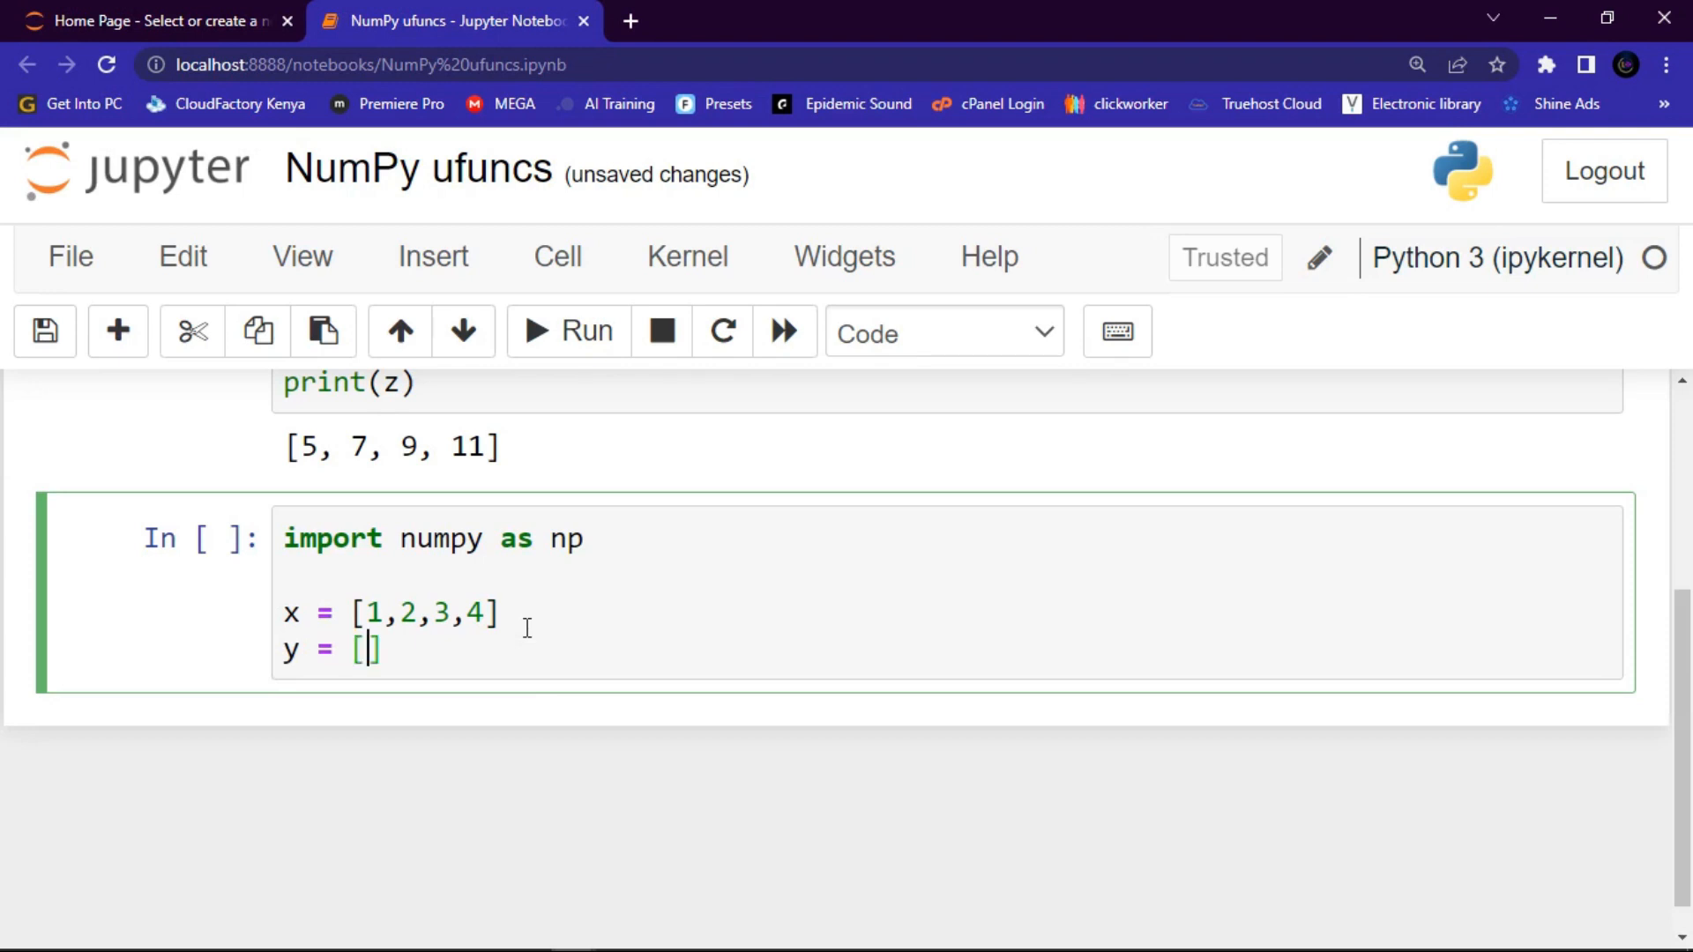
pyautogui.write('5,')
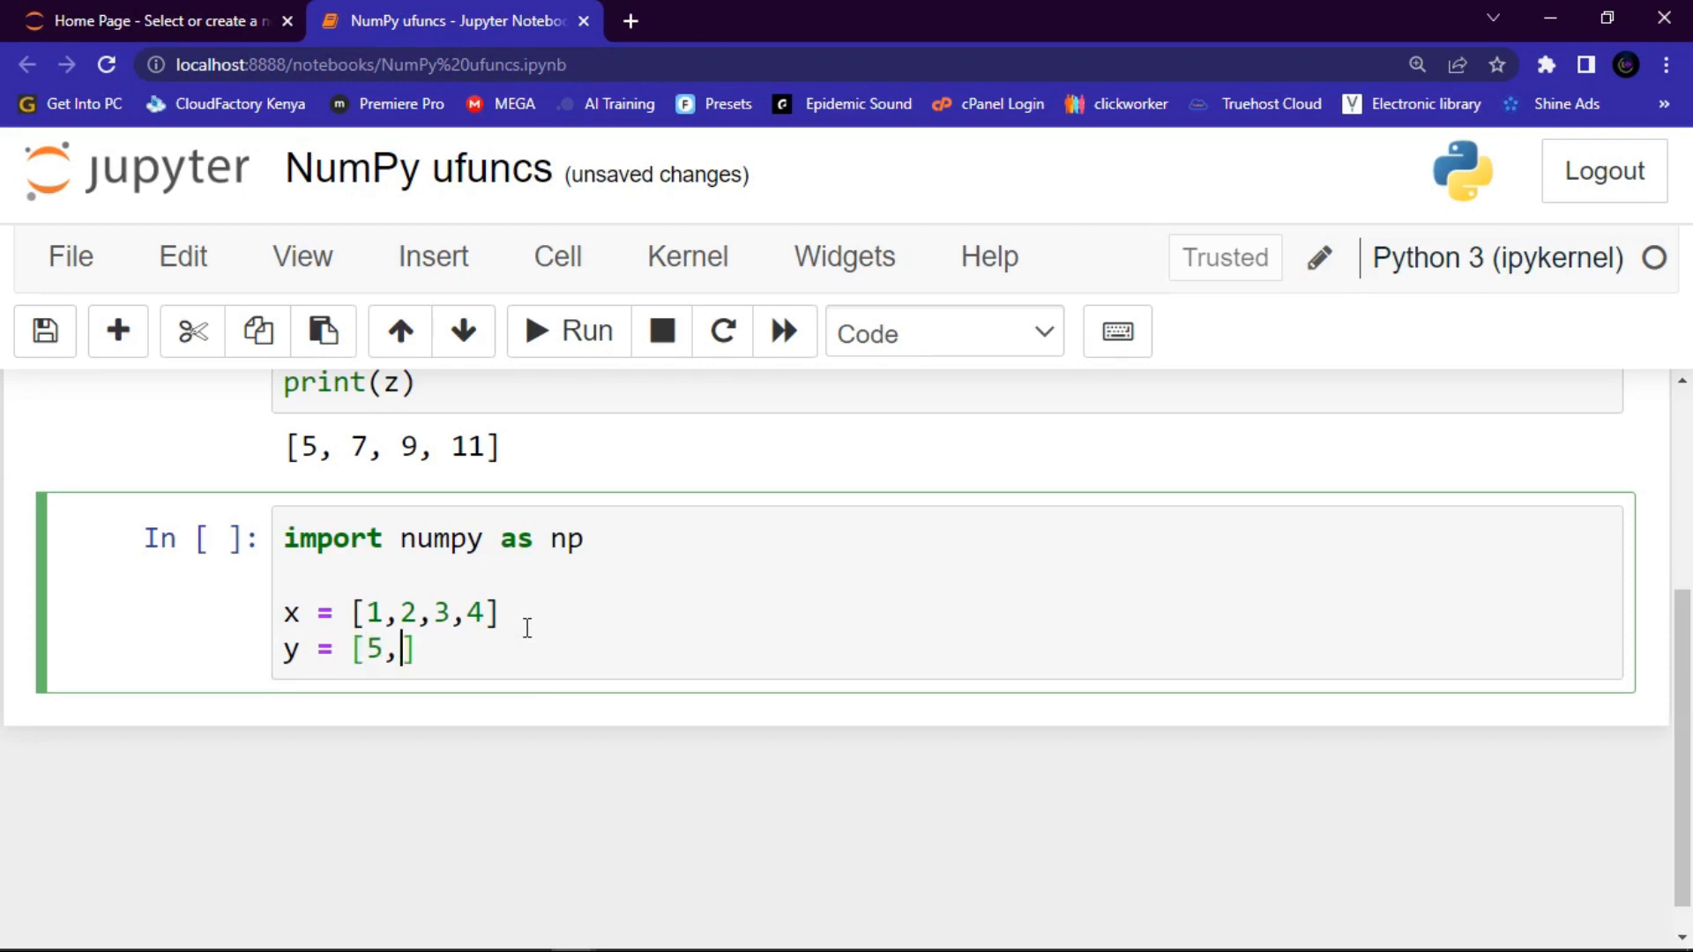
pyautogui.write('6,7')
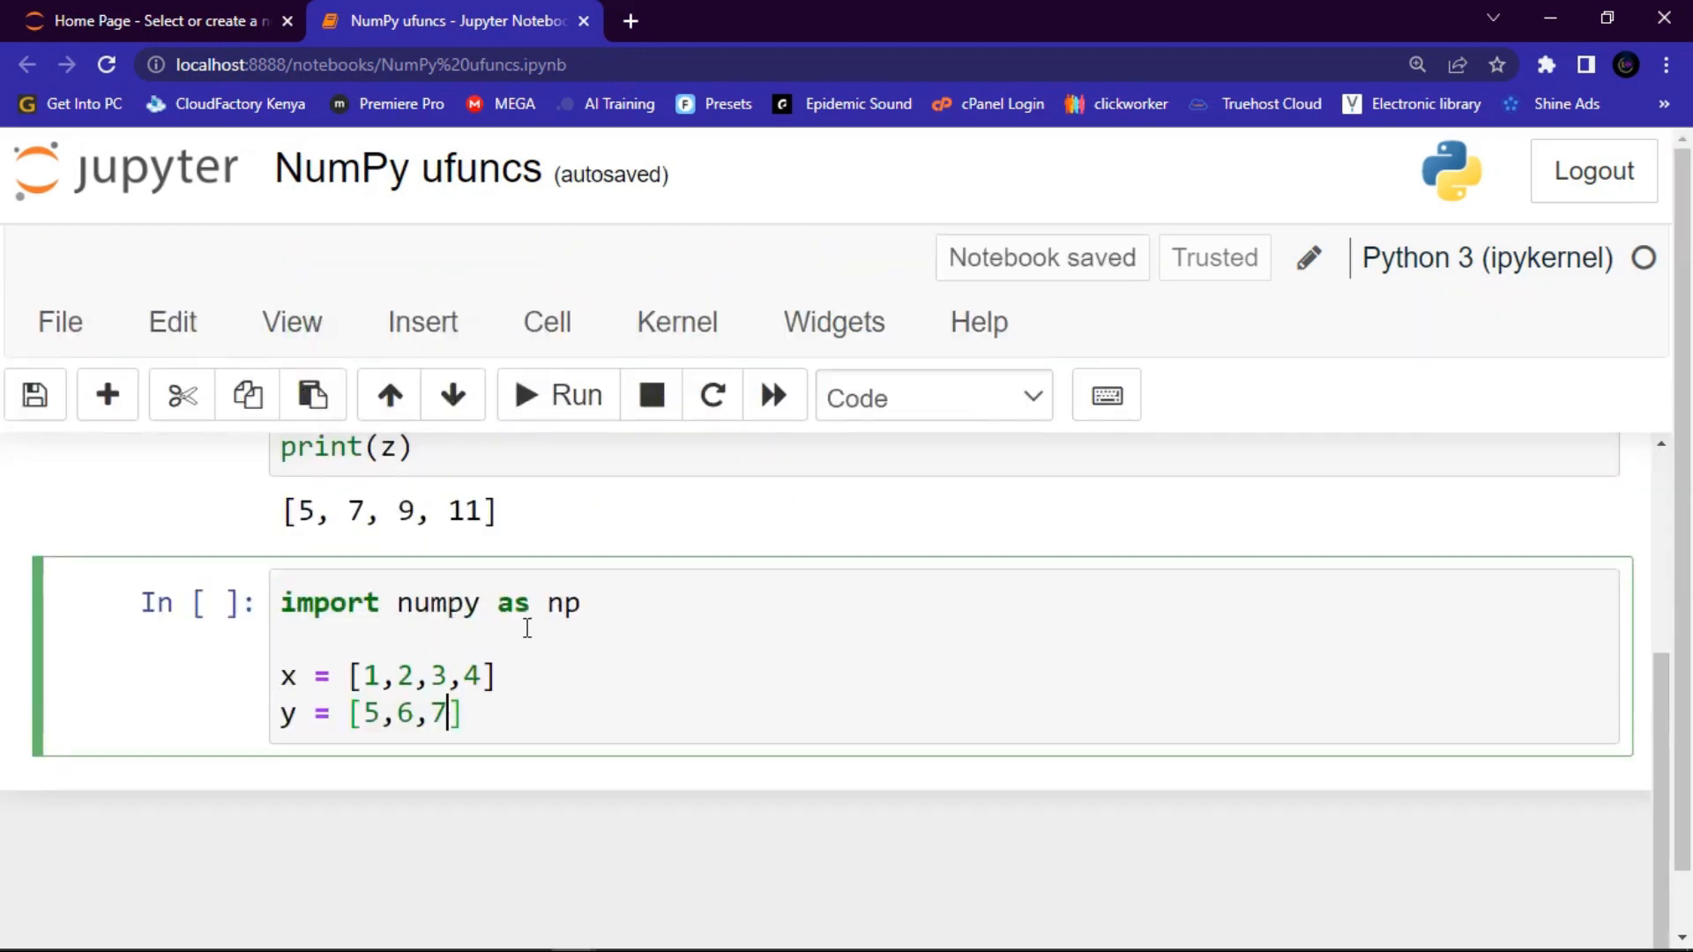
pyautogui.write('8')
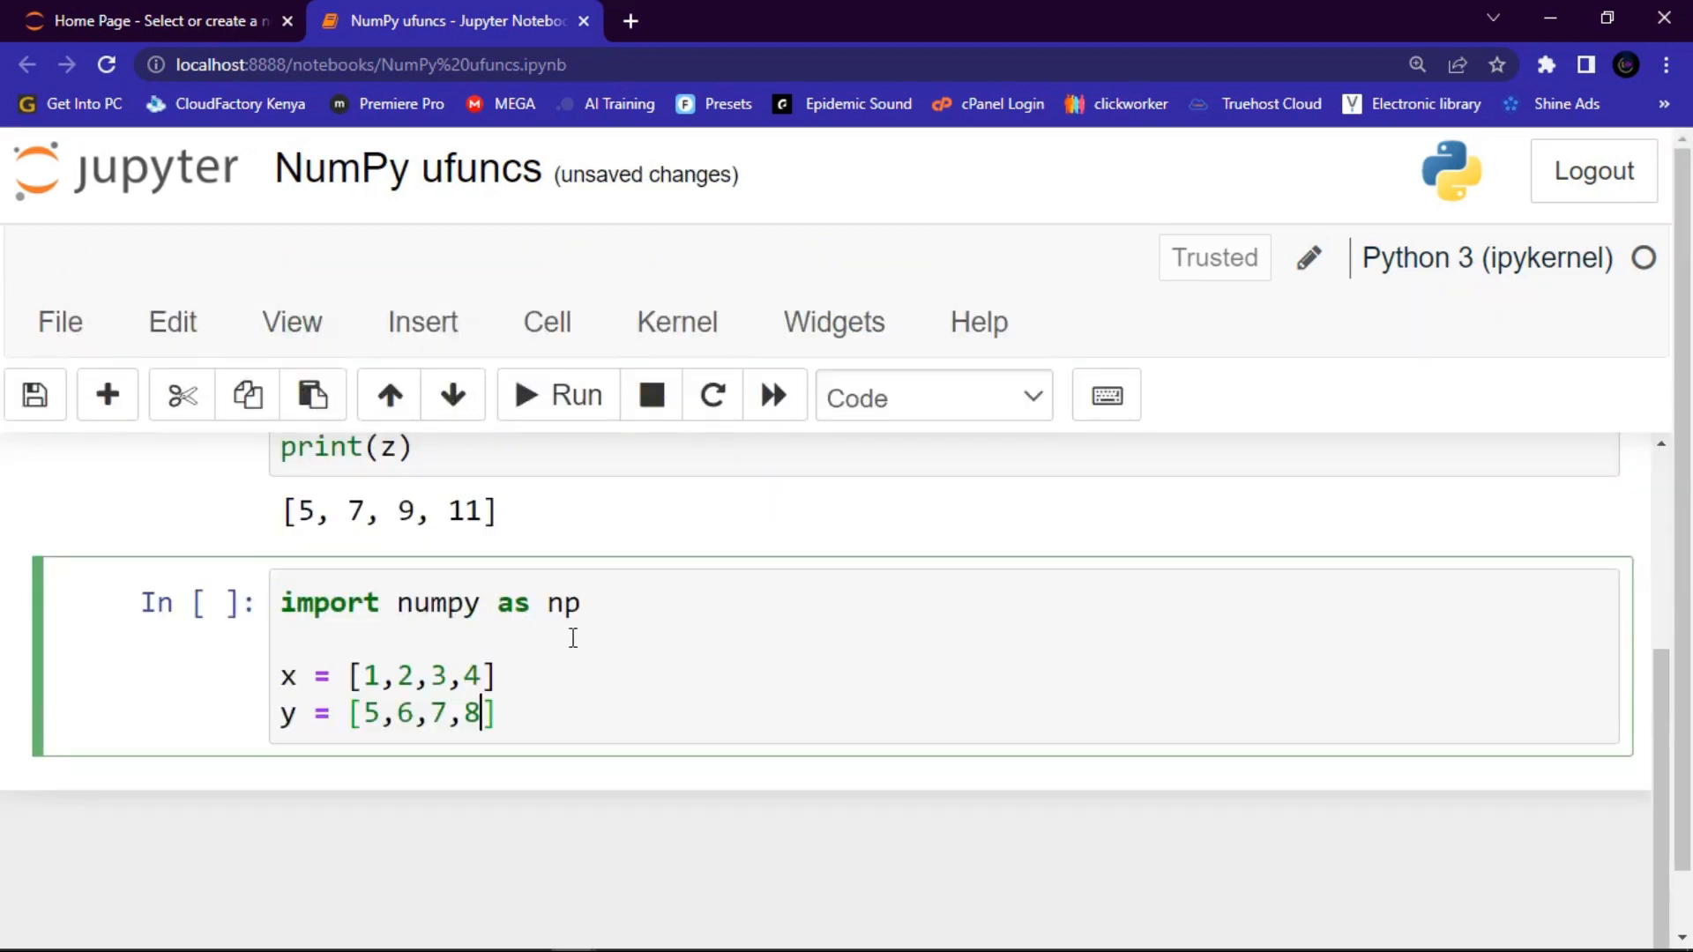
# Set z = np.add(x,y) on the next line
pyautogui.press('enter')
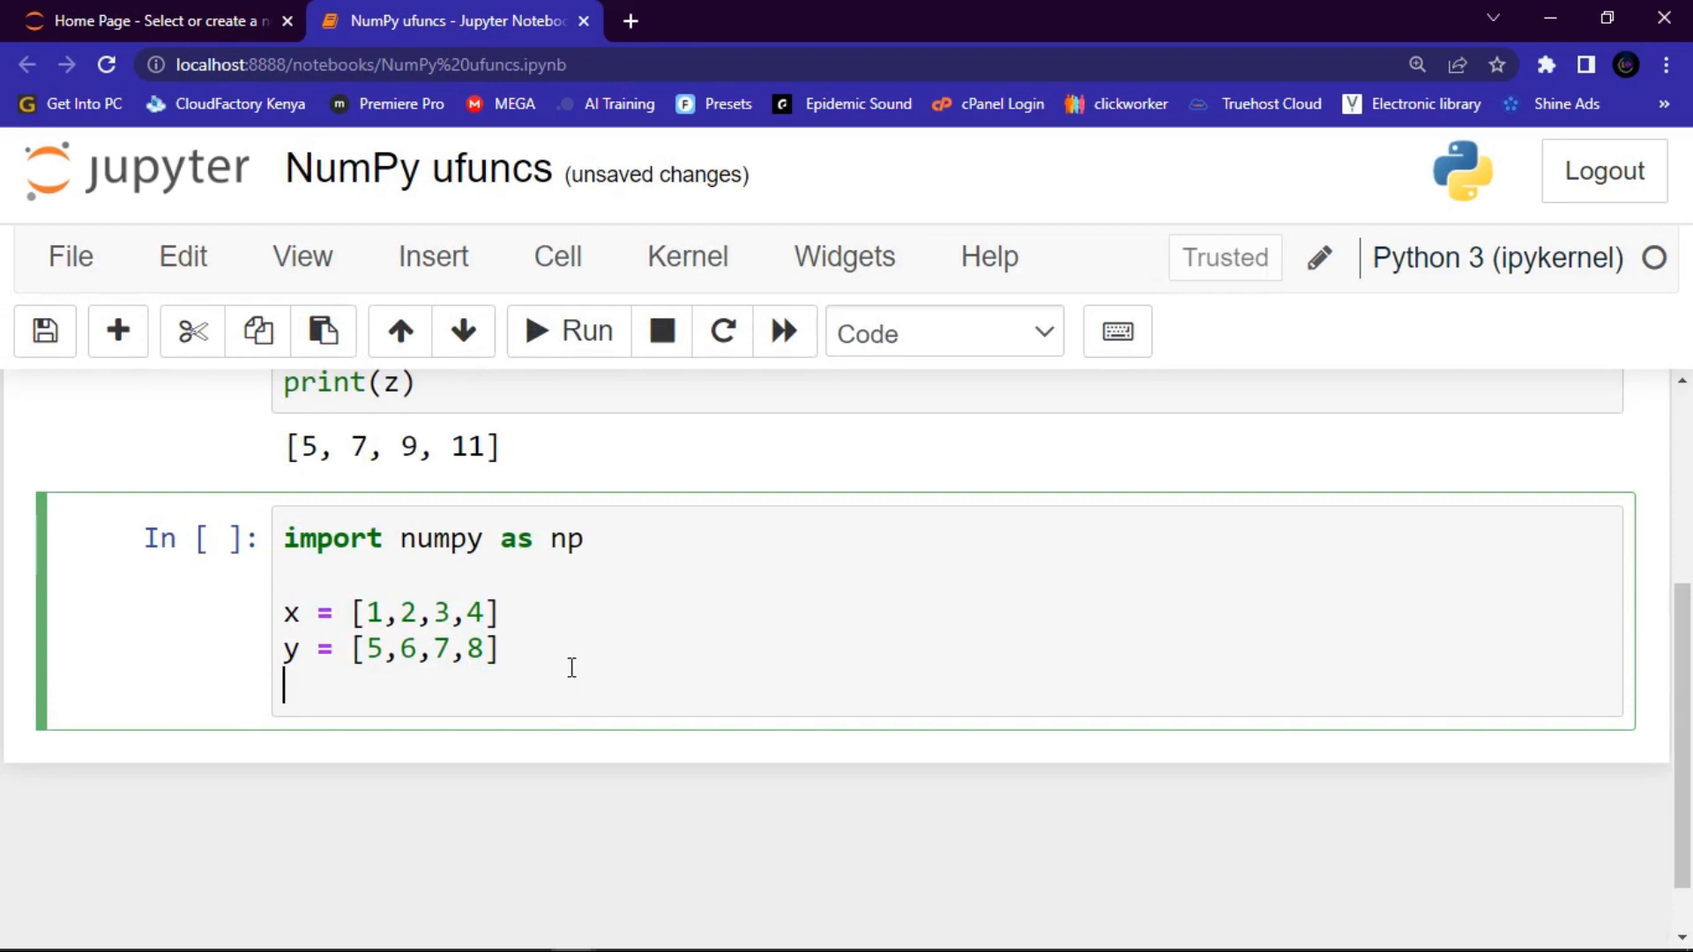
pyautogui.write('z =')
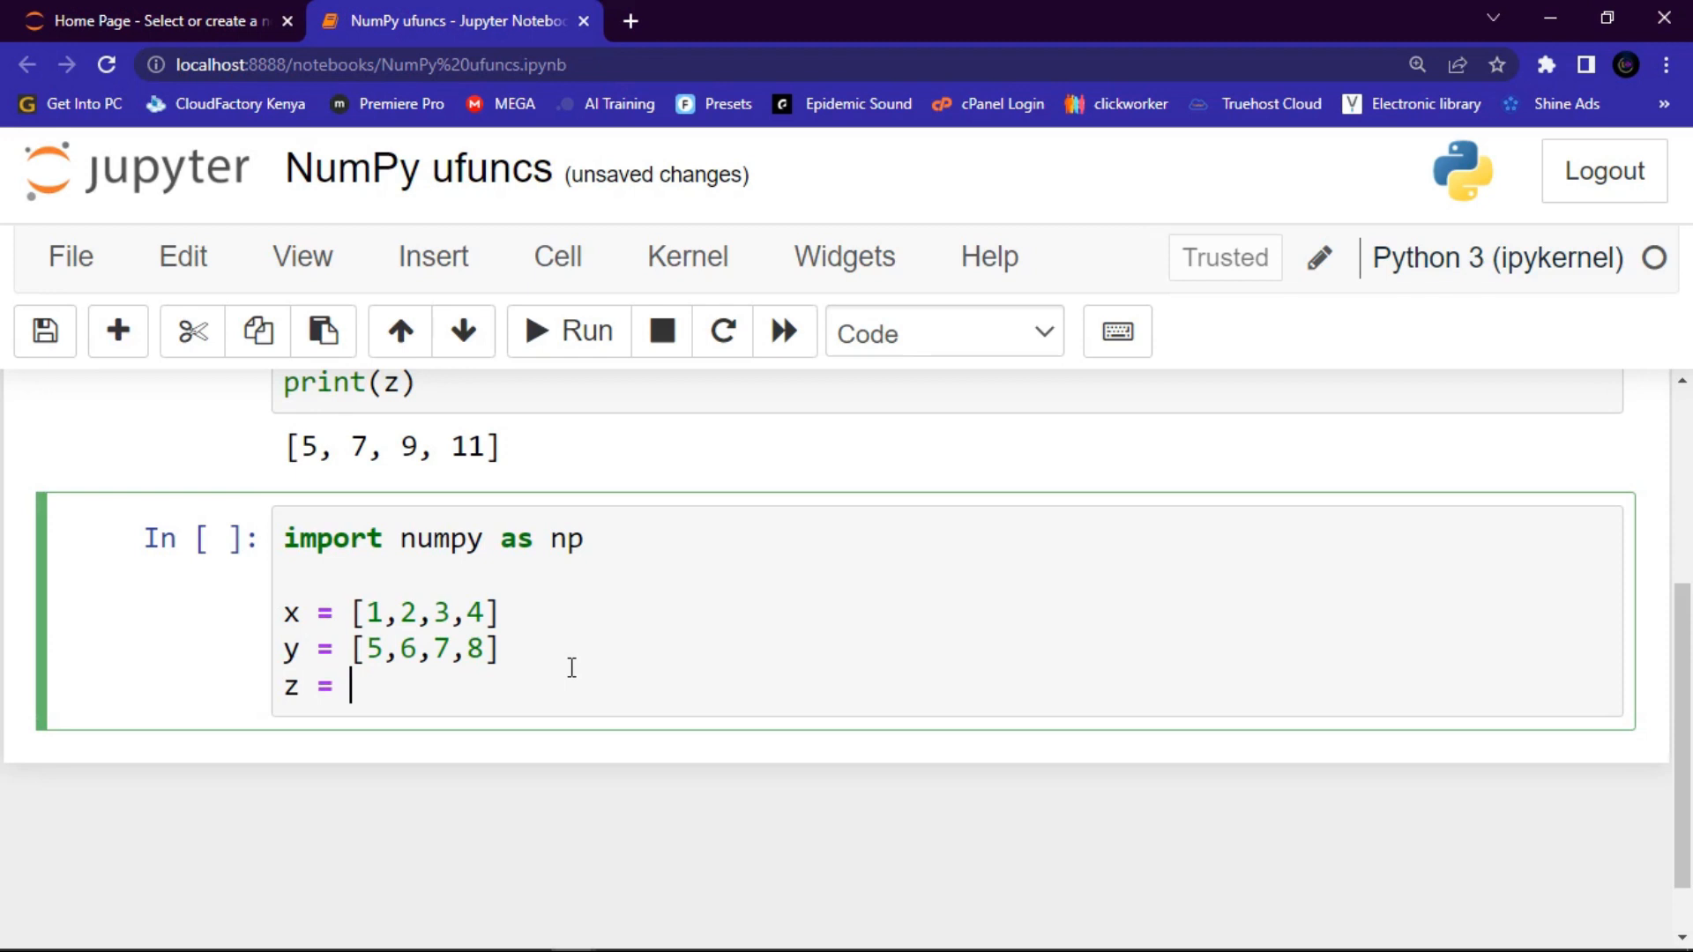
pyautogui.write('np.')
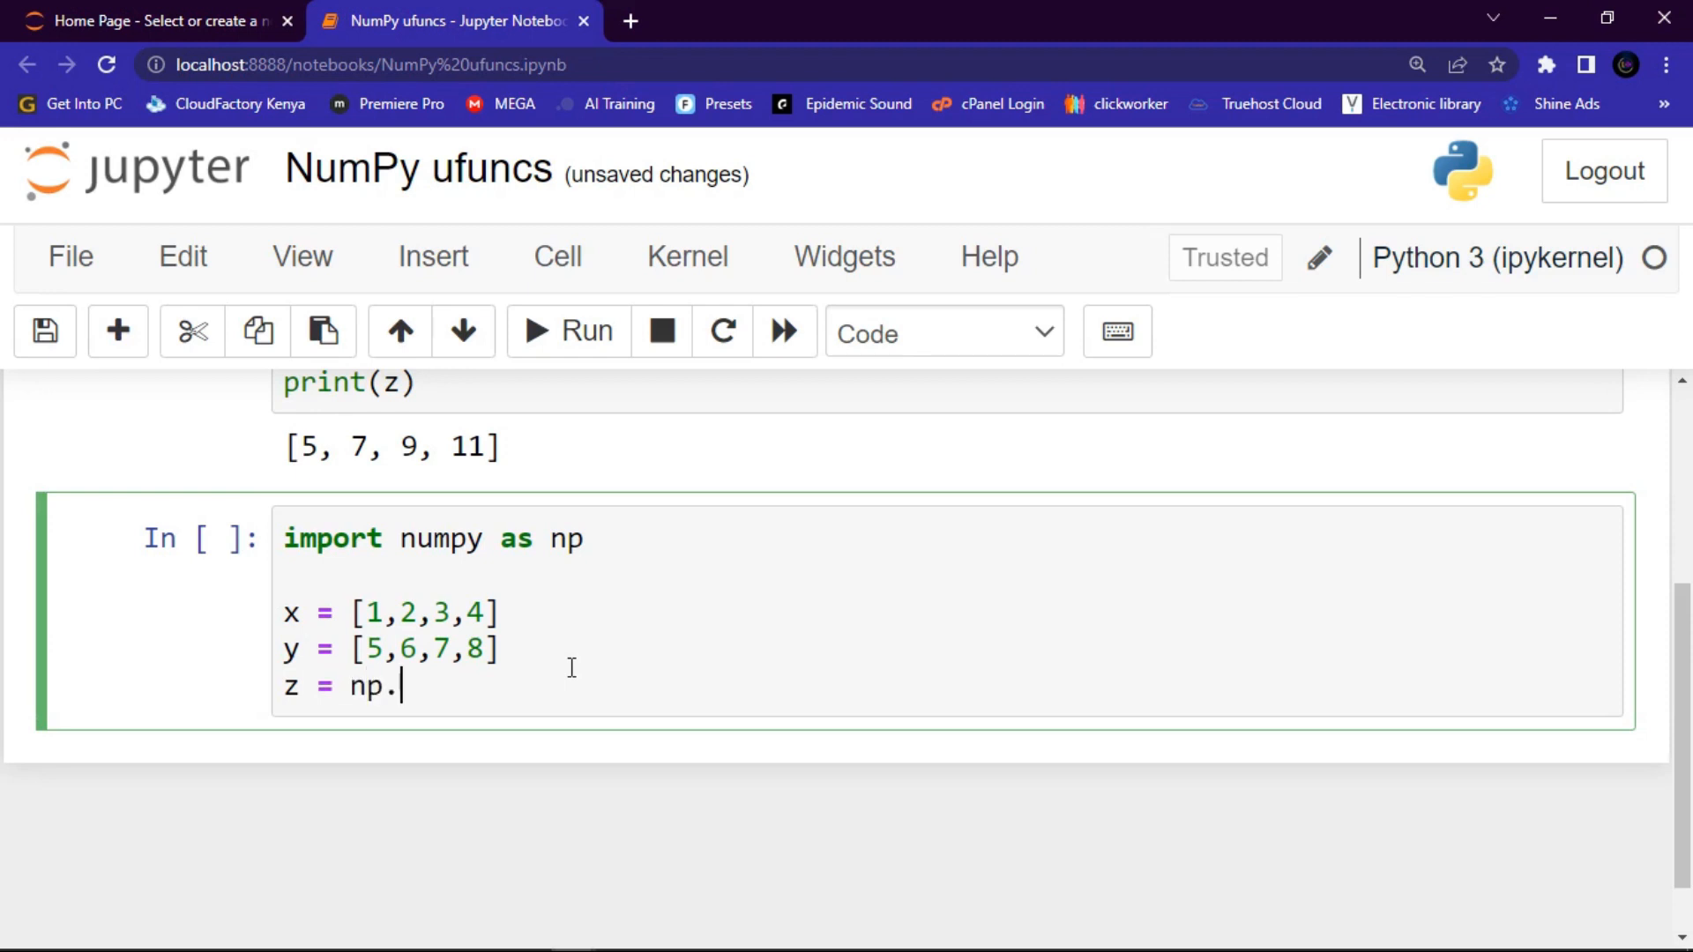
pyautogui.write('add')
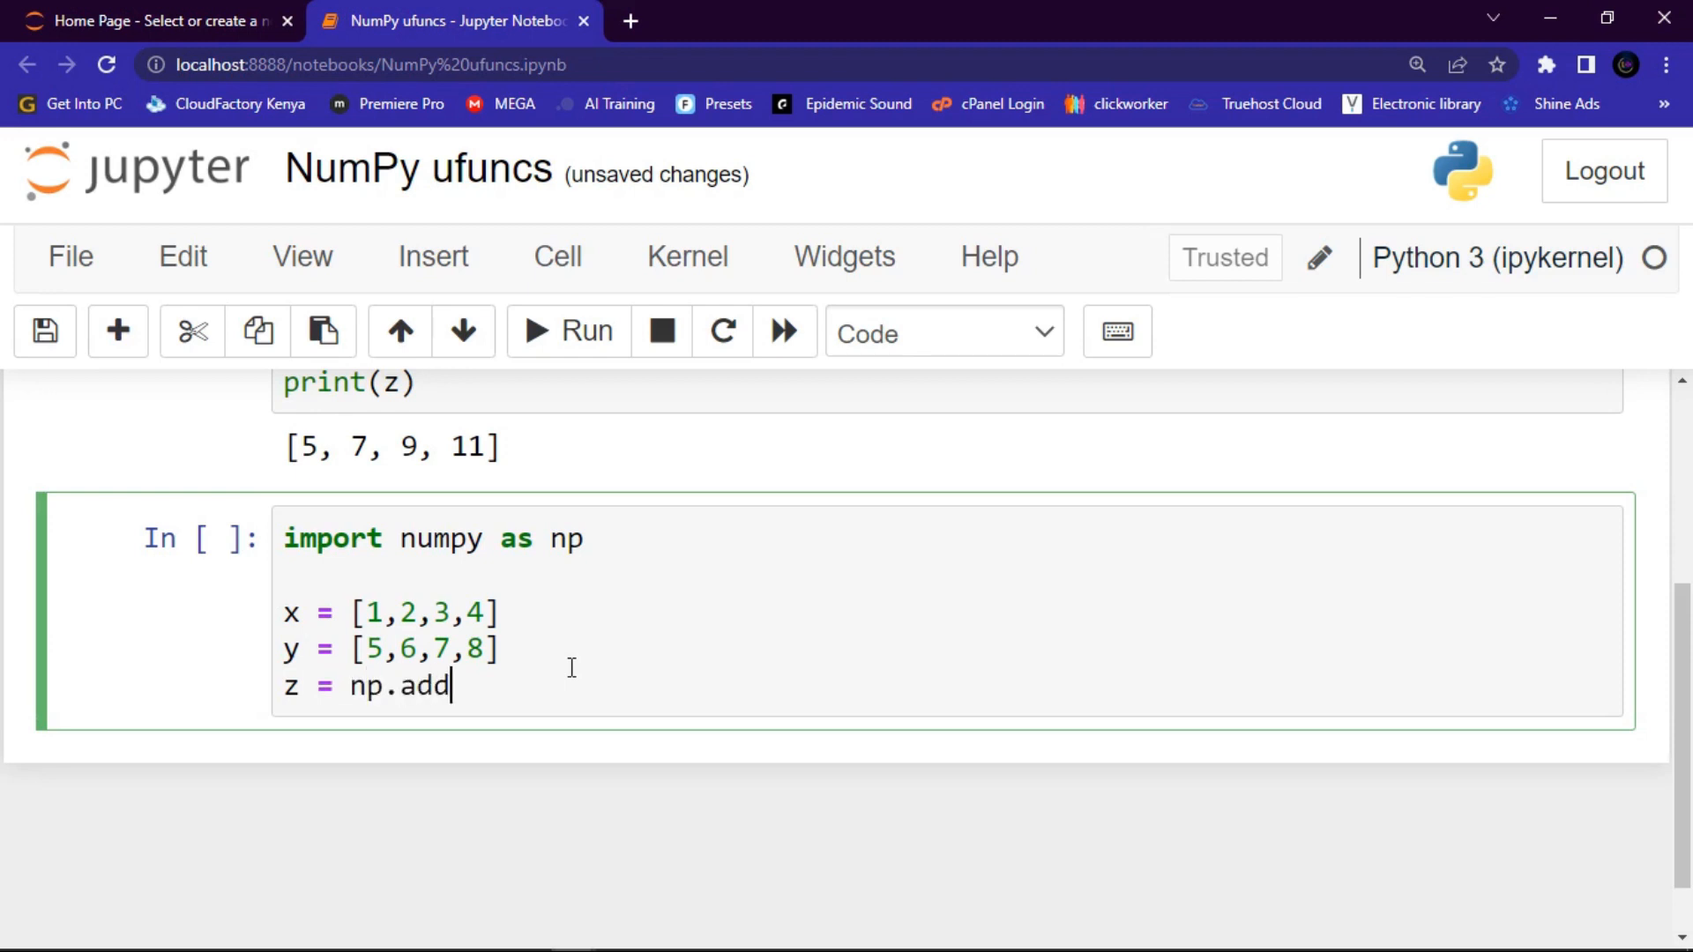
pyautogui.write('()')
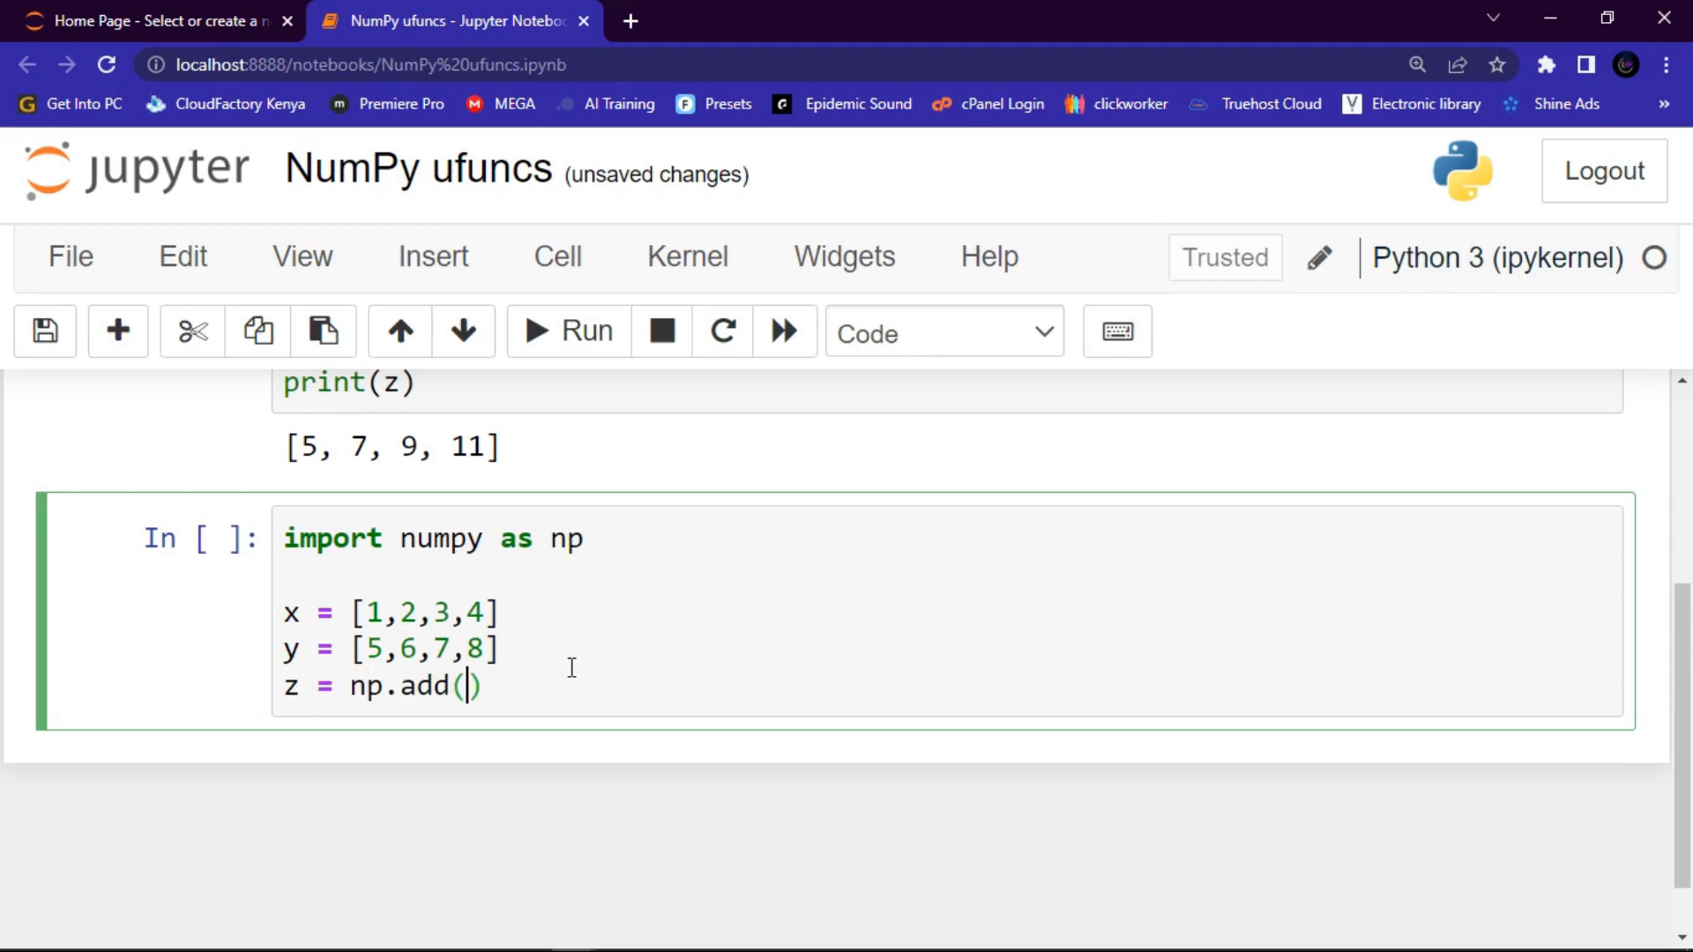
pyautogui.write('x')
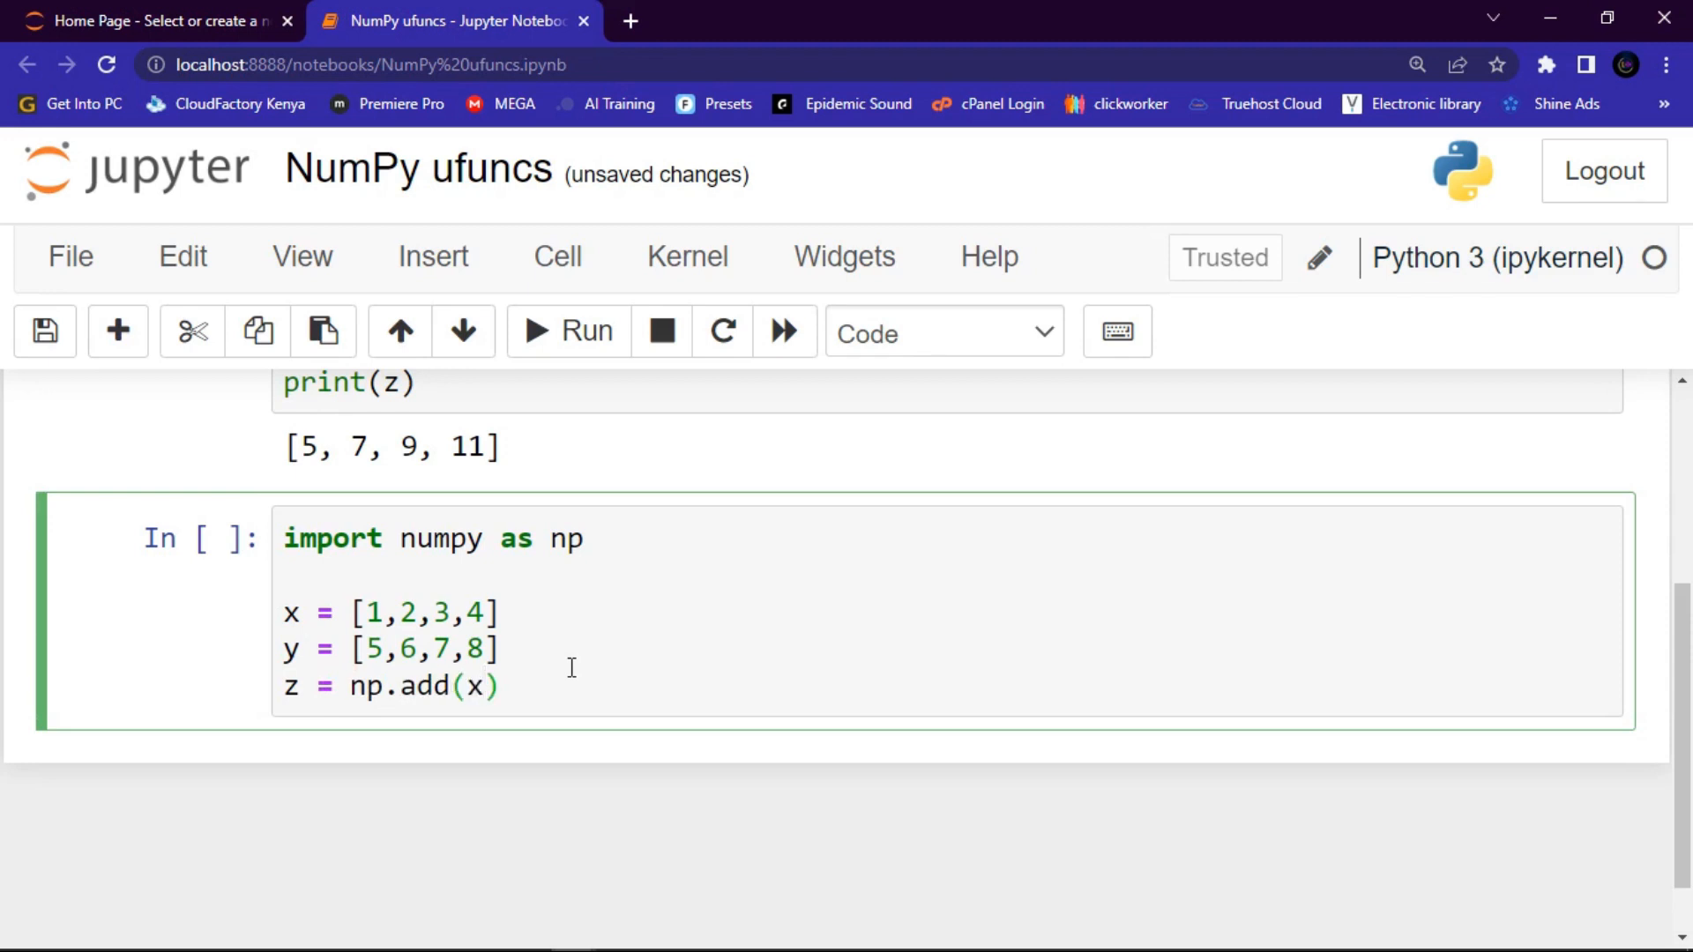
pyautogui.write(',y')
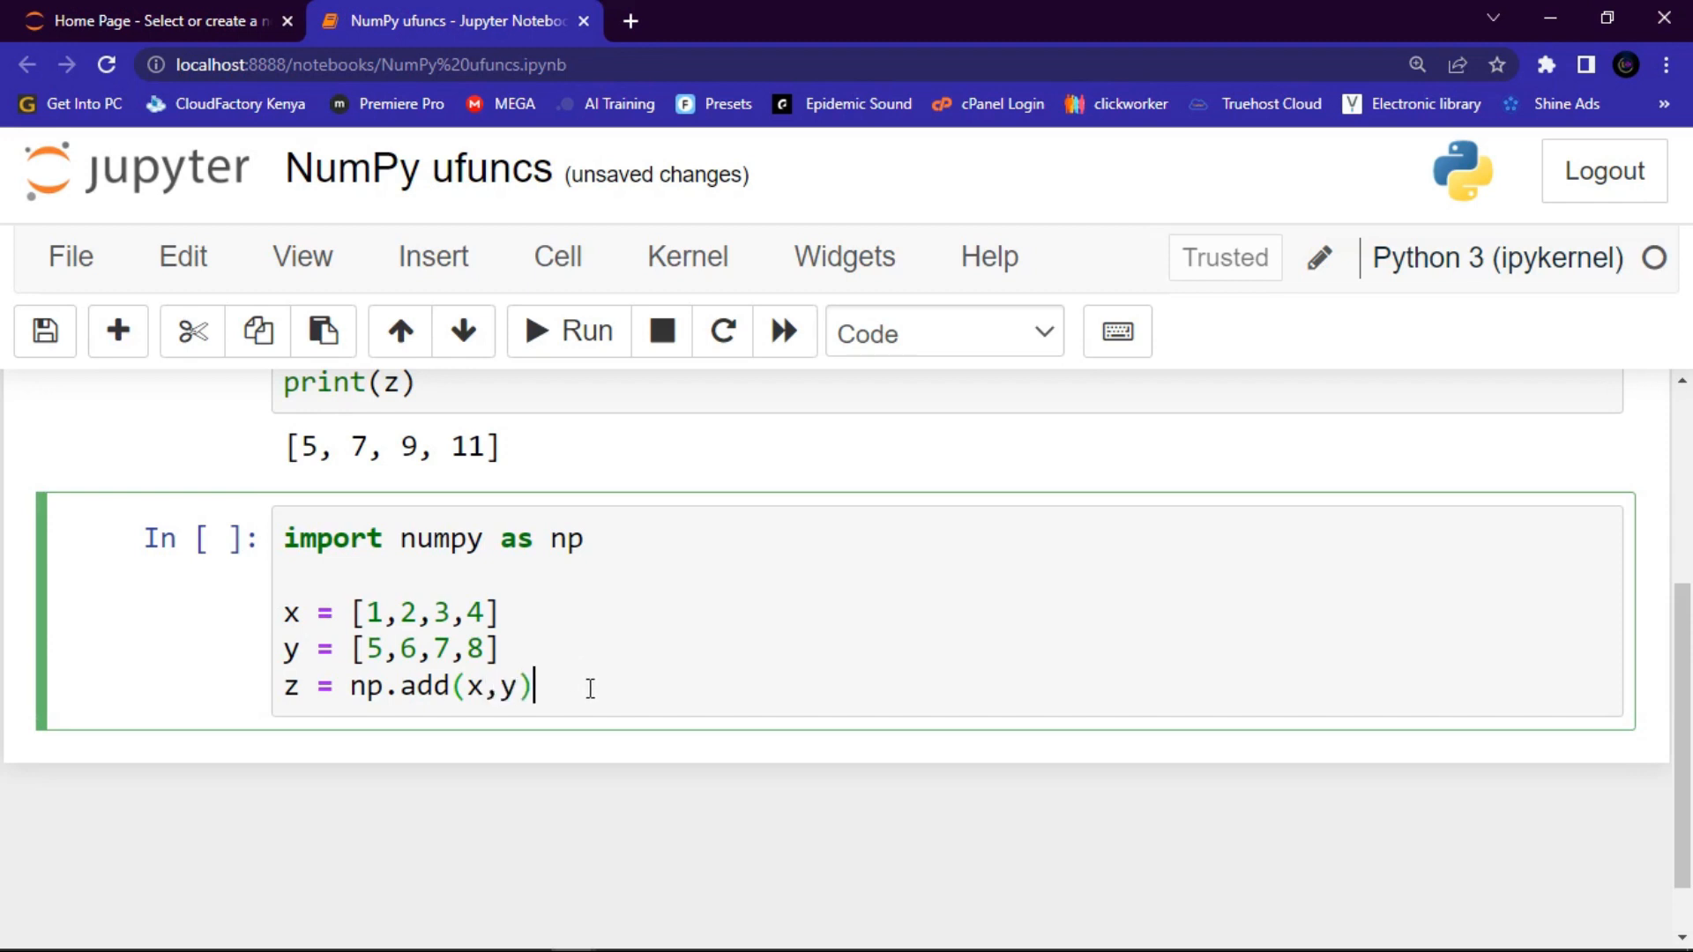
# Add print(z) and run the NumPy cell, outputting [ 5 7 9 11]
pyautogui.write('p')
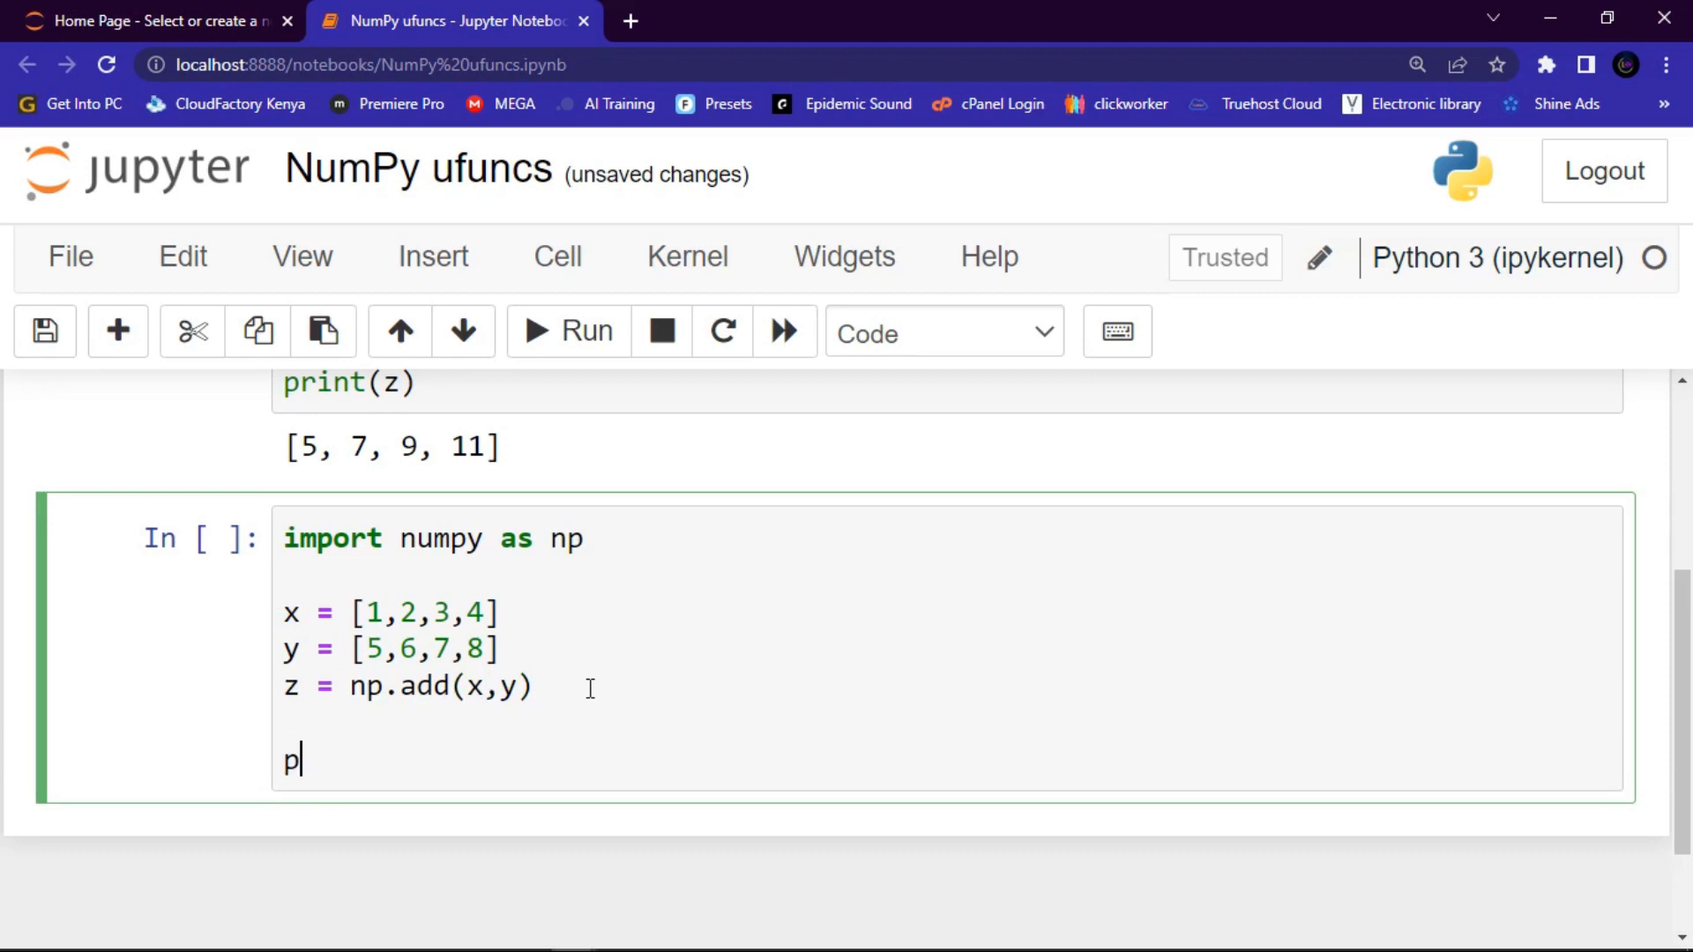
pyautogui.write('rint')
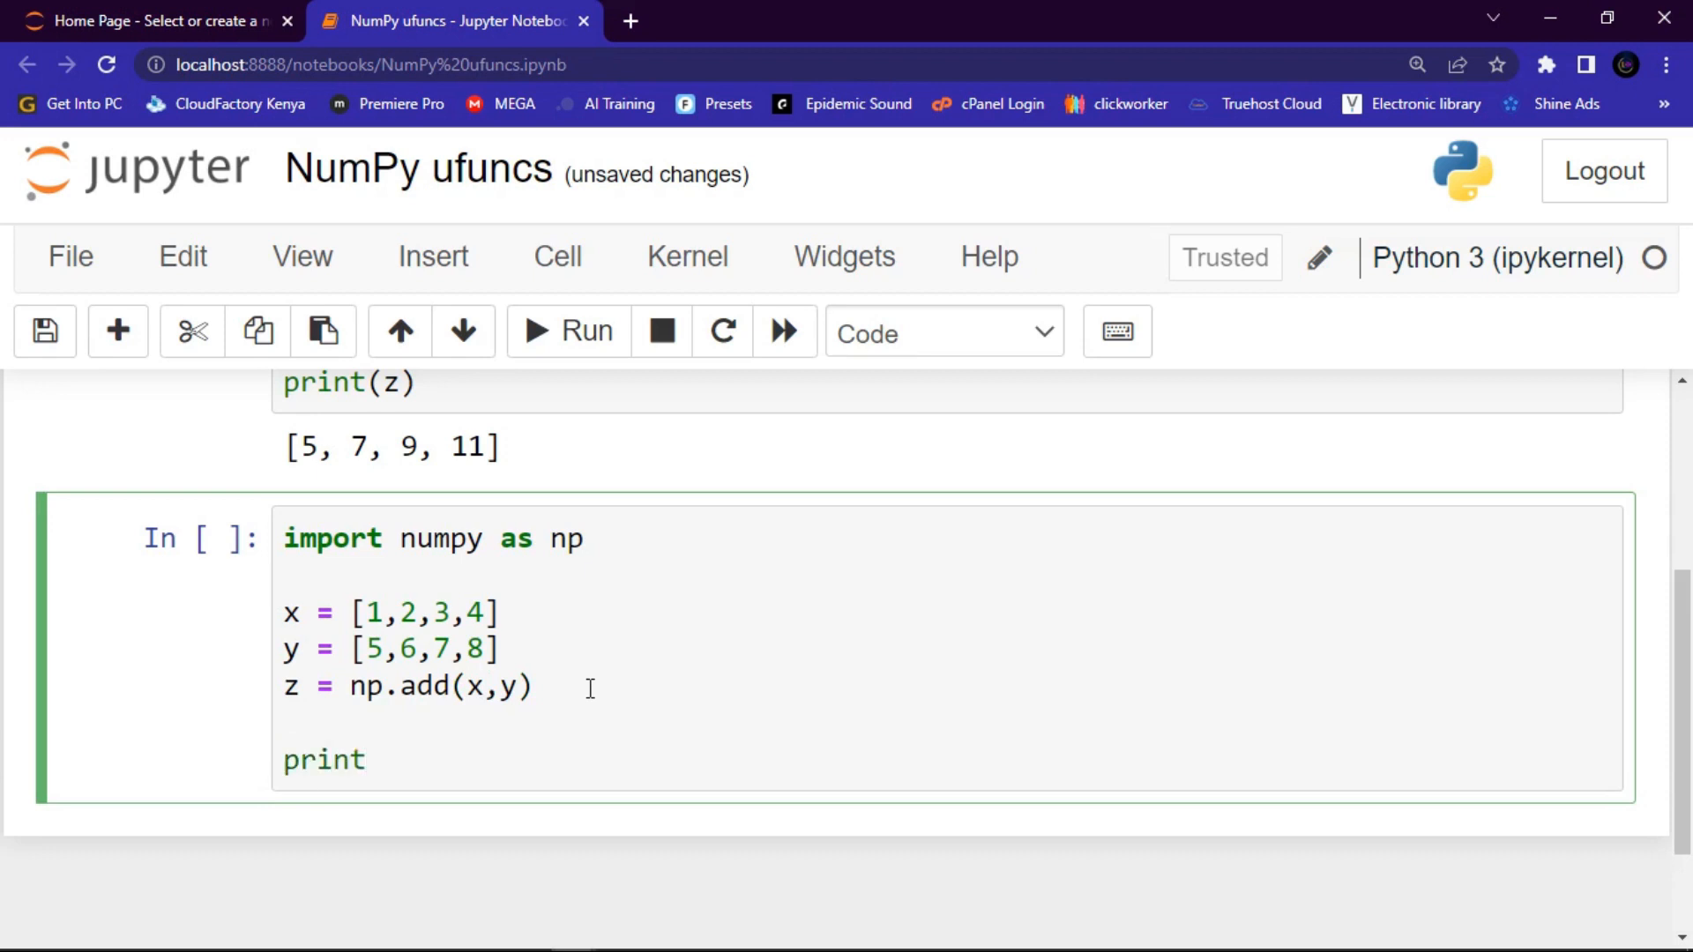
pyautogui.write('()')
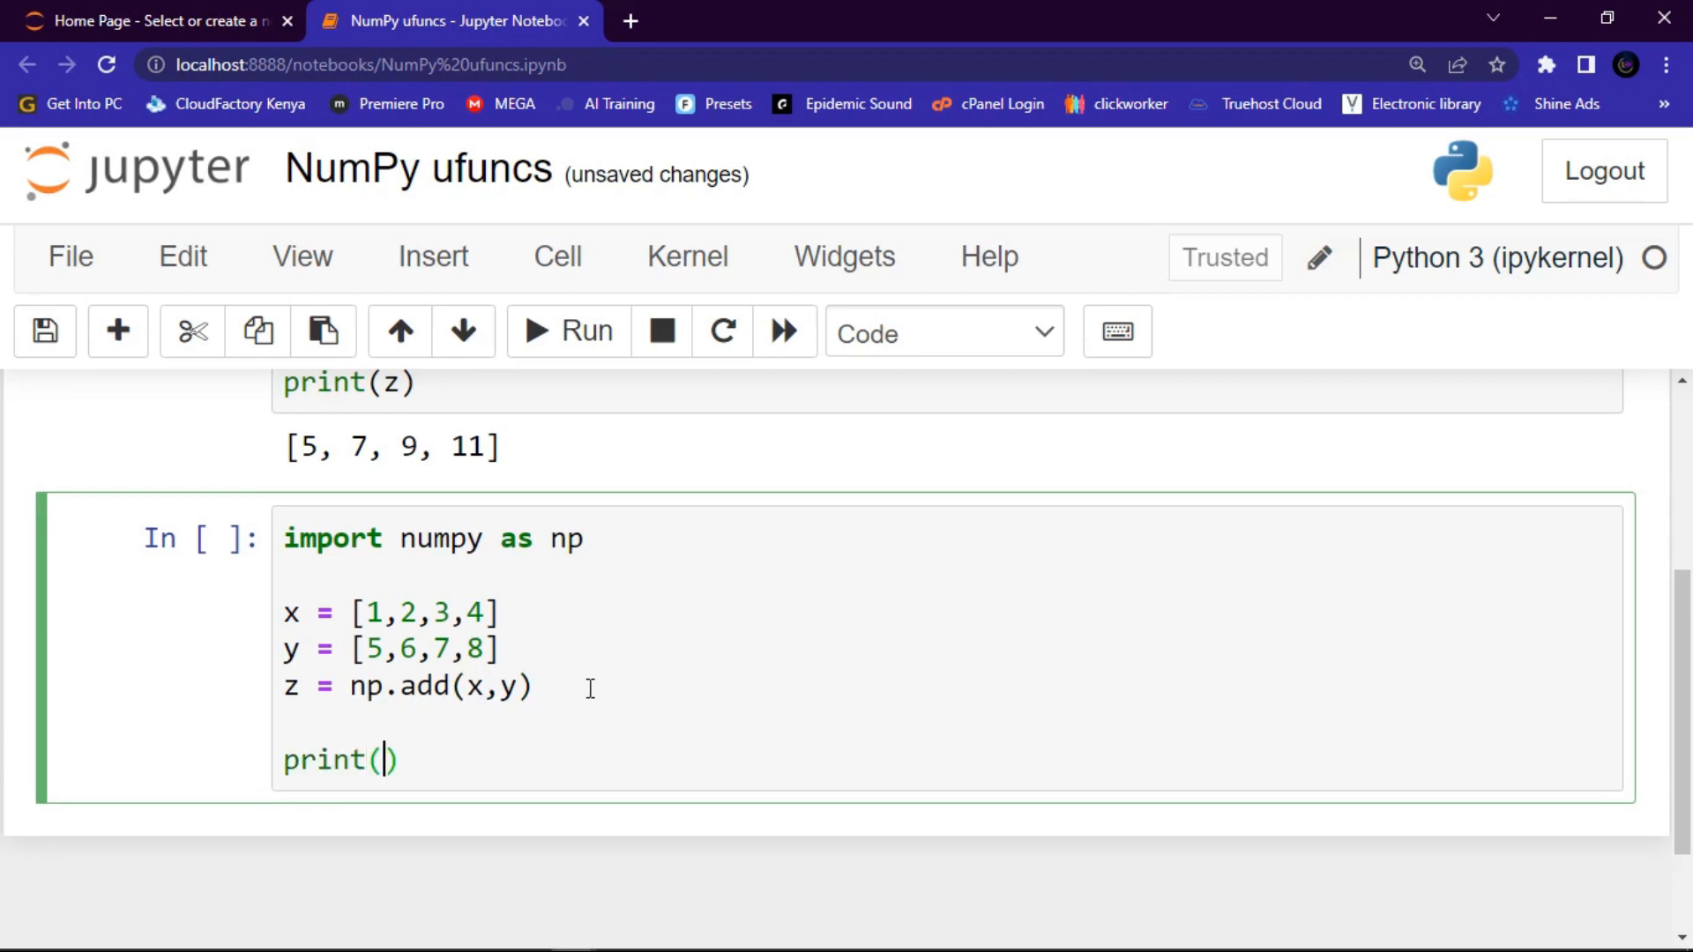
pyautogui.write('z')
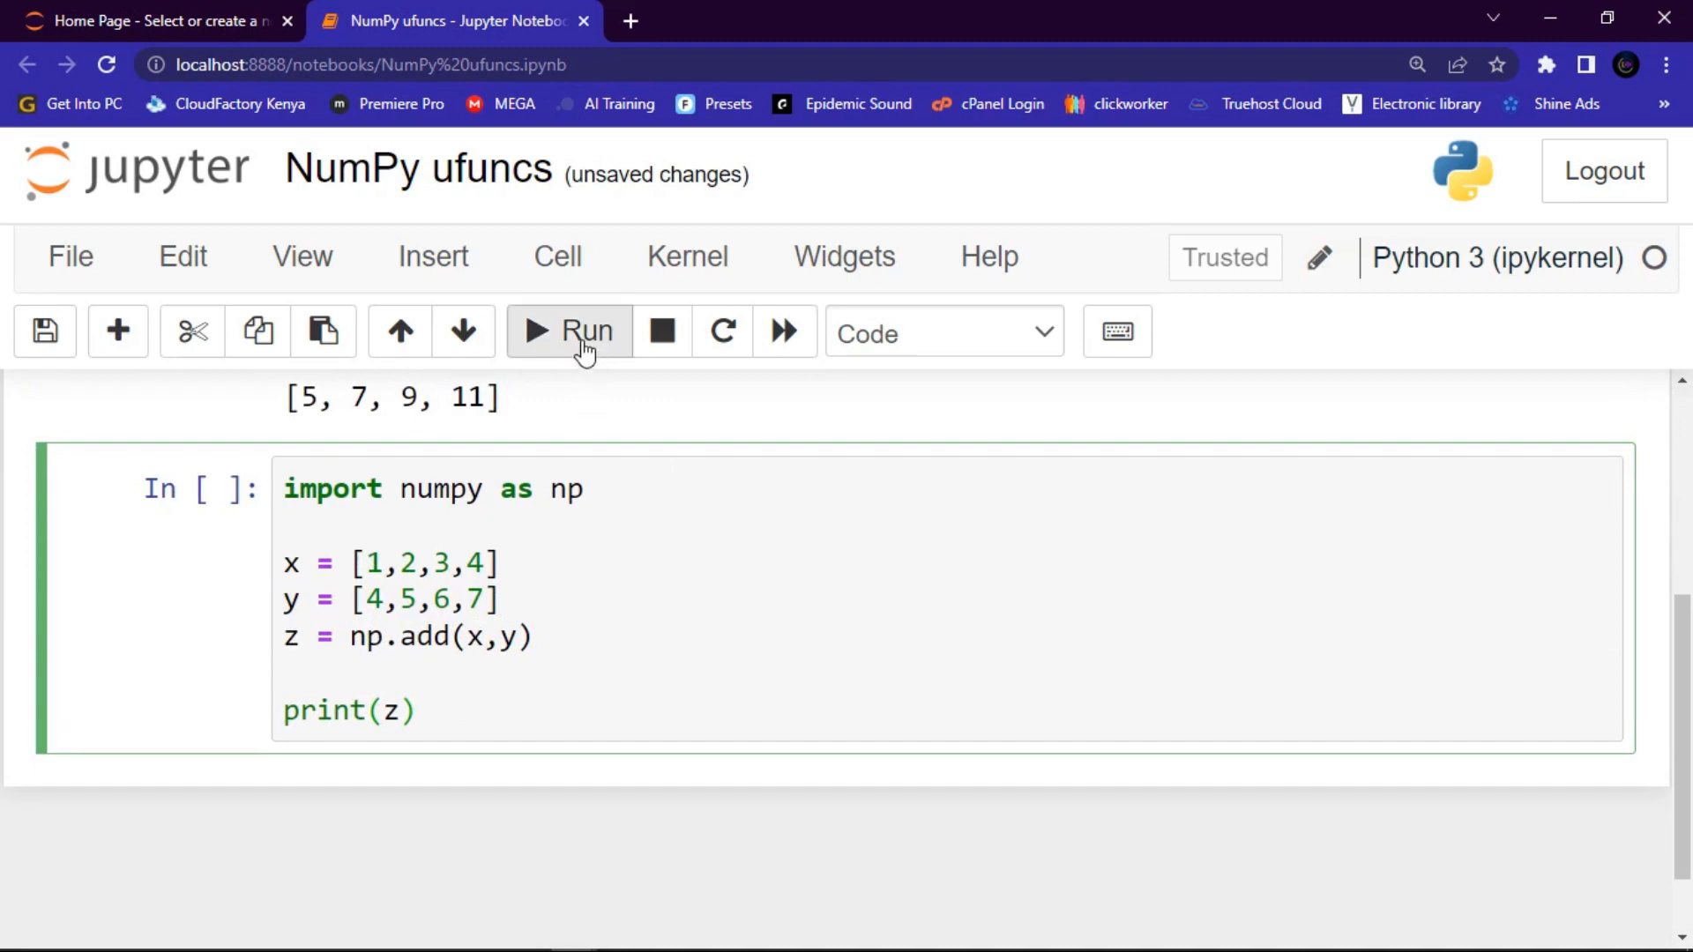
pyautogui.click(566, 331)
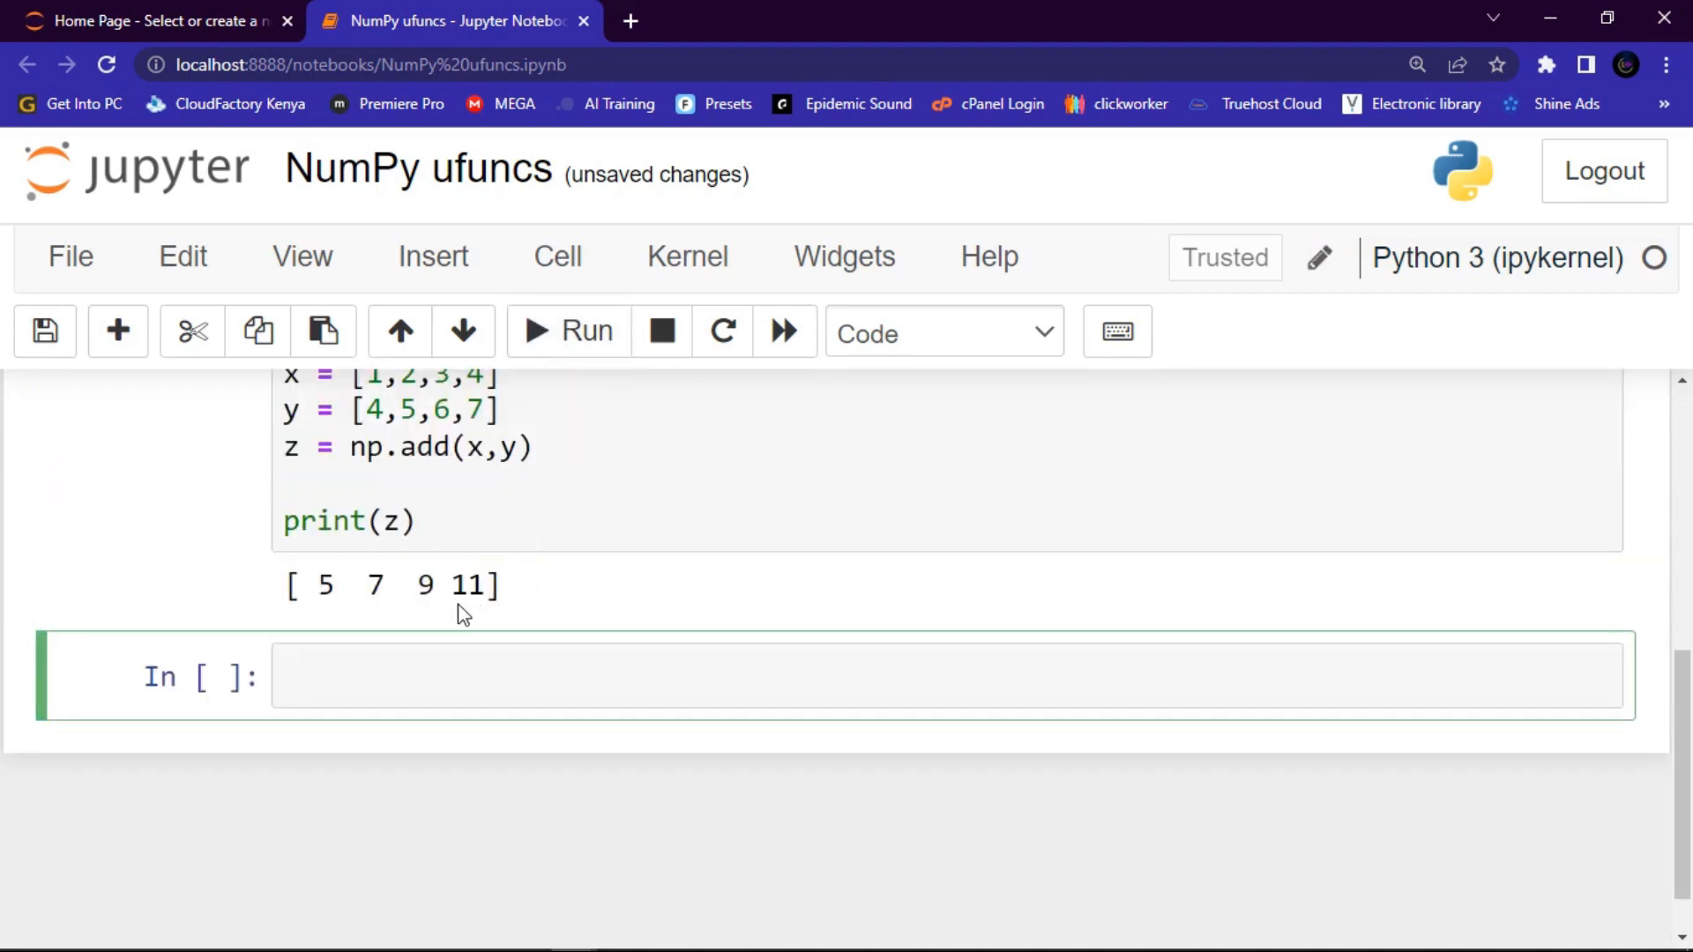